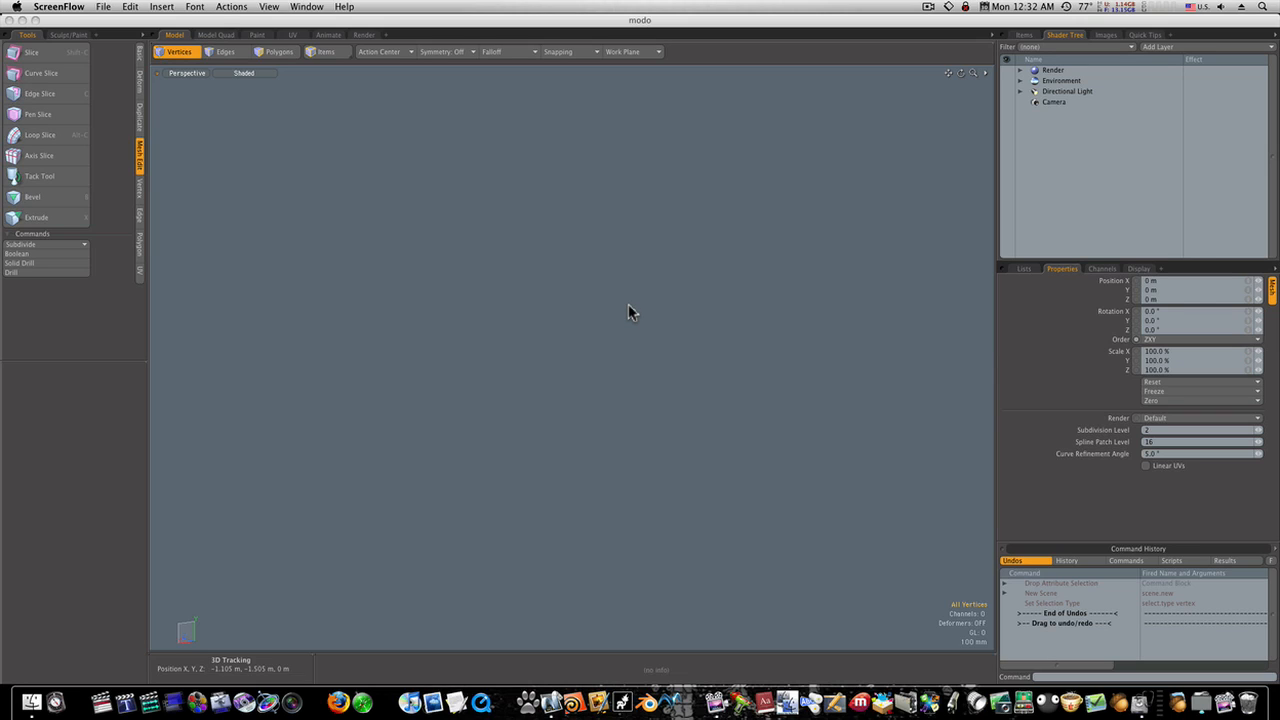
pyautogui.moveTo(287, 322)
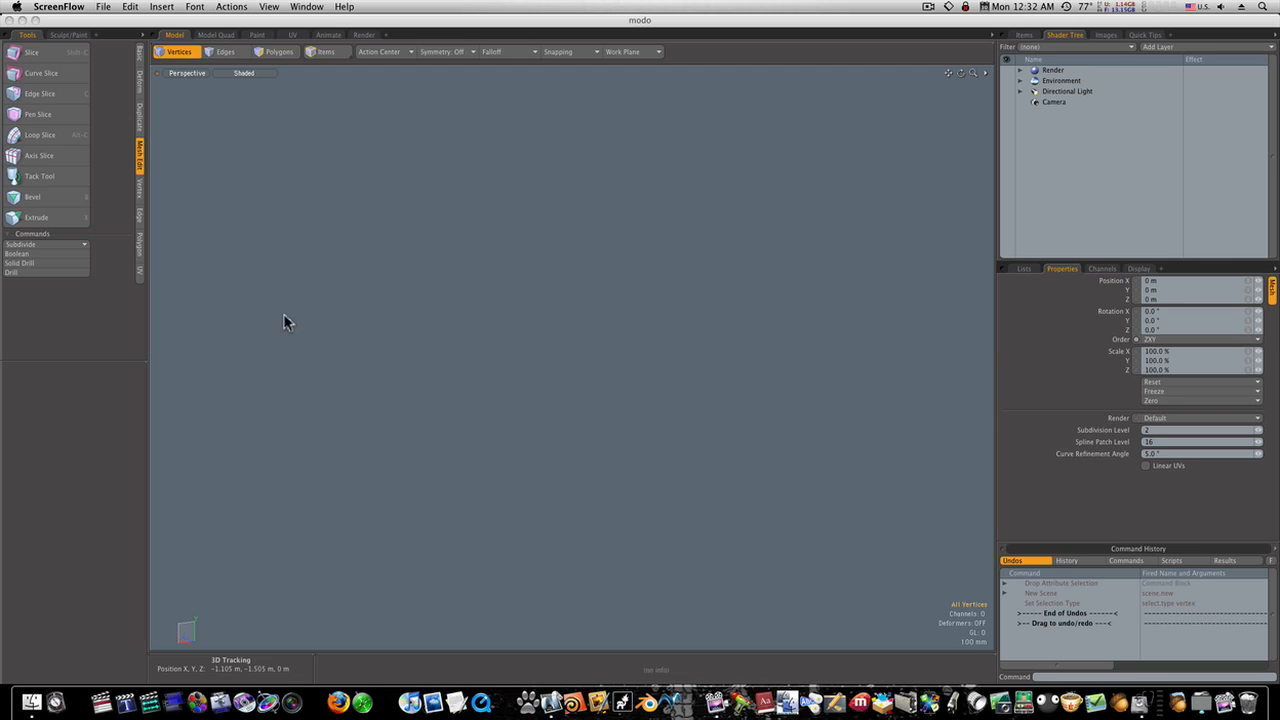
pyautogui.moveTo(286, 305)
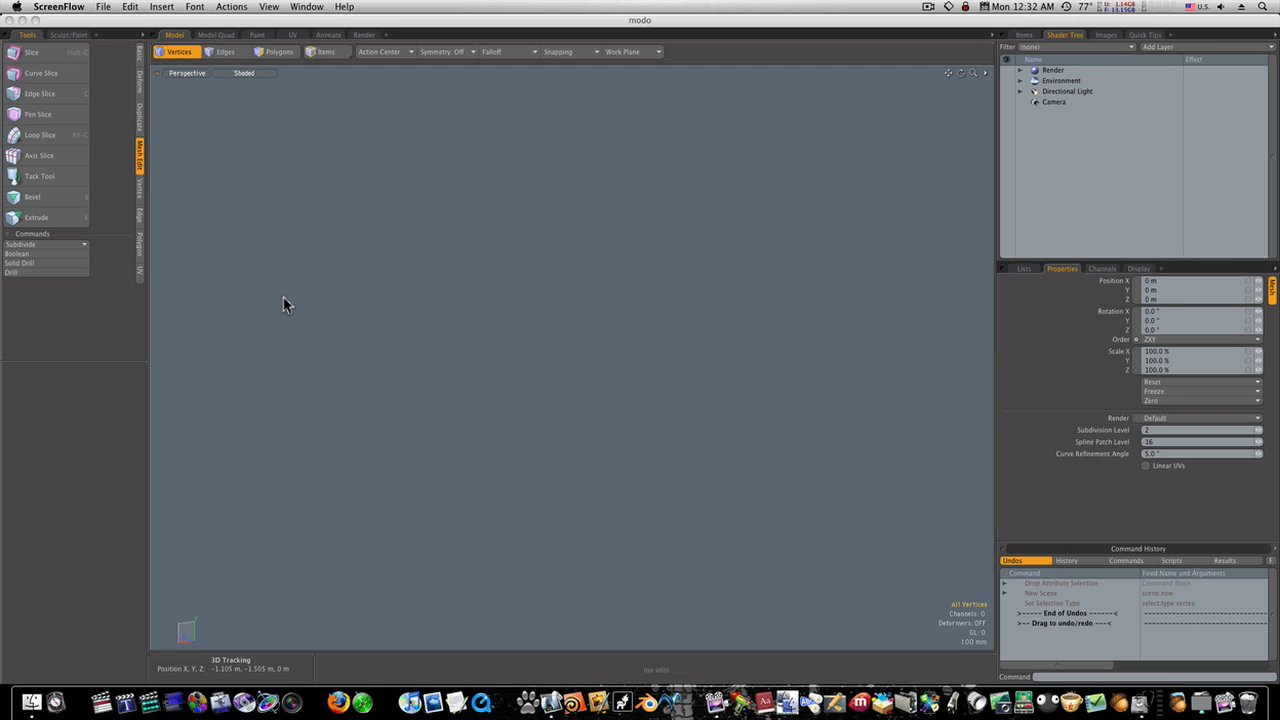
pyautogui.moveTo(305, 248)
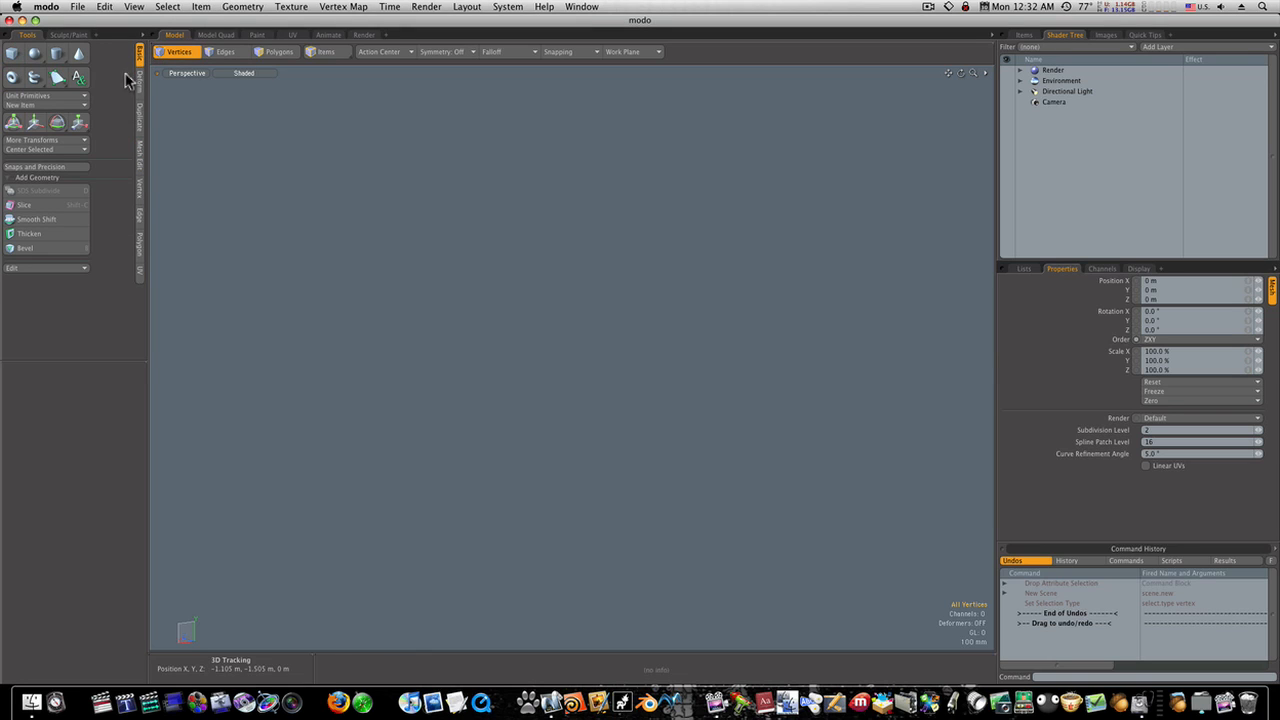
# Add a unit cube primitive and return the toolbox to Mesh Edit
pyautogui.click(13, 54)
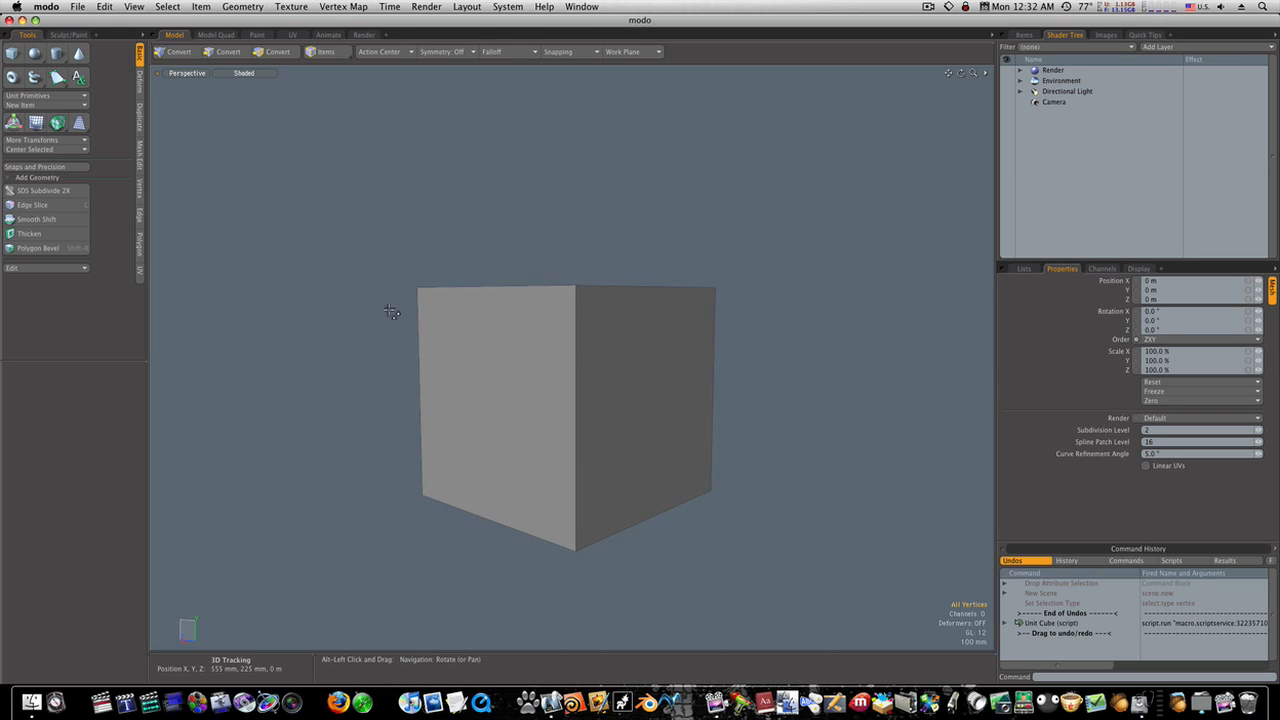
pyautogui.click(140, 55)
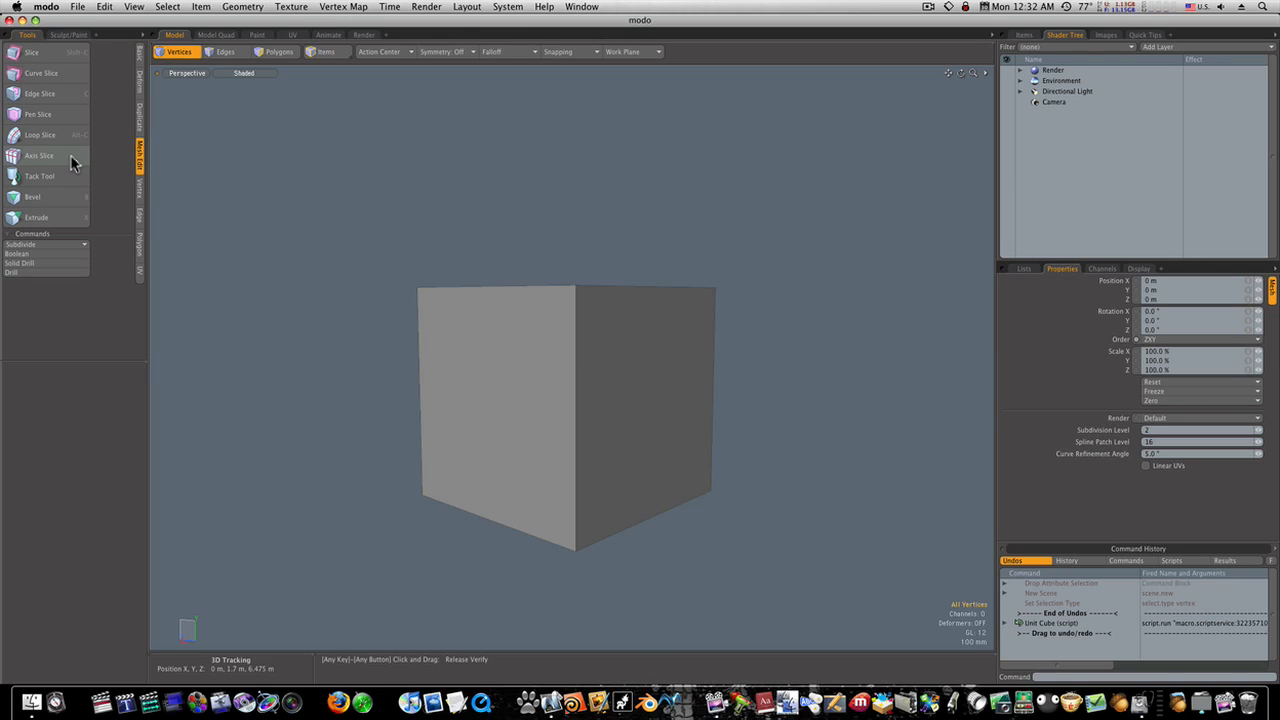
# Axis-slice the cube with 5 slices along each of X, Y and Z
pyautogui.click(40, 155)
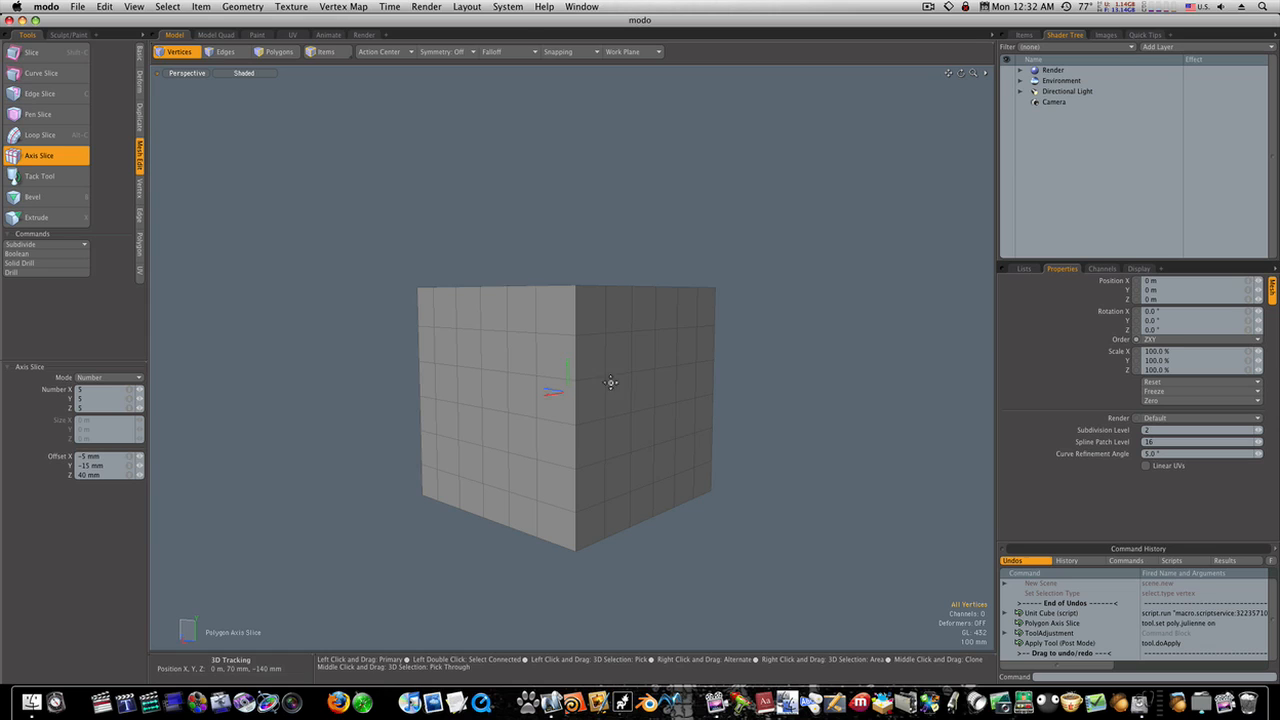
pyautogui.moveTo(491, 379)
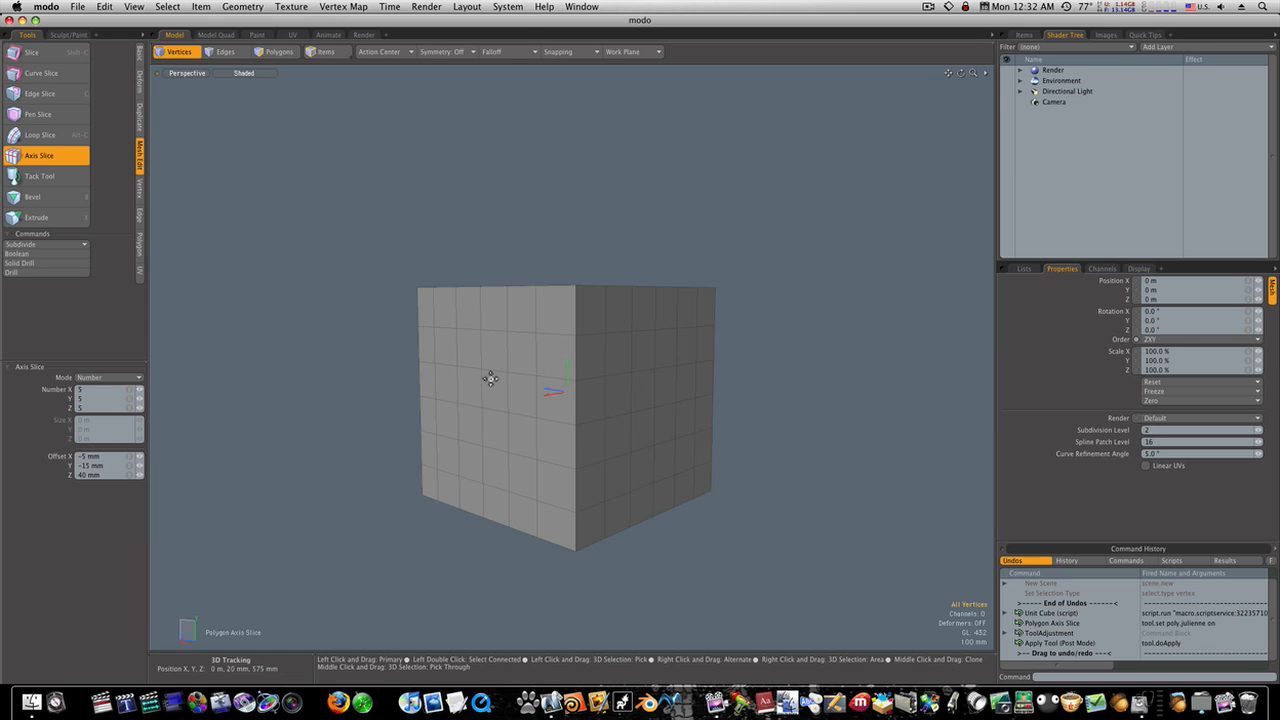
pyautogui.moveTo(423, 376)
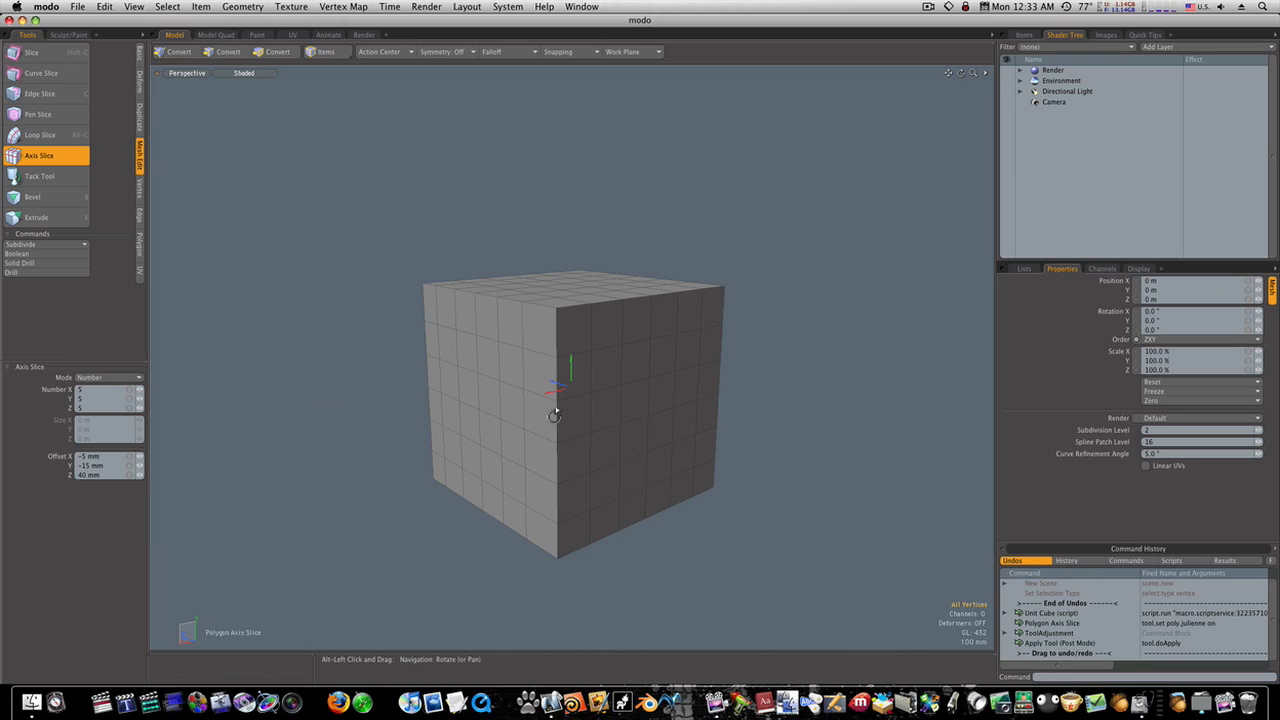
pyautogui.moveTo(550, 394)
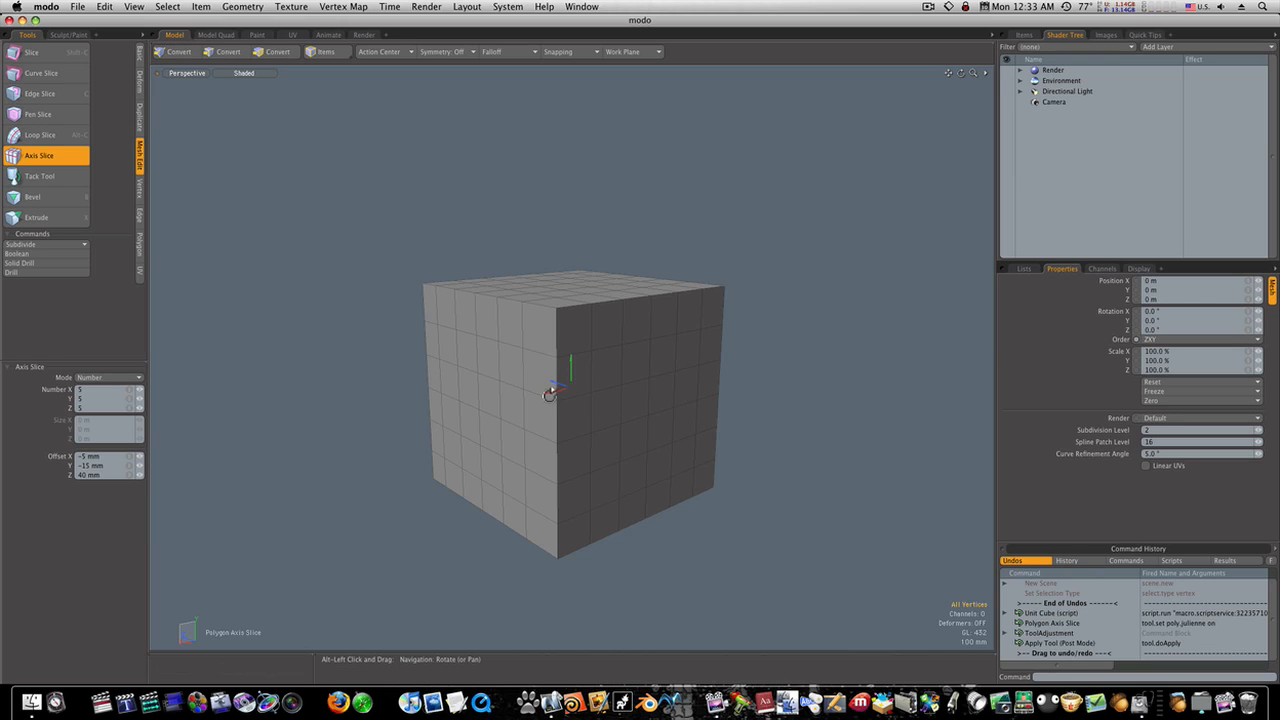
pyautogui.moveTo(588, 430)
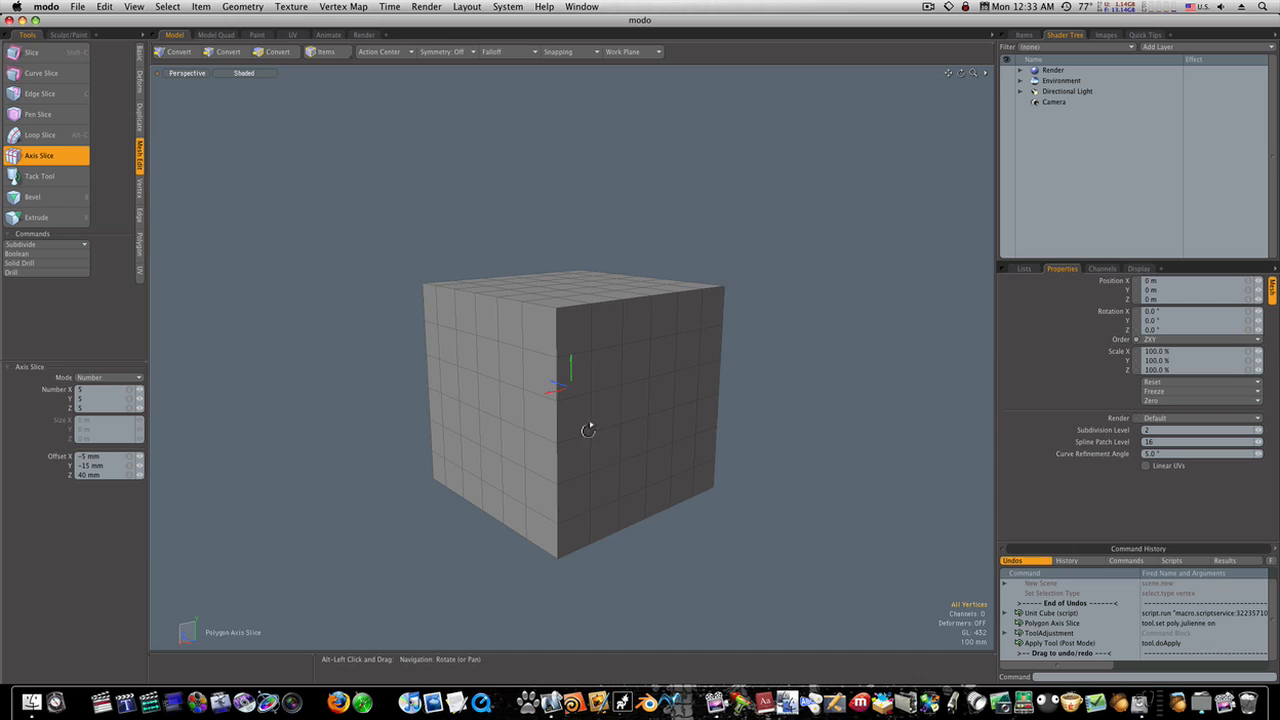
pyautogui.moveTo(502, 360)
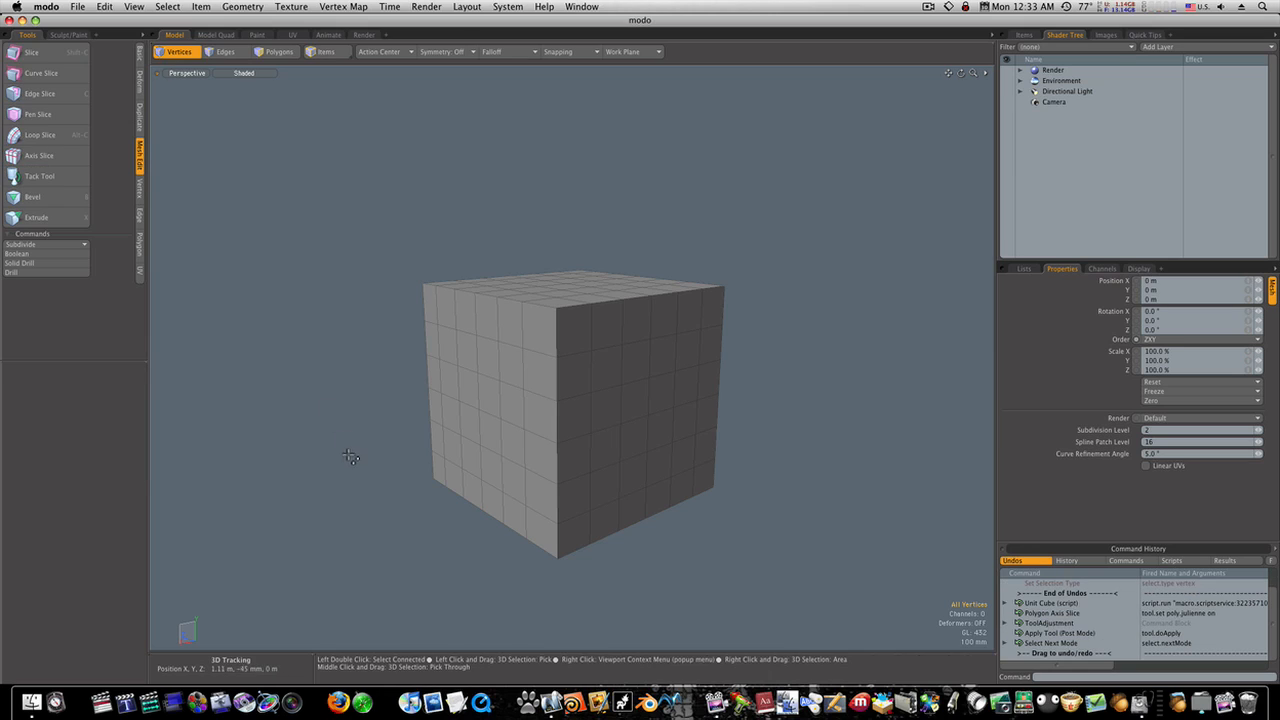
pyautogui.moveTo(303, 393)
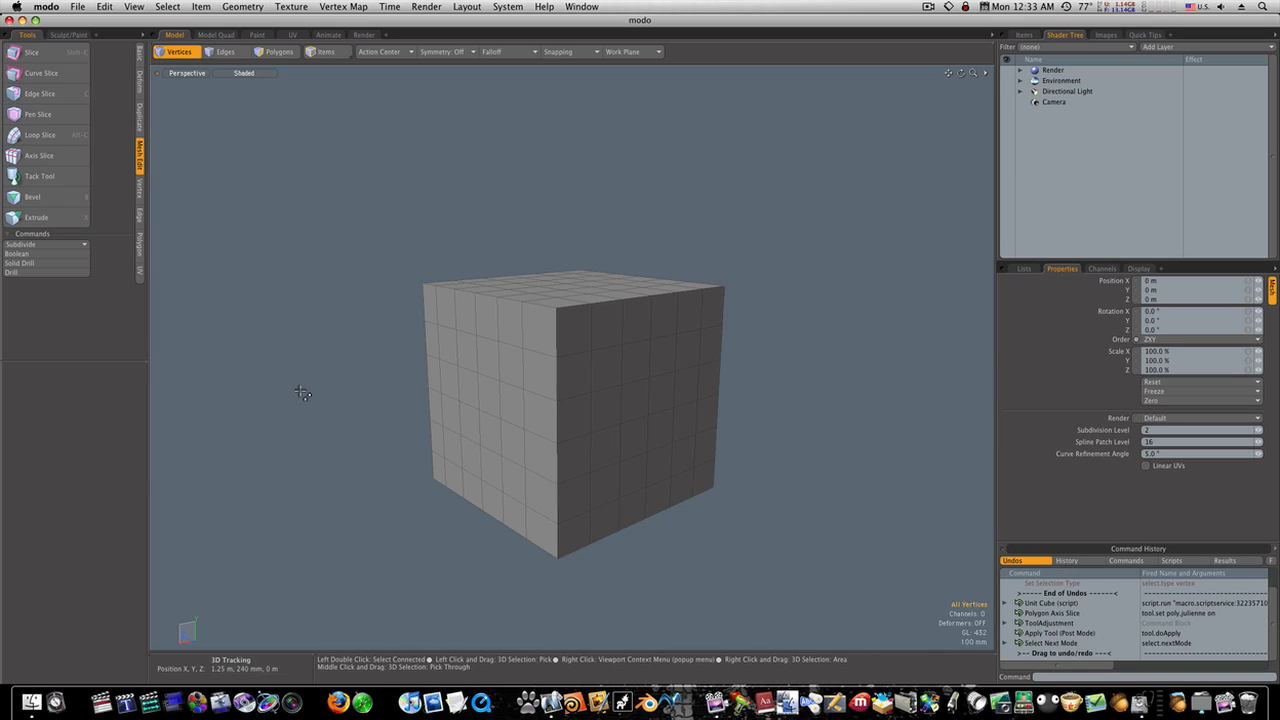
# Switch to Vertices mode and select the pit-position vertices on the front face
pyautogui.click(225, 51)
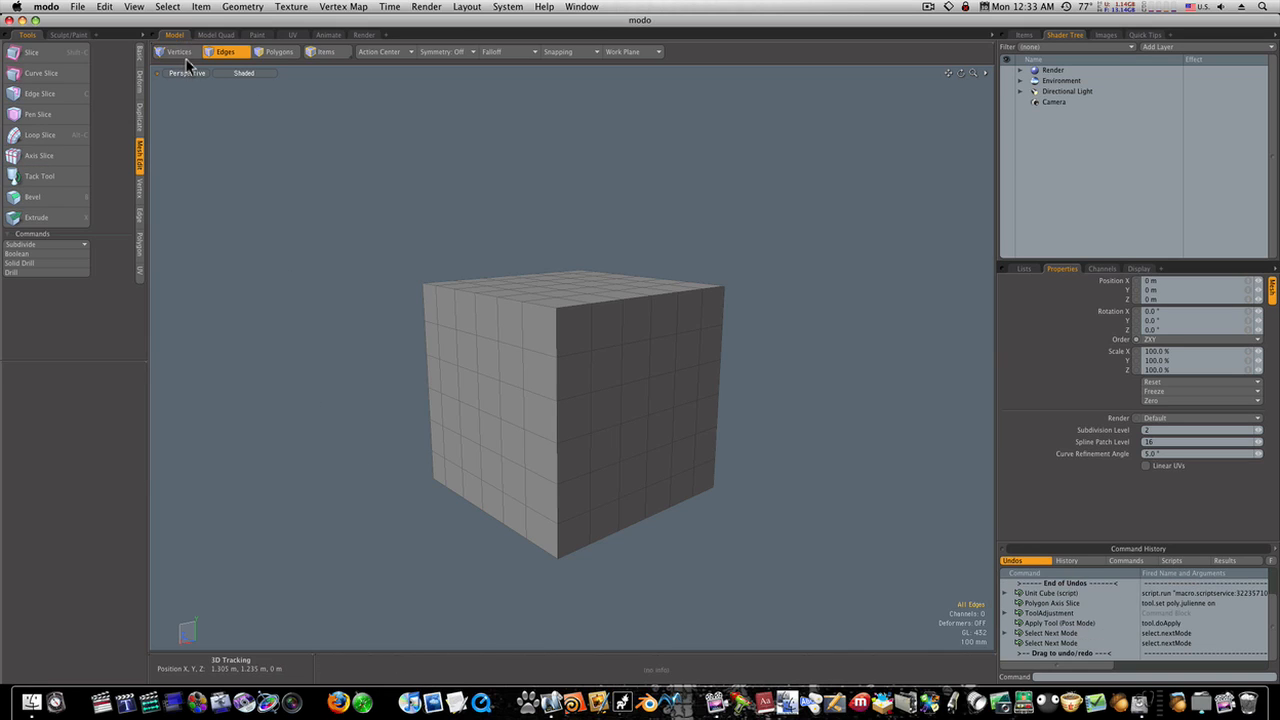
pyautogui.click(277, 51)
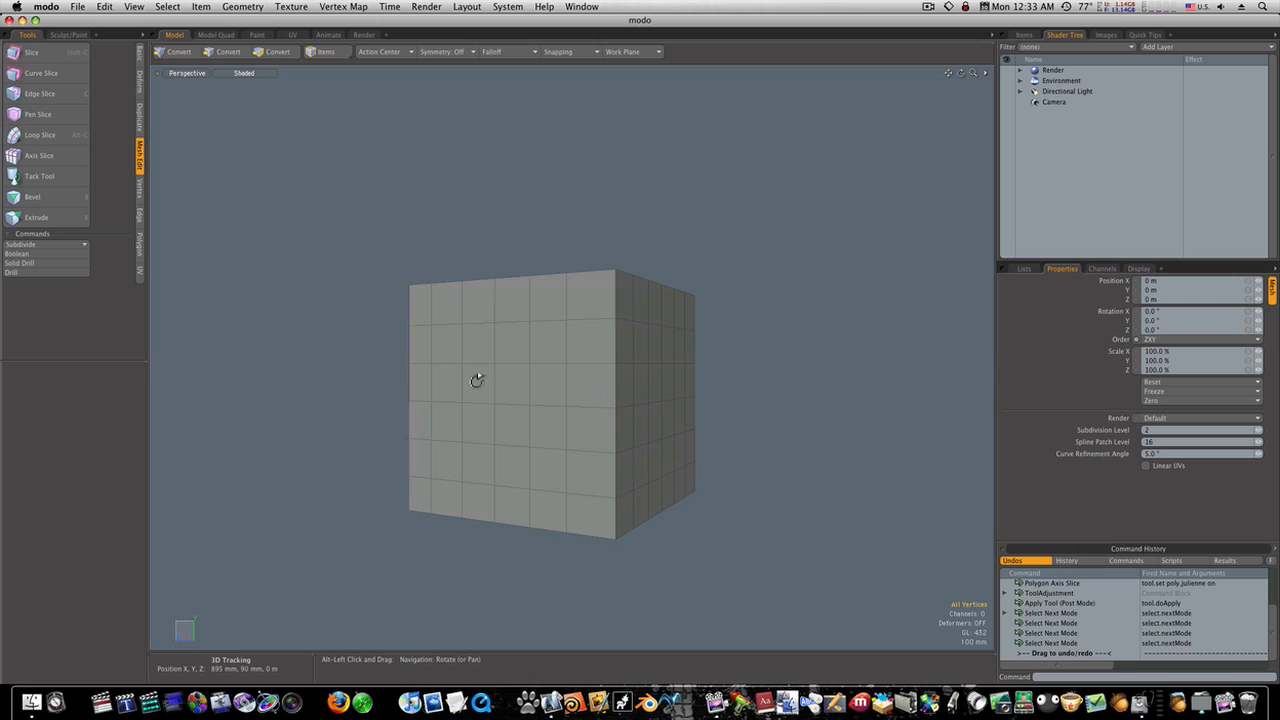
pyautogui.moveTo(477, 380); pyautogui.dragTo(445, 352)
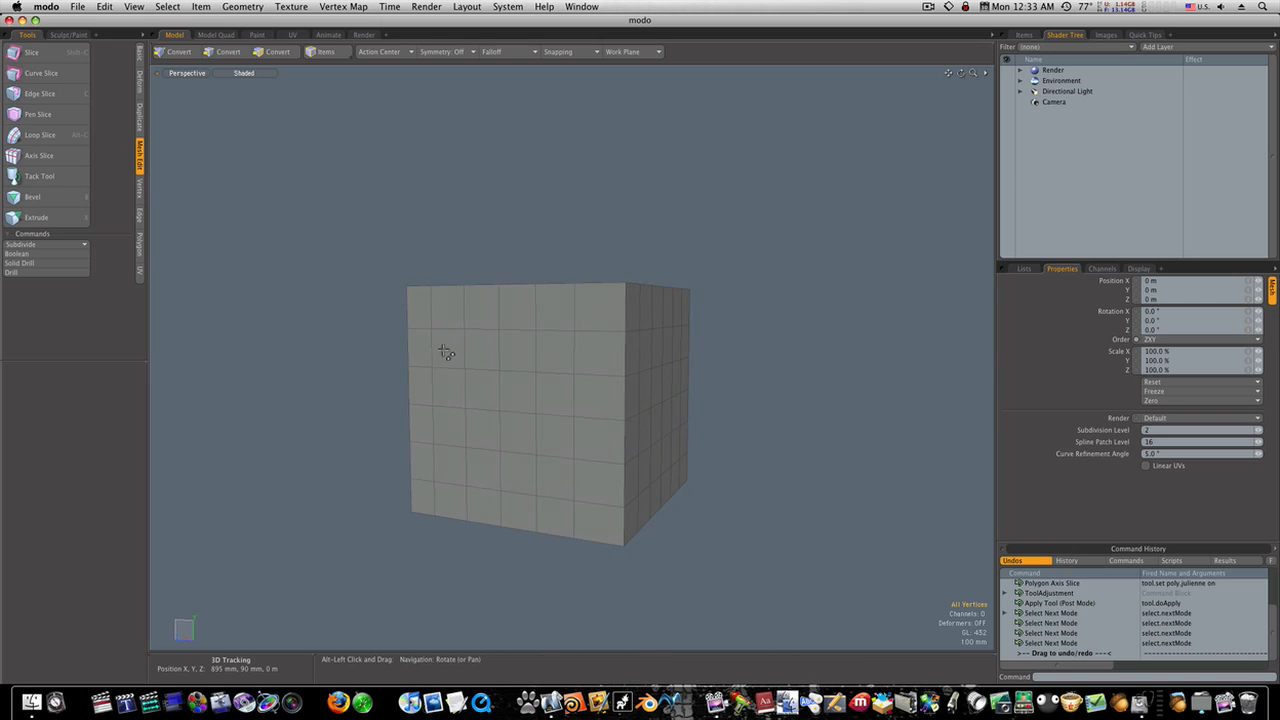
pyautogui.click(178, 51)
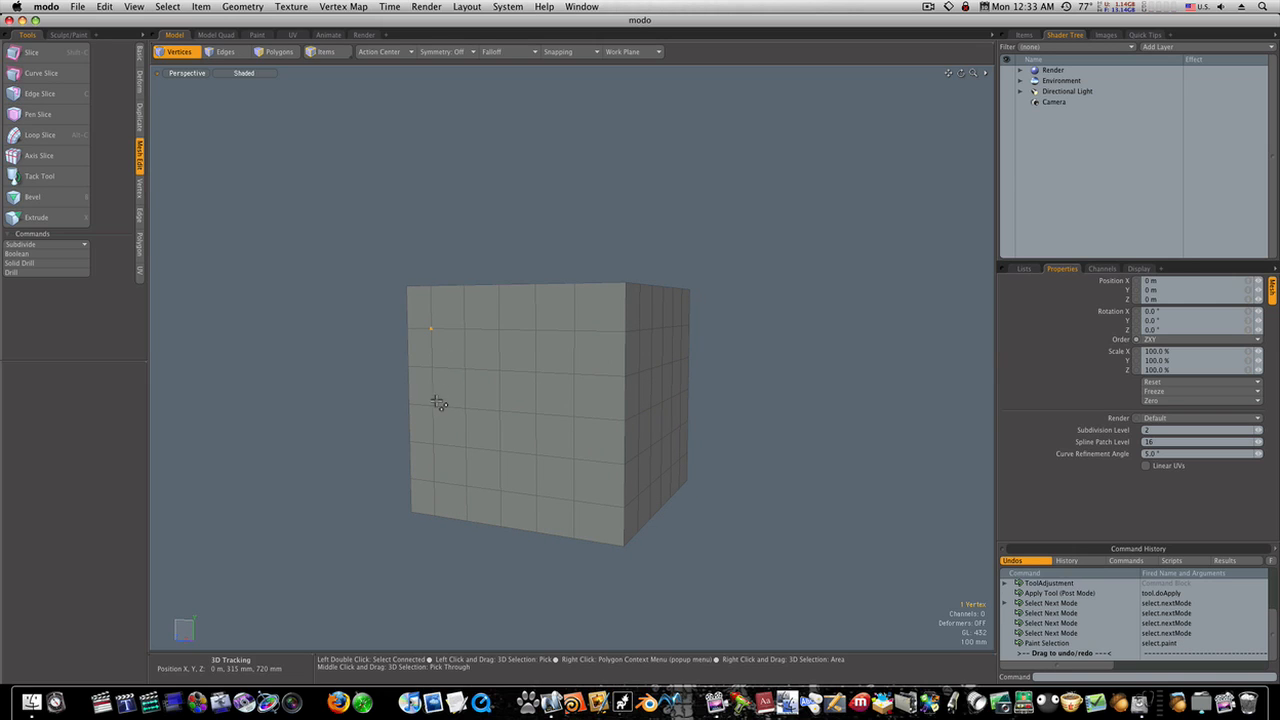
pyautogui.click(432, 407)
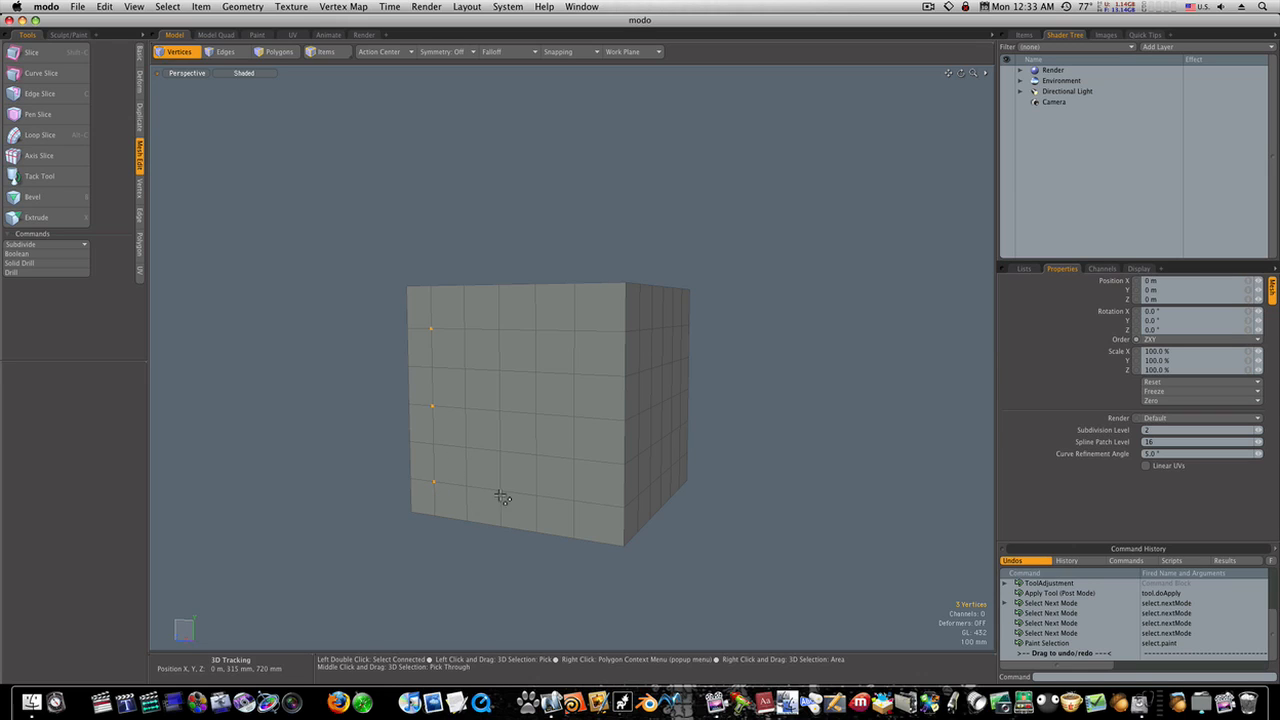
pyautogui.moveTo(497, 401)
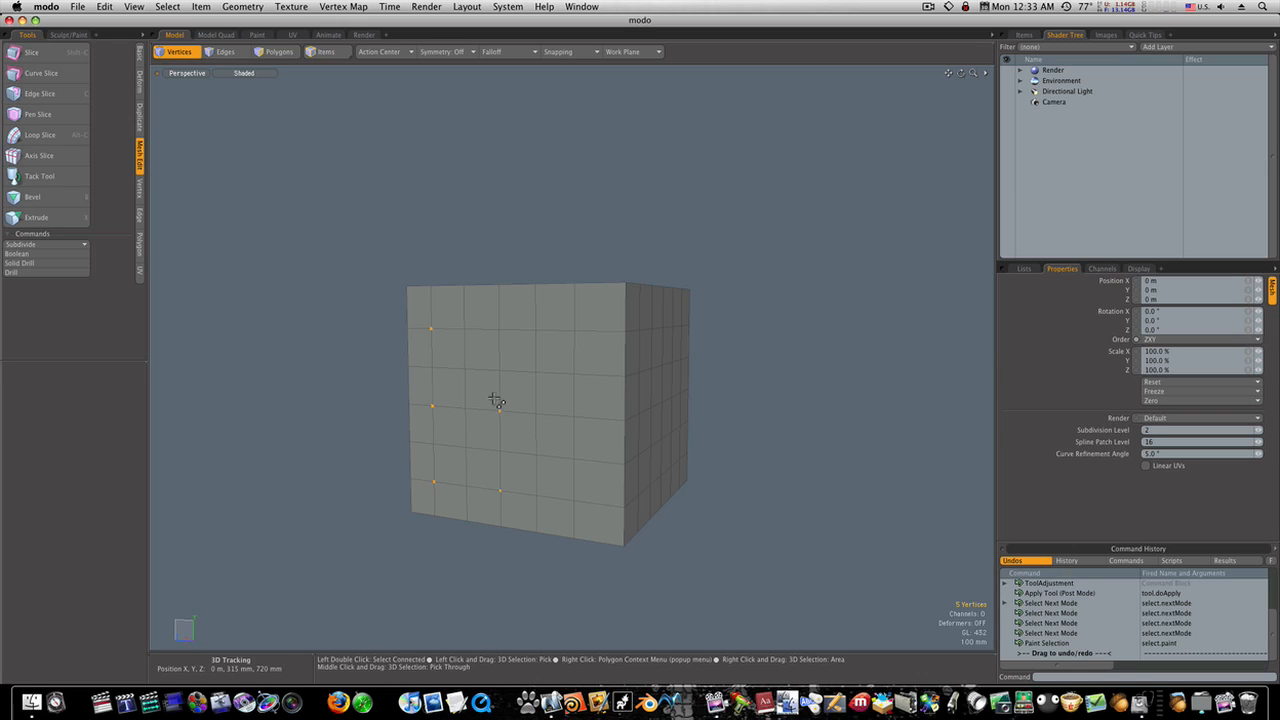
pyautogui.click(498, 330)
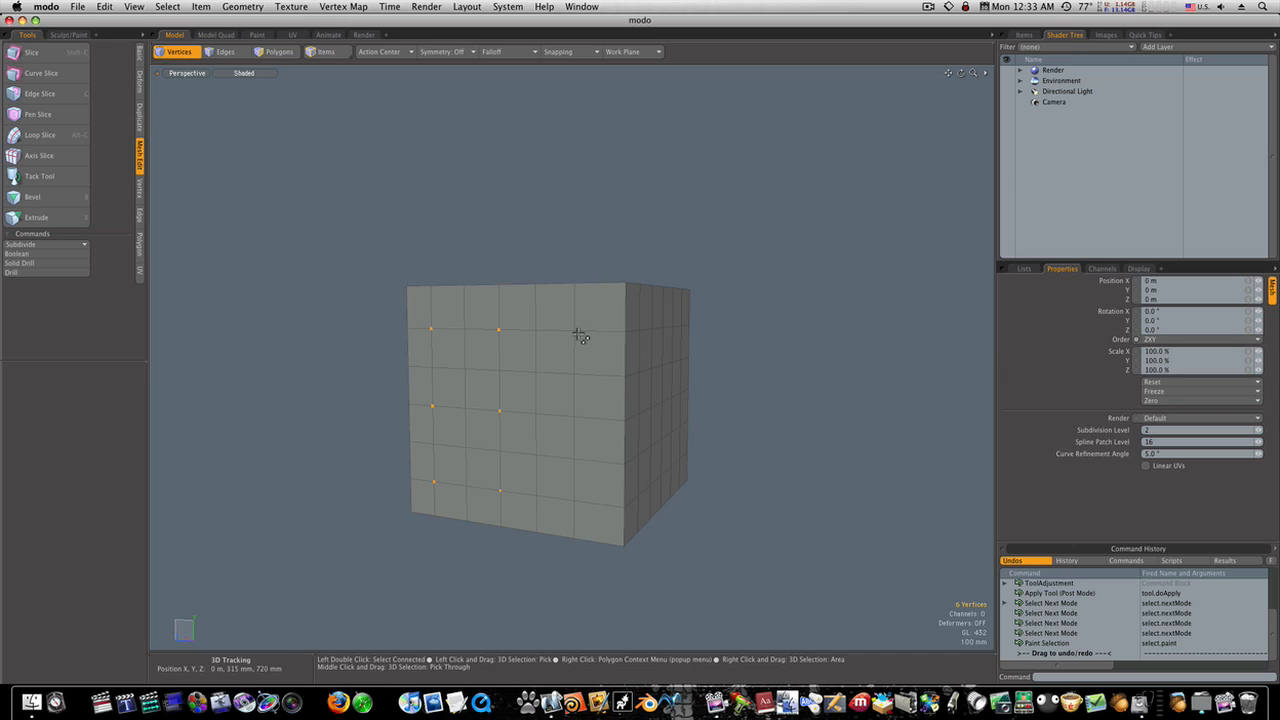
pyautogui.moveTo(578, 427)
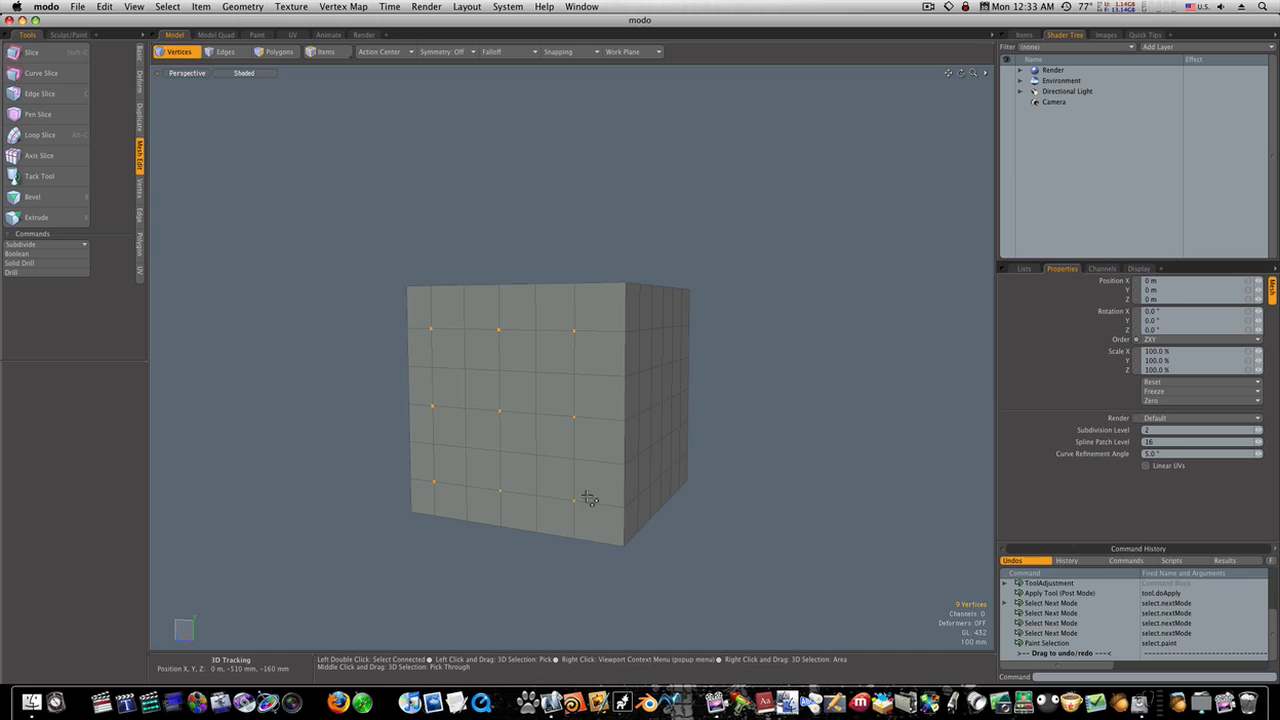
# Orbit to the other faces and add their pip-pattern vertices, 24 in total
pyautogui.moveTo(590, 500); pyautogui.dragTo(537, 448)
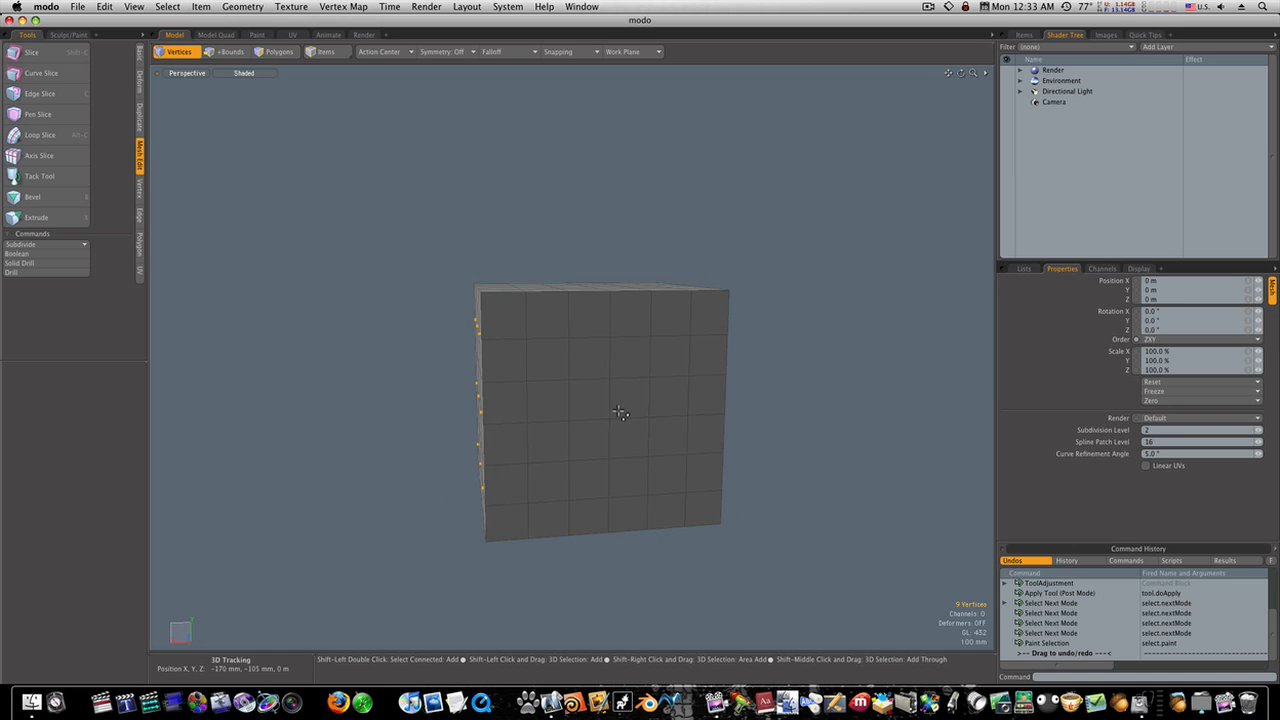
pyautogui.click(225, 51)
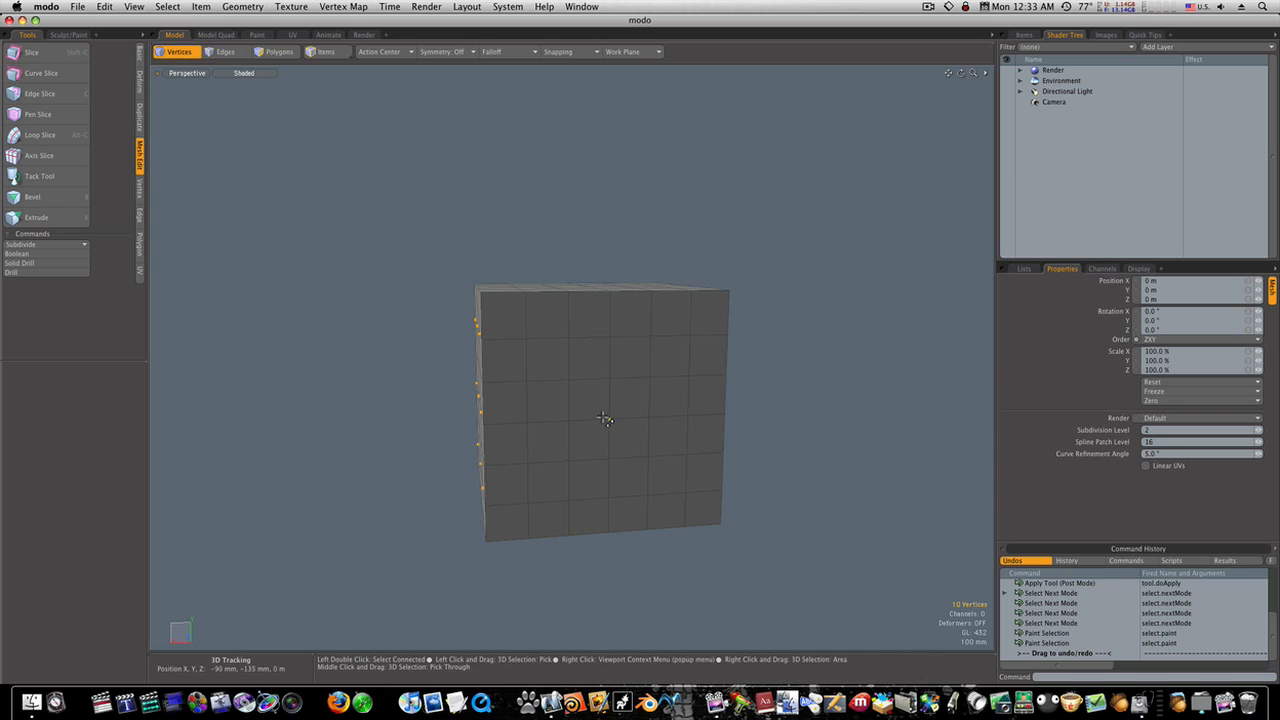
pyautogui.moveTo(600, 410); pyautogui.dragTo(530, 380)
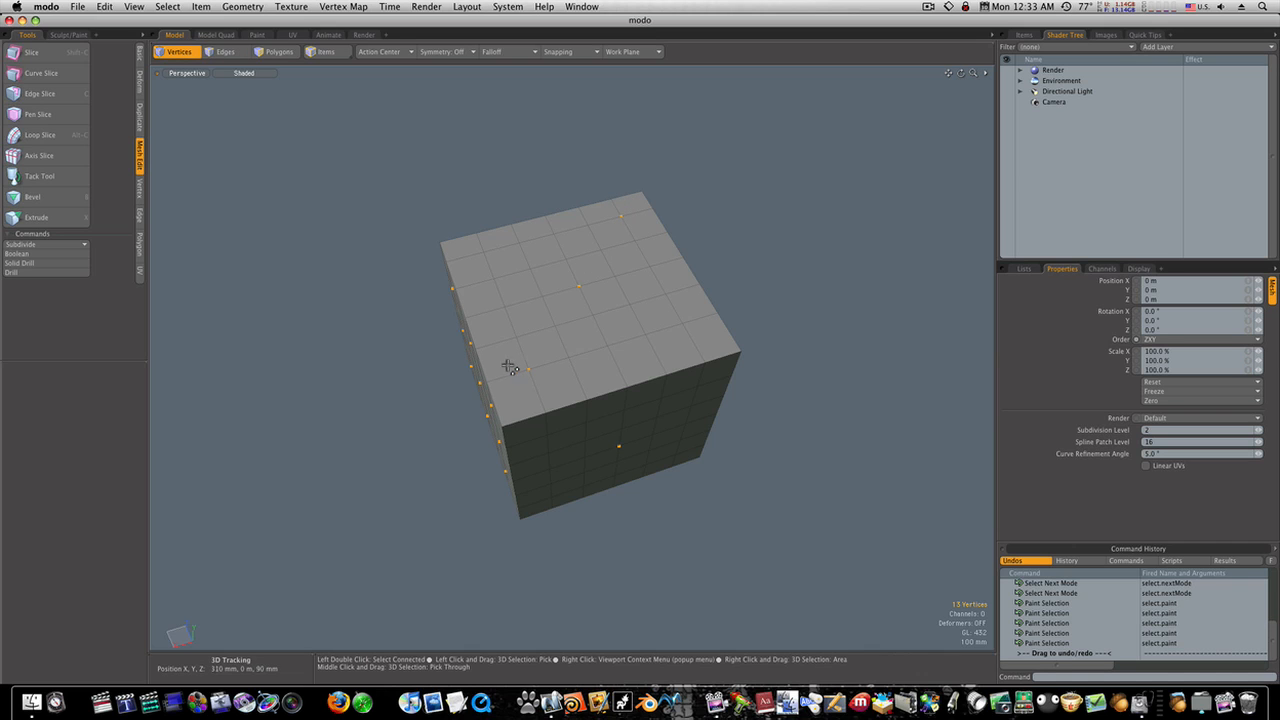
pyautogui.moveTo(510, 365); pyautogui.dragTo(528, 305)
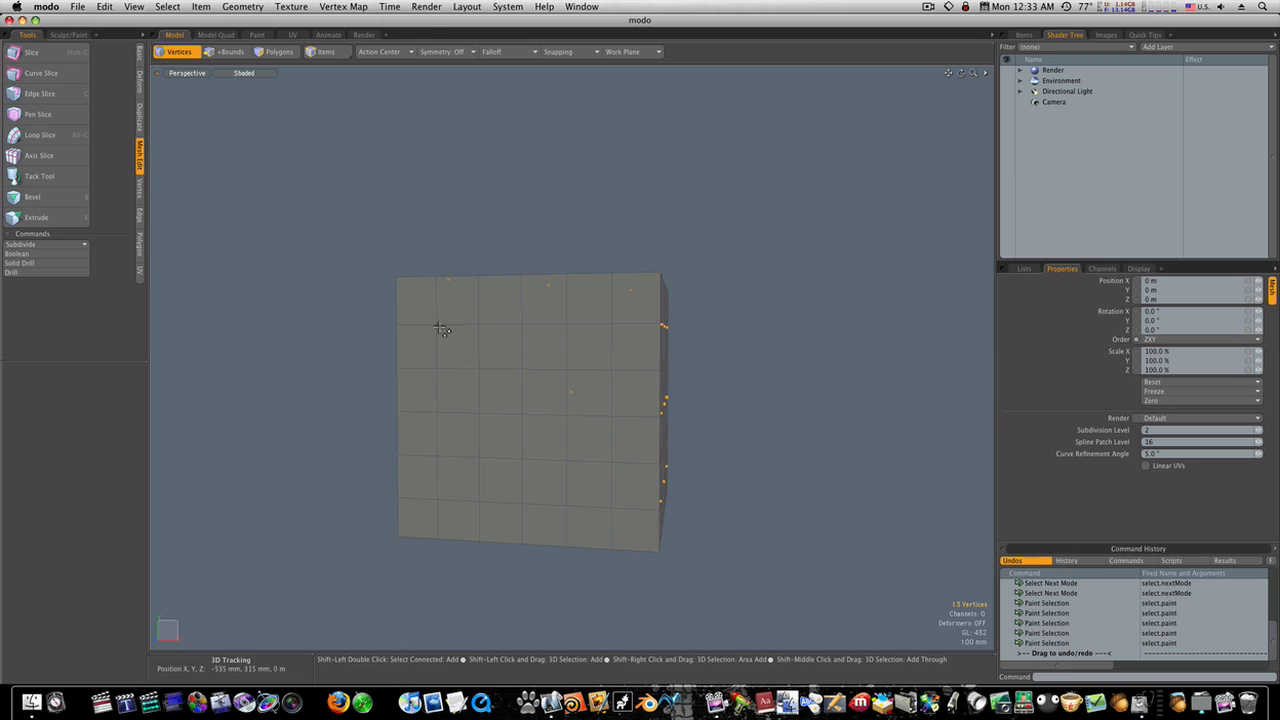
pyautogui.doubleClick(443, 328)
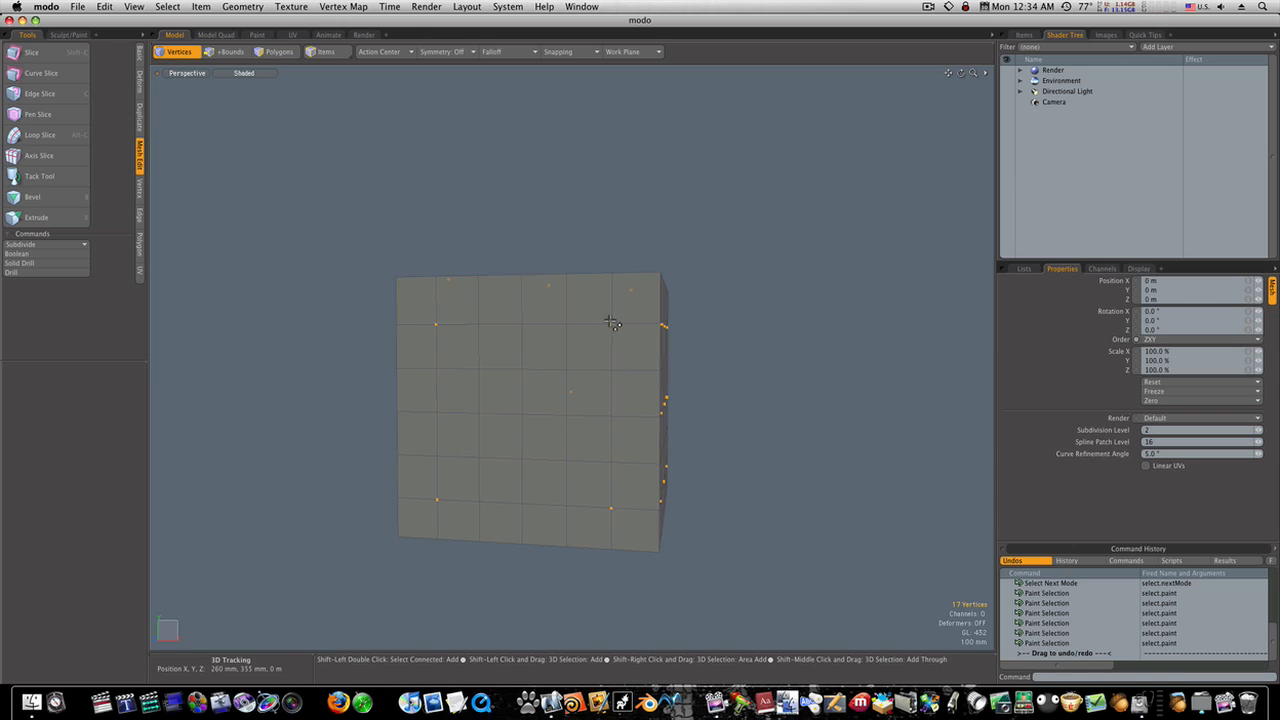
pyautogui.moveTo(610, 320); pyautogui.dragTo(578, 348)
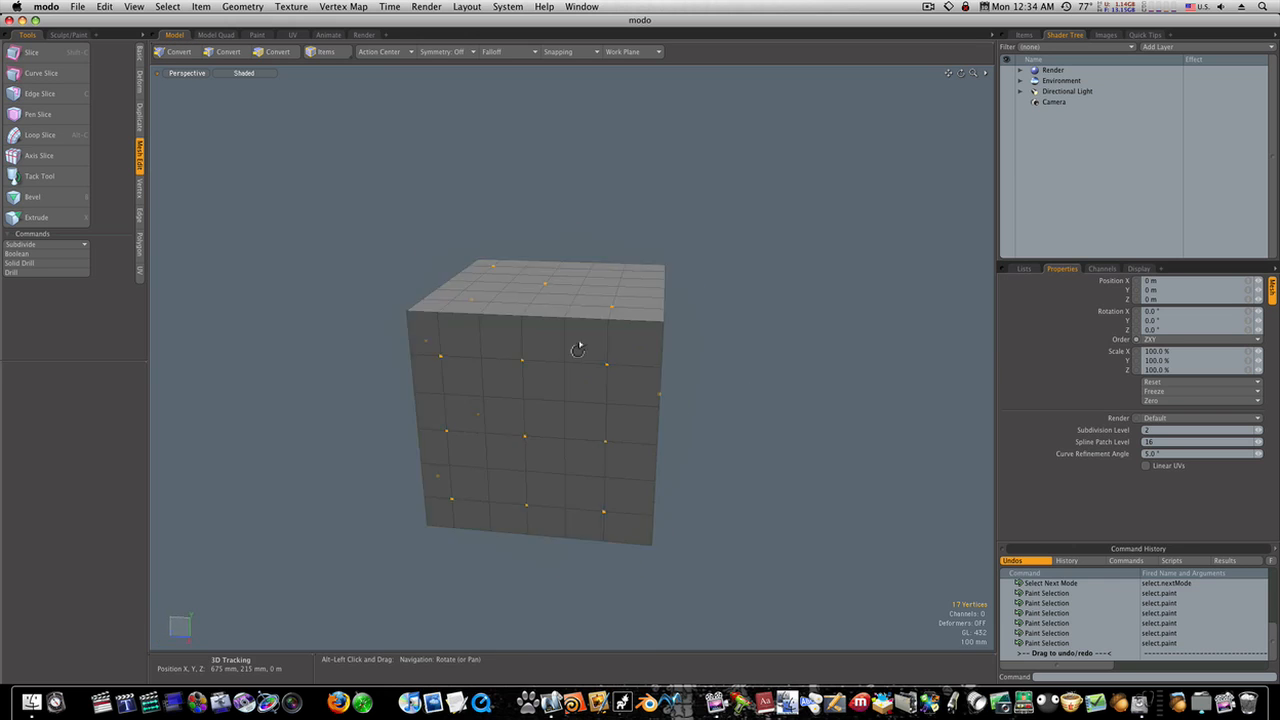
pyautogui.moveTo(577, 348); pyautogui.dragTo(569, 366)
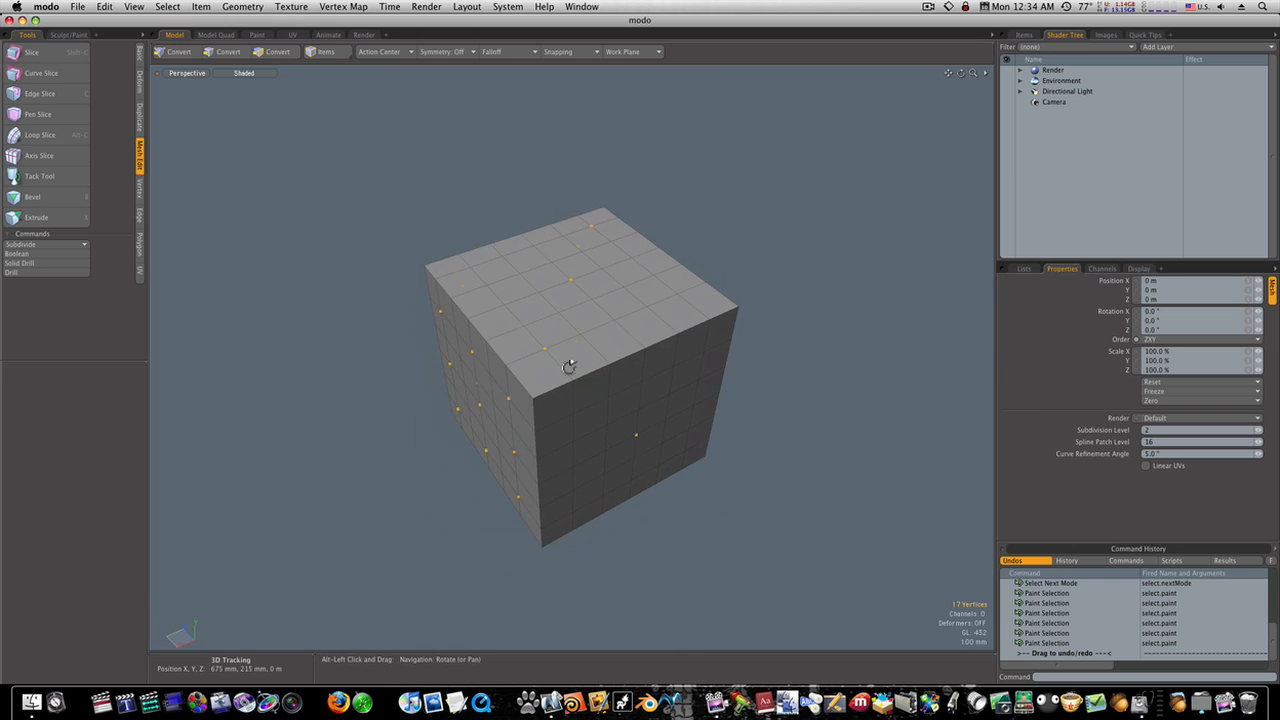
pyautogui.moveTo(568, 366); pyautogui.dragTo(810, 230)
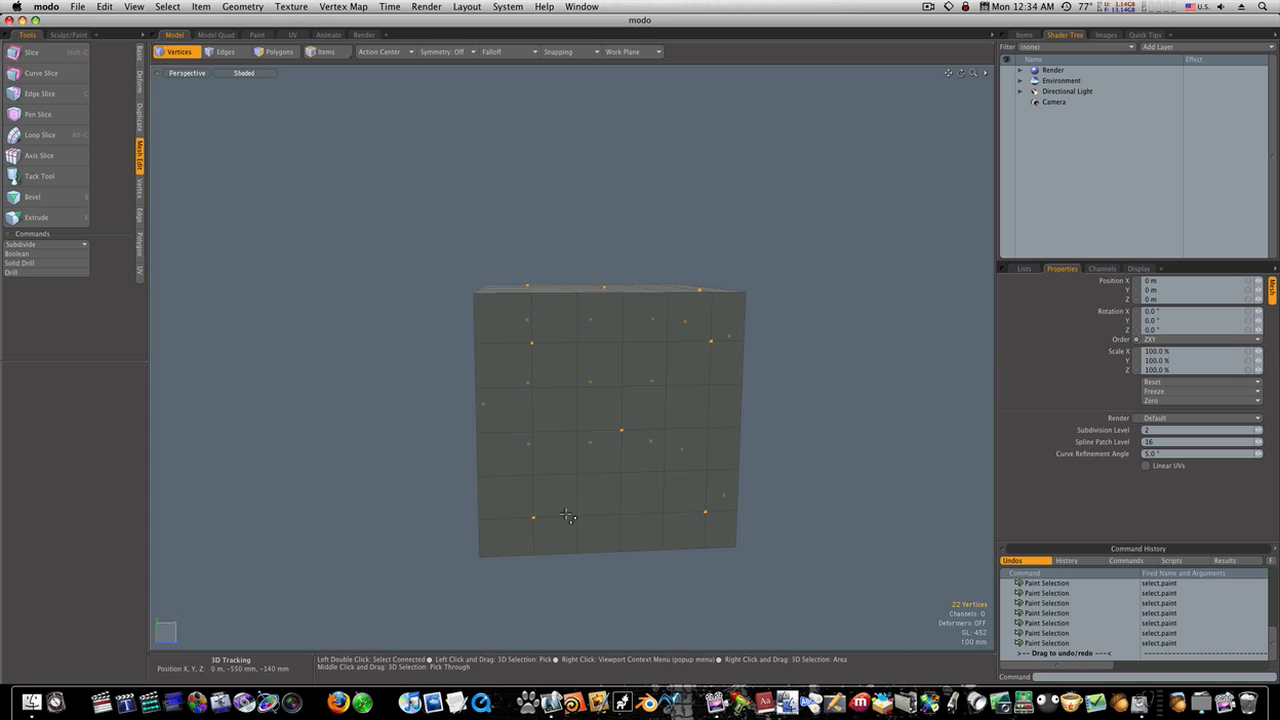
pyautogui.moveTo(570, 515); pyautogui.dragTo(570, 295)
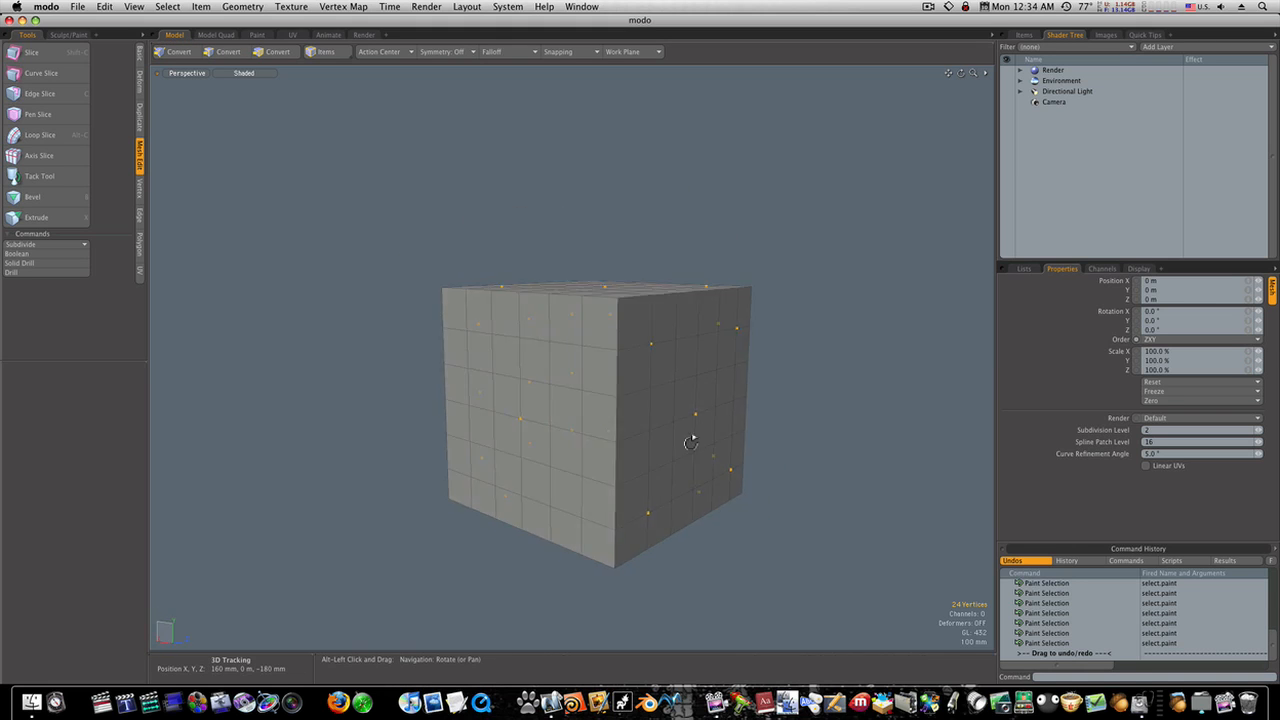
# Vertex-bevel the 24 selected vertices with an inset of about 65 mm
pyautogui.moveTo(690, 443); pyautogui.dragTo(575, 363)
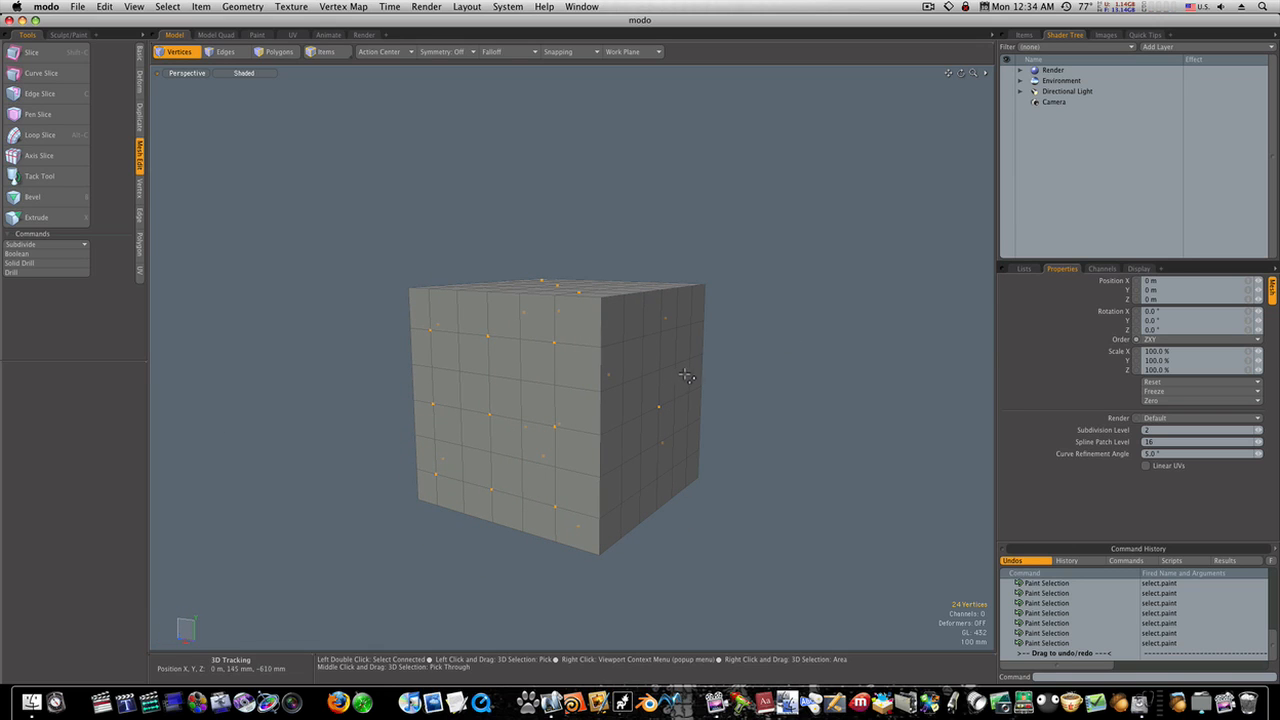
pyautogui.moveTo(697, 382)
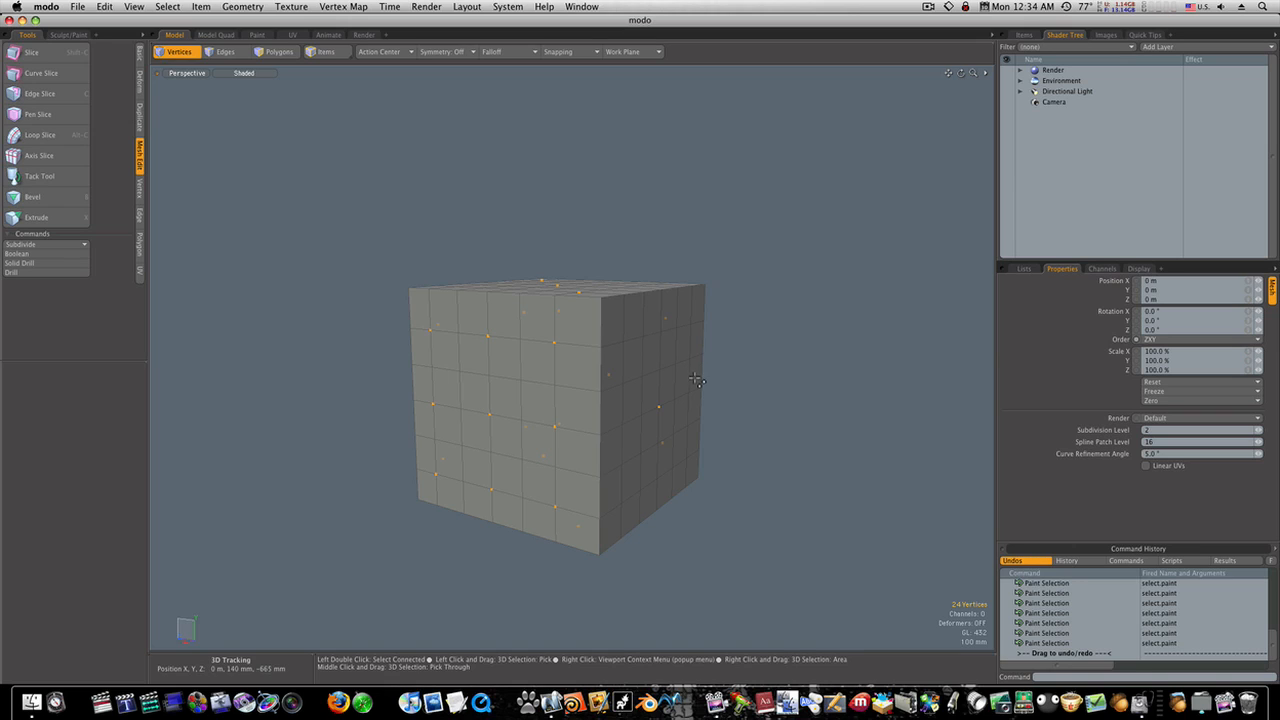
pyautogui.moveTo(690, 390)
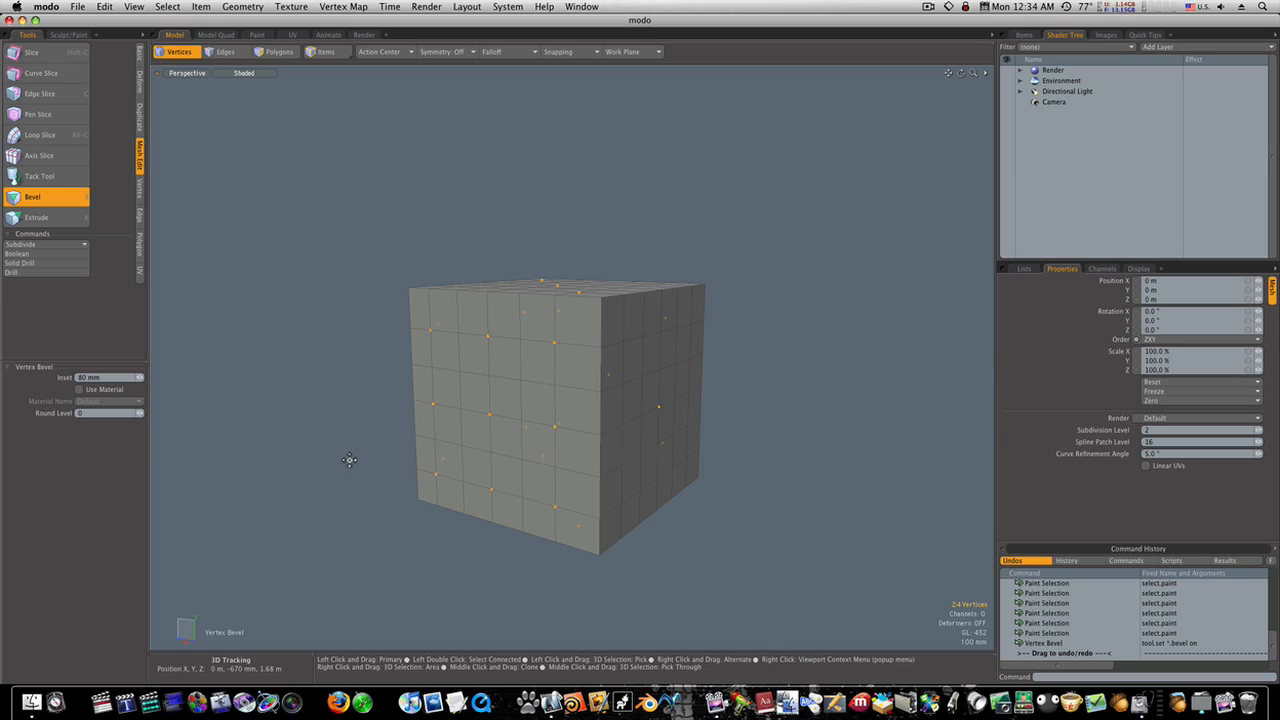
pyautogui.moveTo(354, 460)
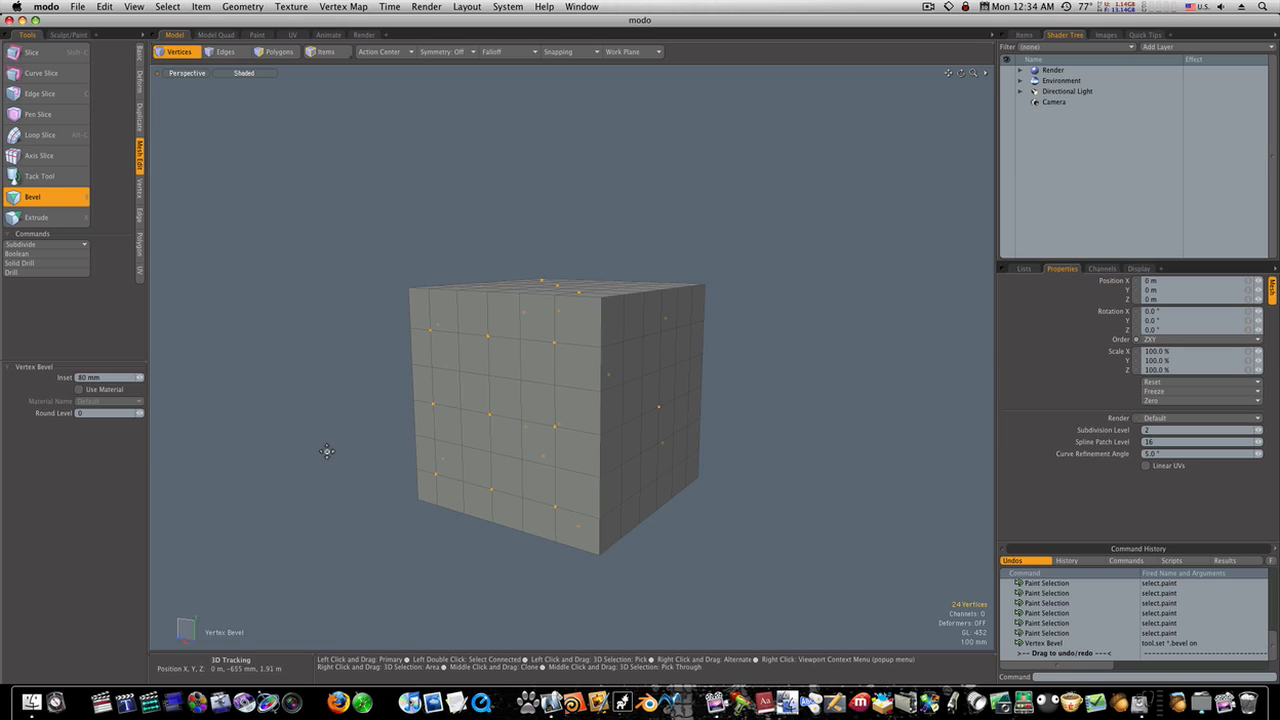
pyautogui.moveTo(324, 460)
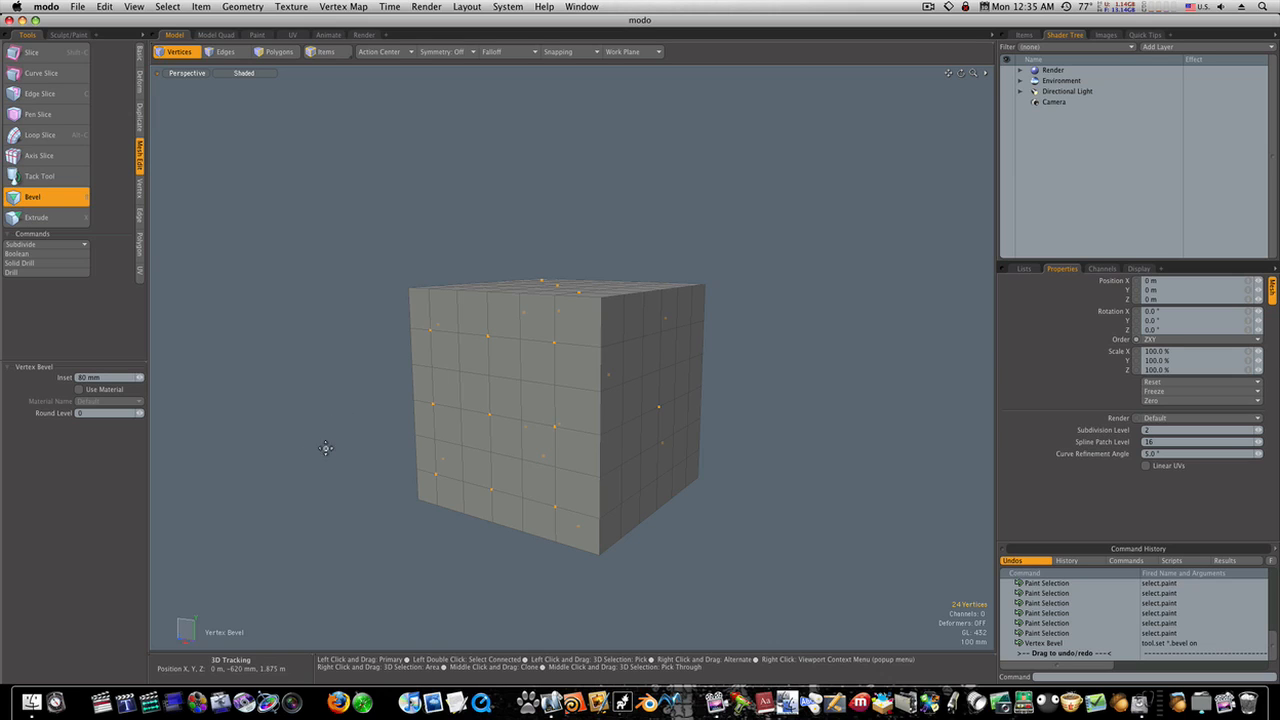
pyautogui.moveTo(370, 434)
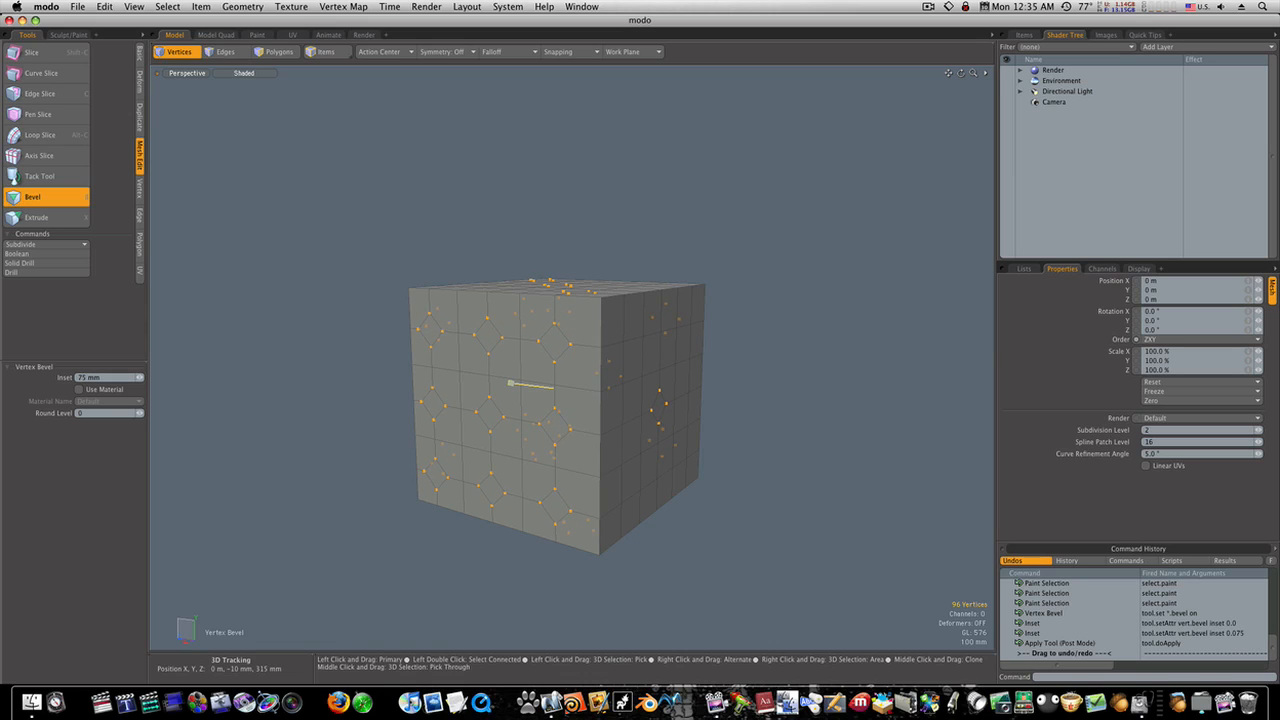
pyautogui.moveTo(565, 384); pyautogui.dragTo(558, 404)
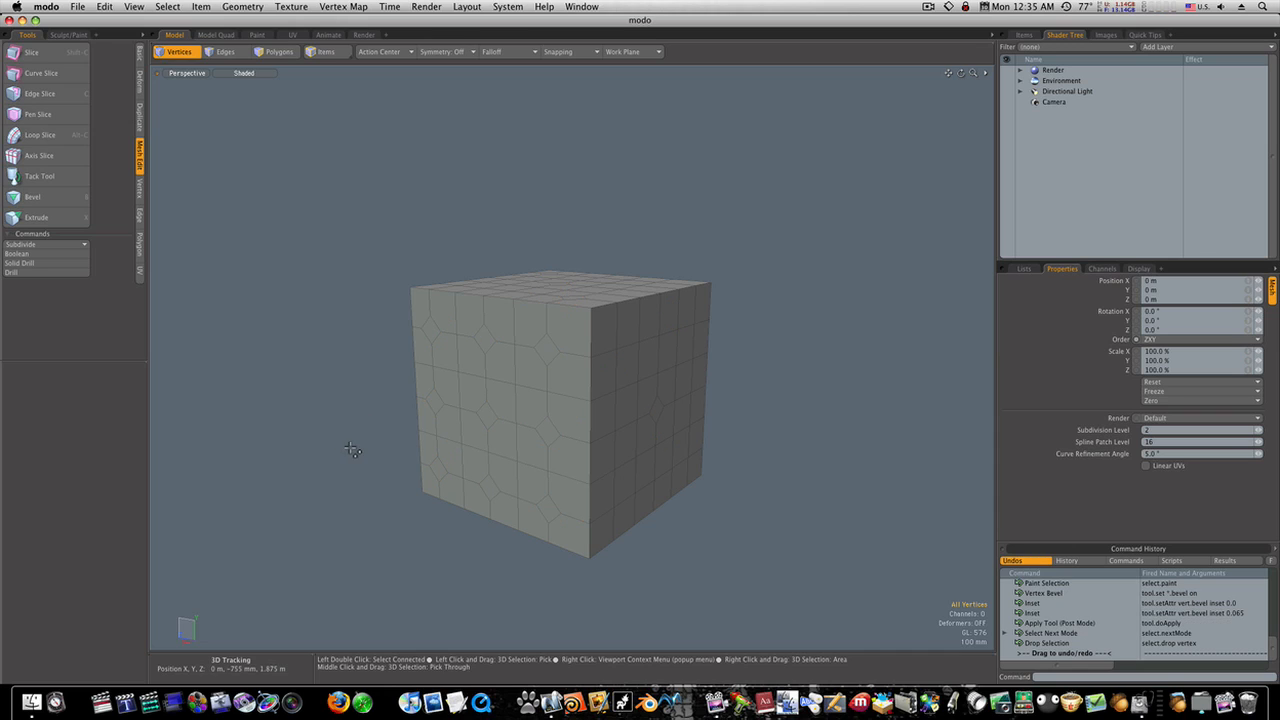
pyautogui.moveTo(640, 433)
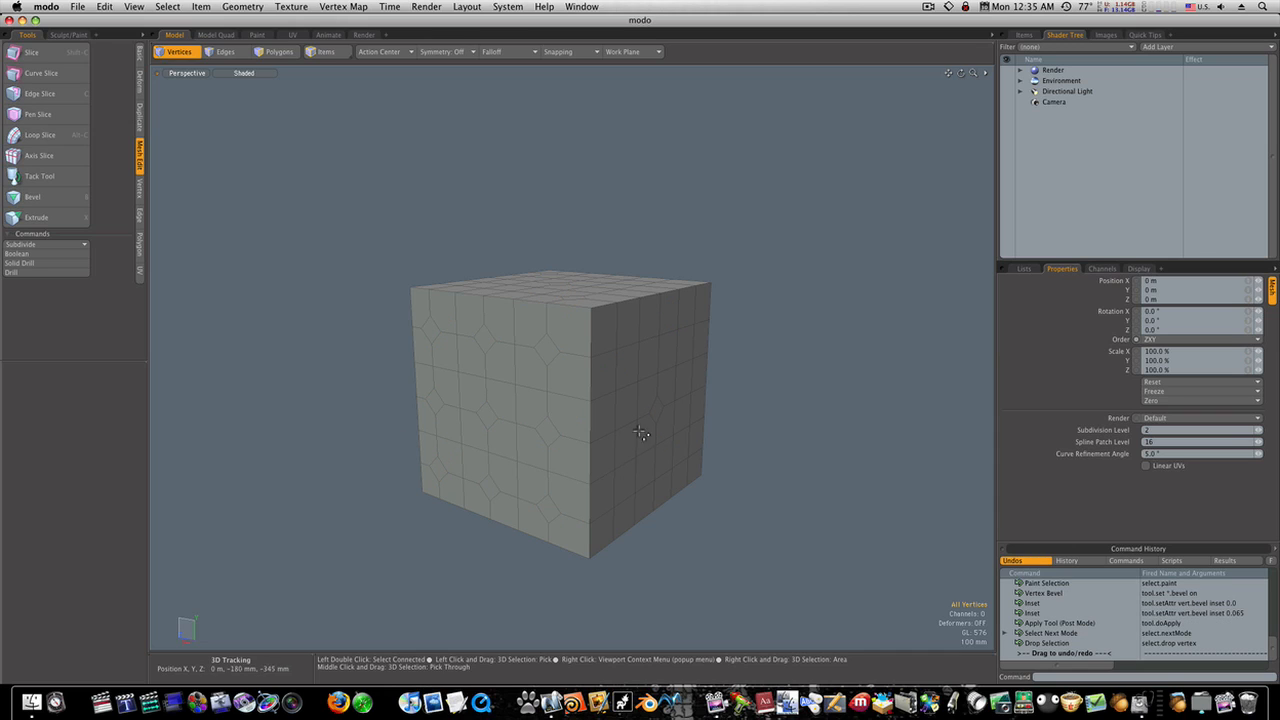
pyautogui.moveTo(385, 382)
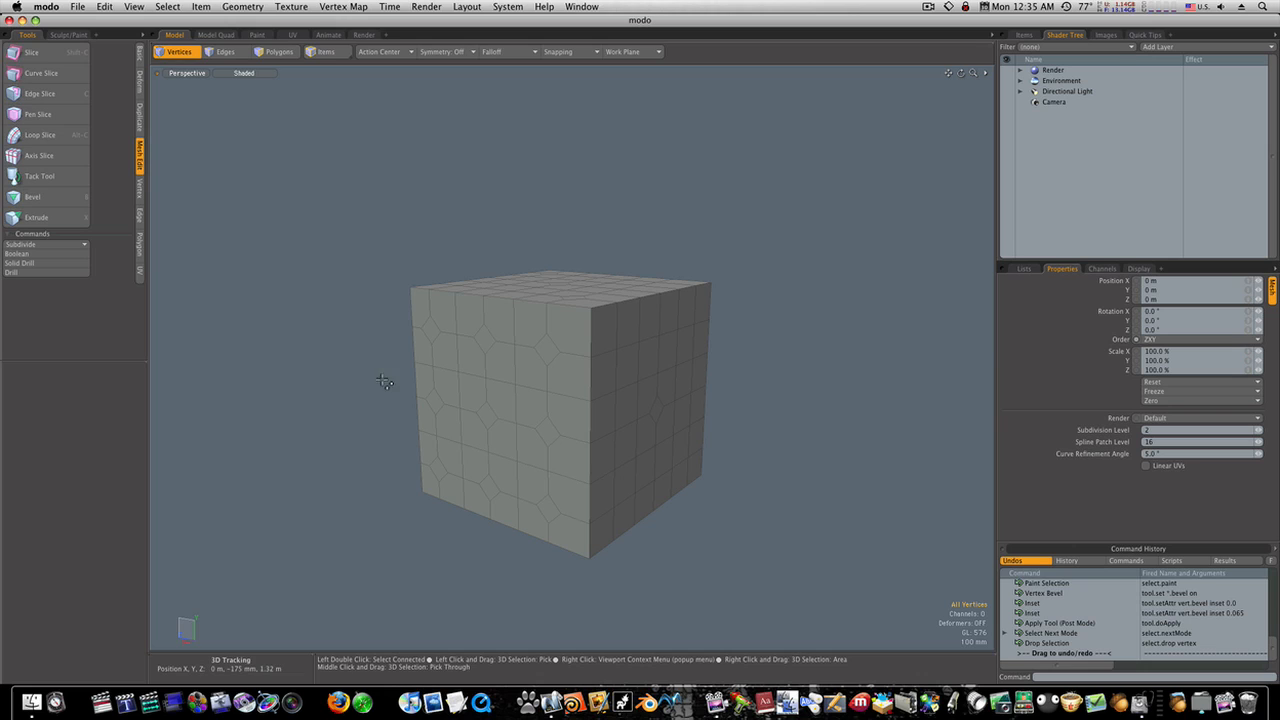
pyautogui.moveTo(275, 58)
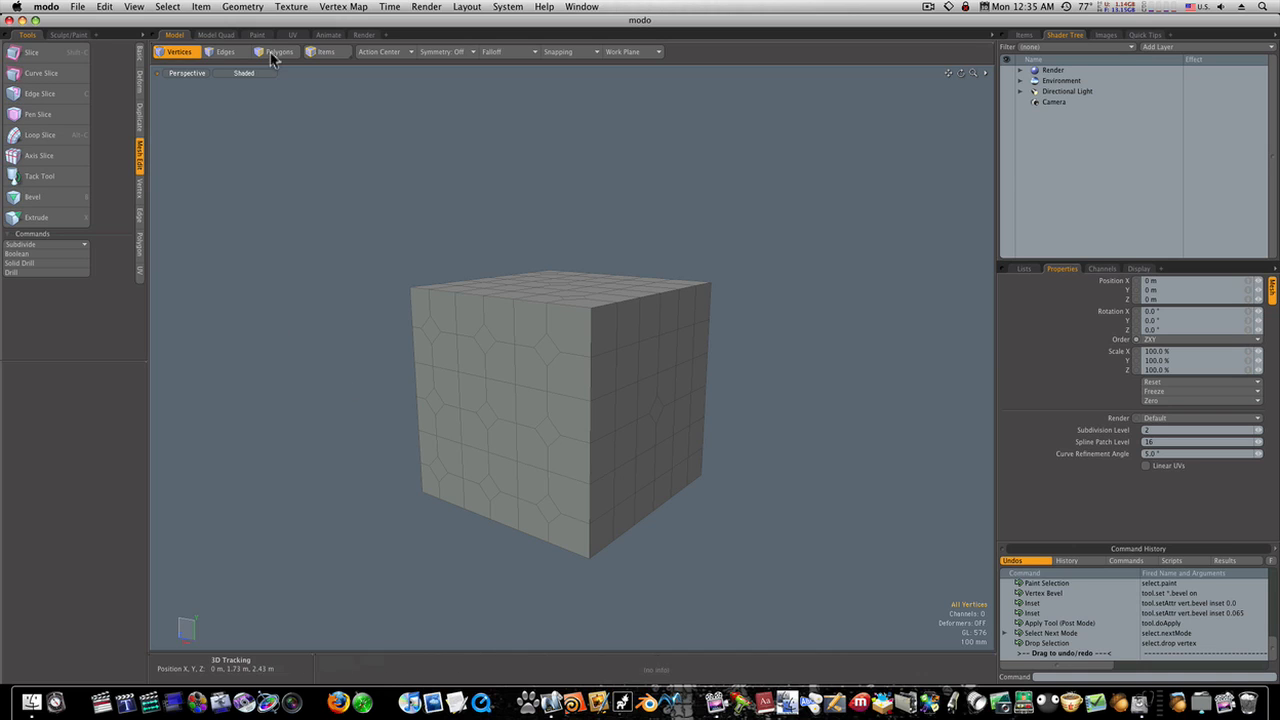
# Switch to Polygons mode and select the diamonds on the front, right and top faces
pyautogui.click(224, 51)
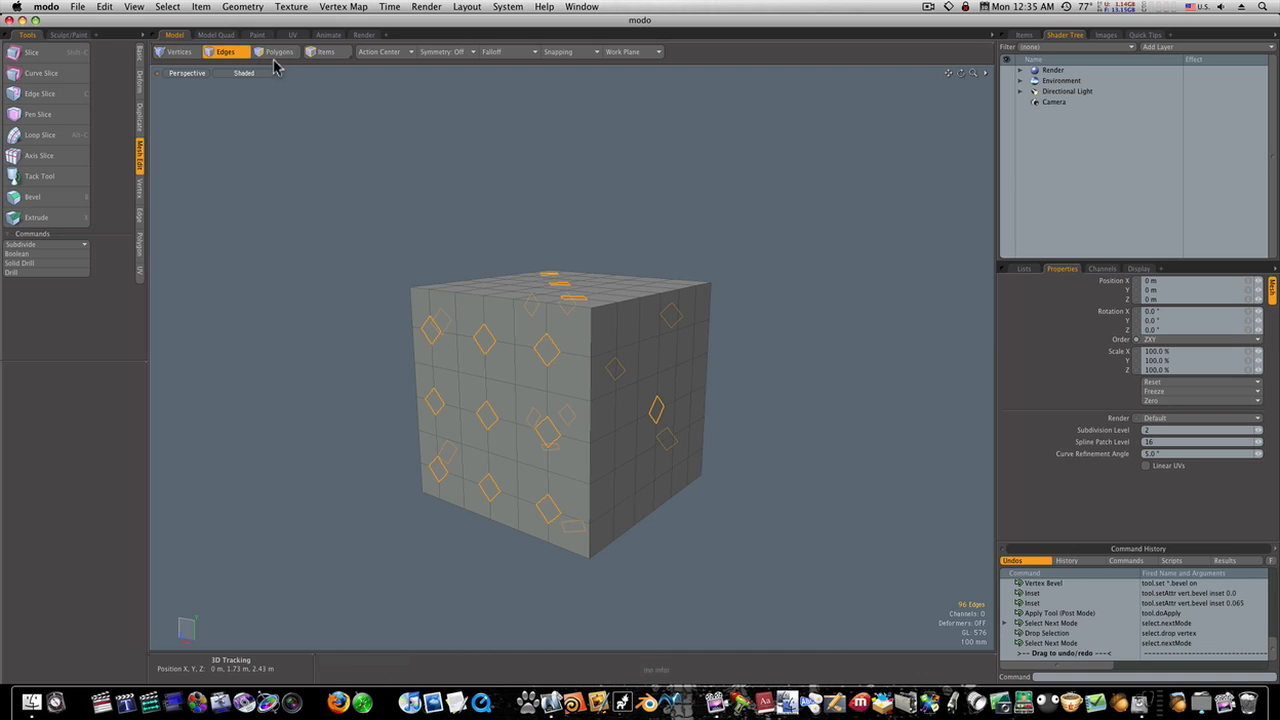
pyautogui.click(278, 51)
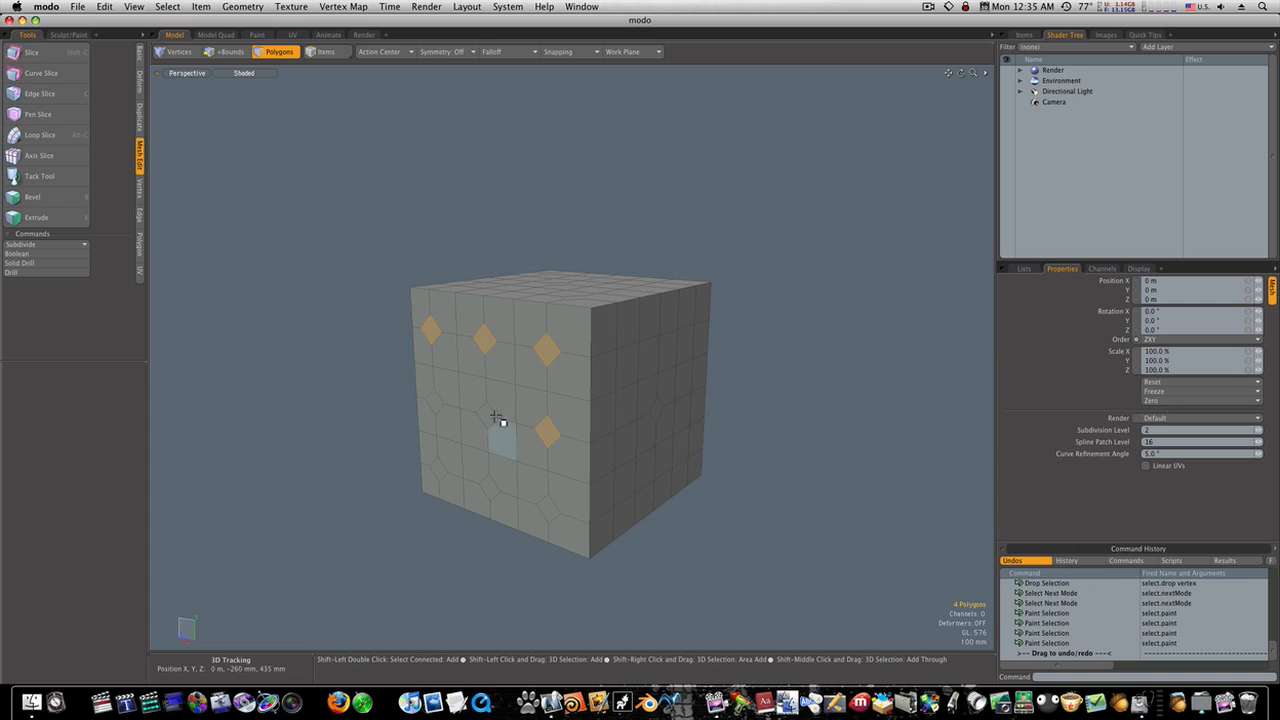
pyautogui.moveTo(500, 430); pyautogui.dragTo(500, 495)
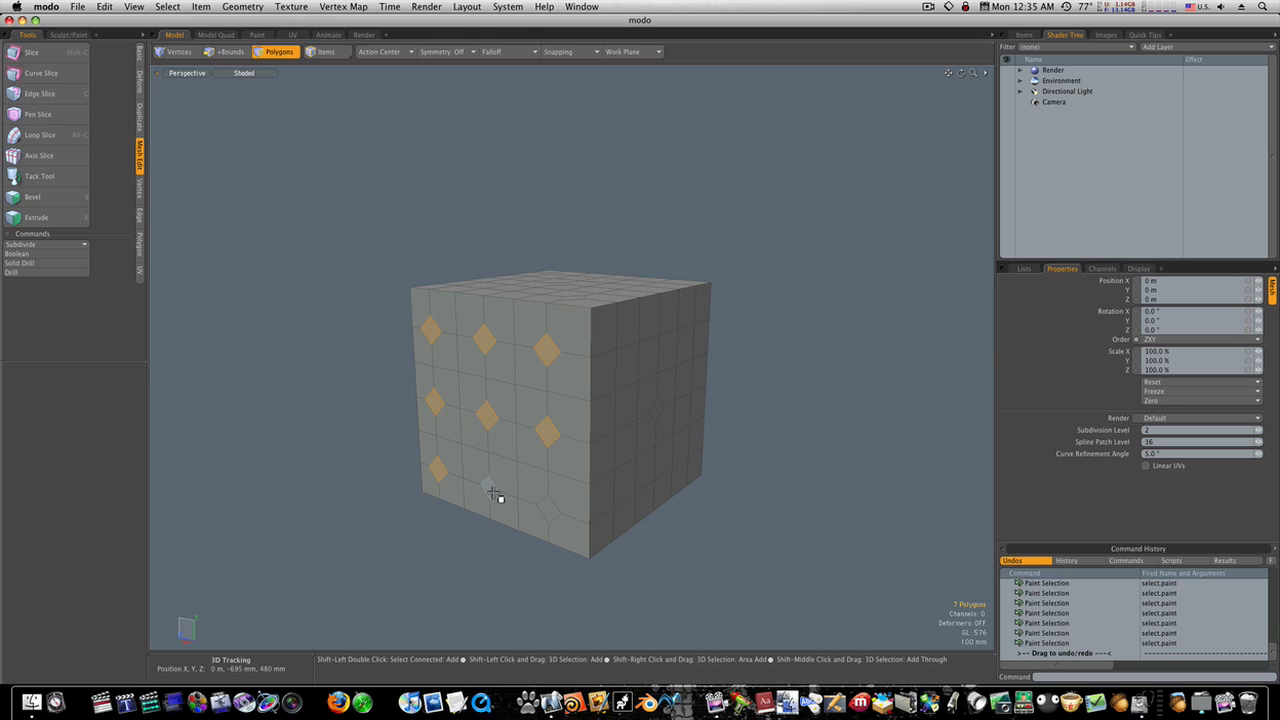
pyautogui.click(651, 410)
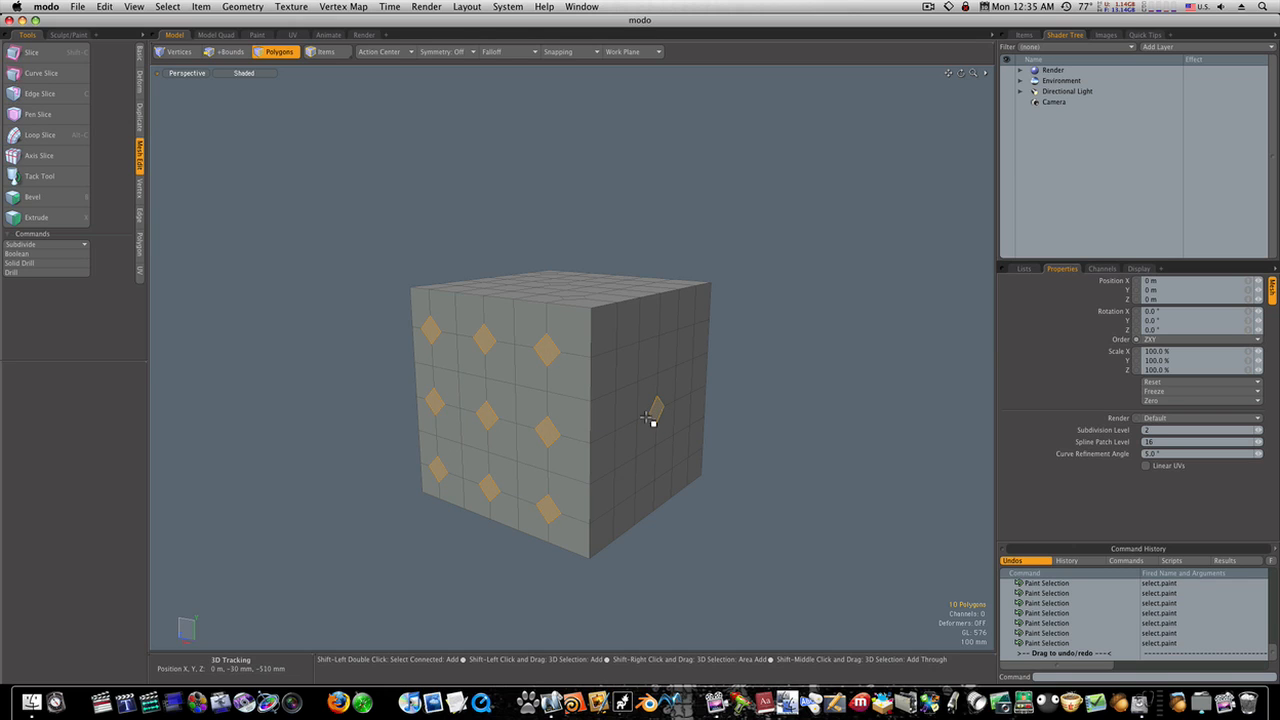
pyautogui.moveTo(650, 410); pyautogui.dragTo(557, 285)
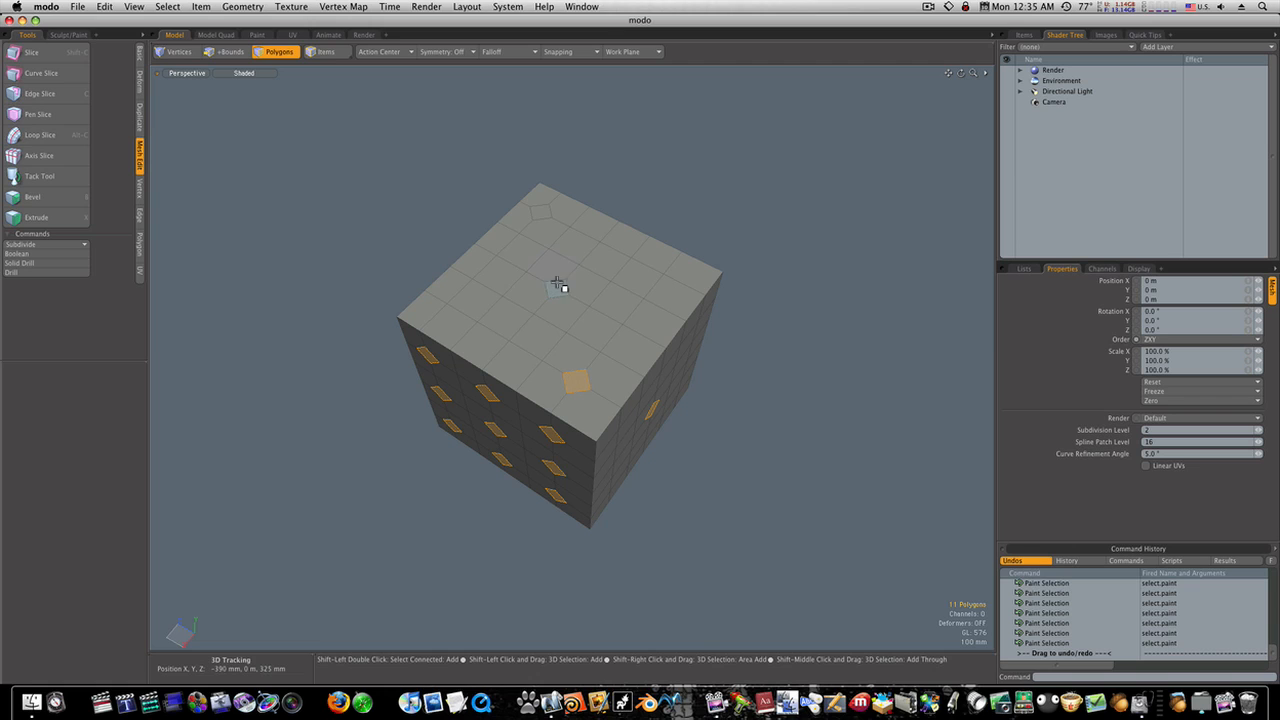
pyautogui.moveTo(557, 283); pyautogui.dragTo(695, 260)
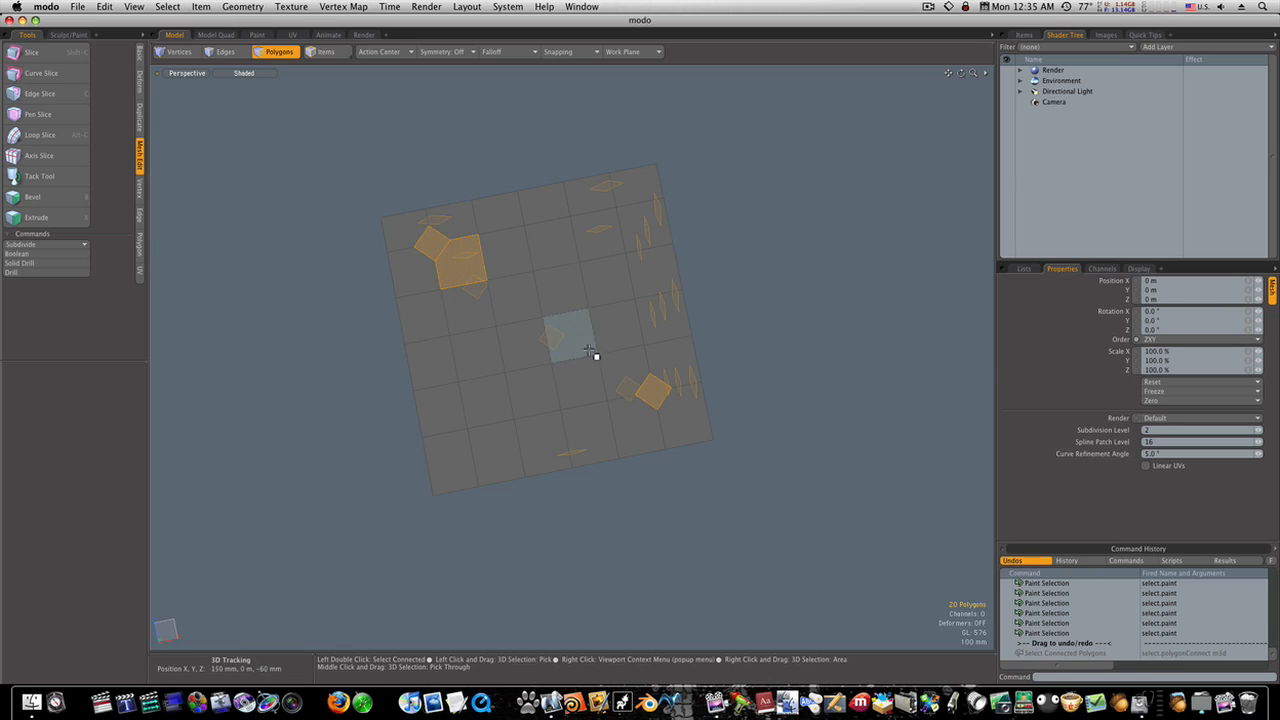
# Remove a wrong pick and add the remaining diamonds until all 24 are selected
pyautogui.moveTo(590, 352); pyautogui.dragTo(475, 248)
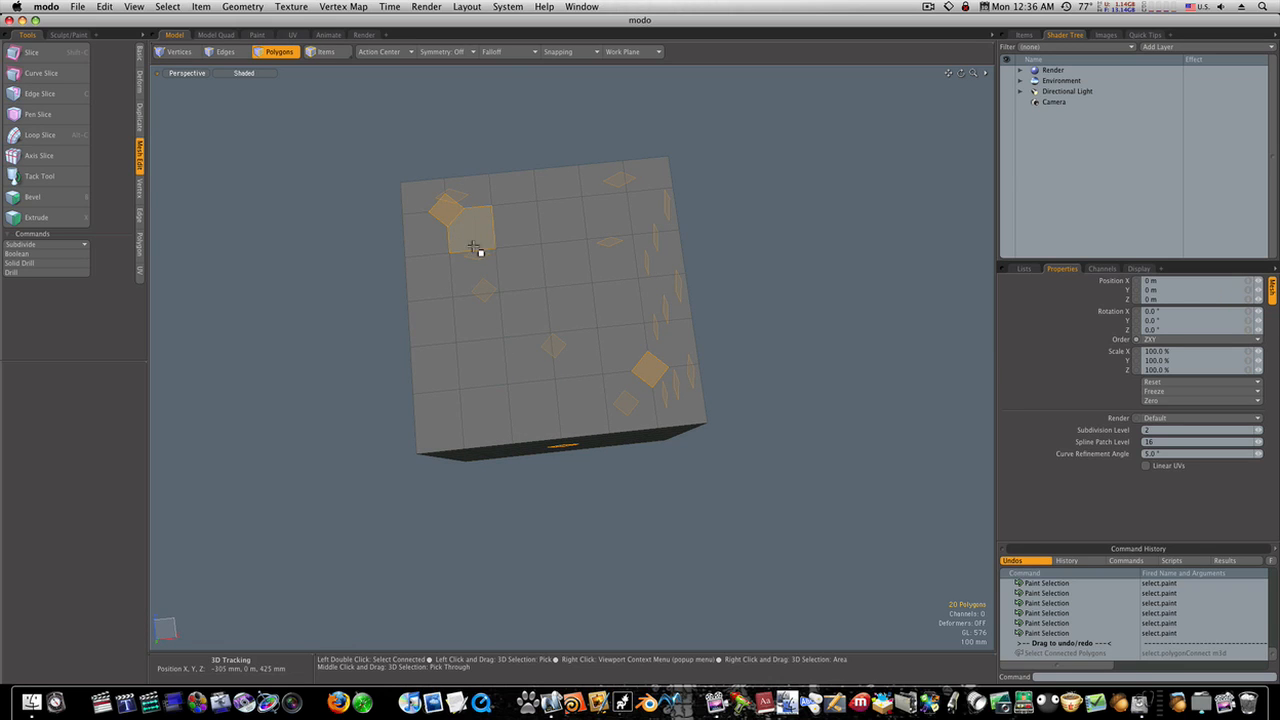
pyautogui.click(525, 355)
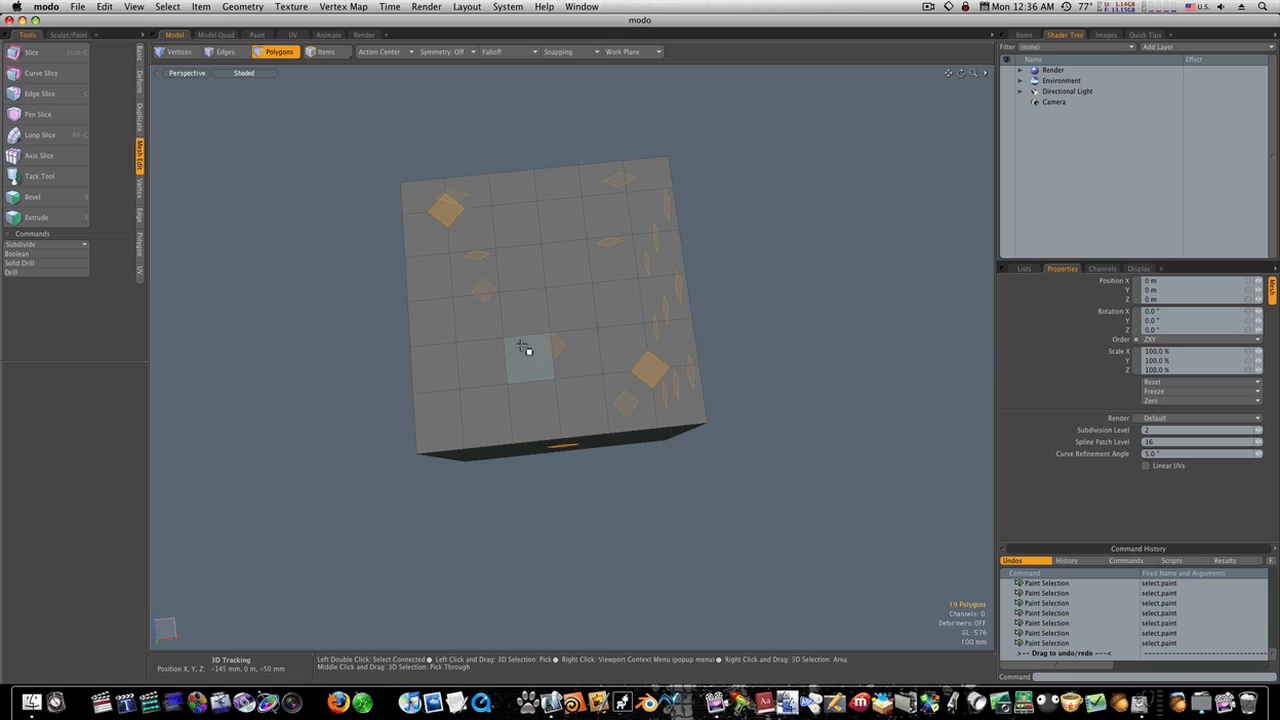
pyautogui.moveTo(520, 345); pyautogui.dragTo(680, 258)
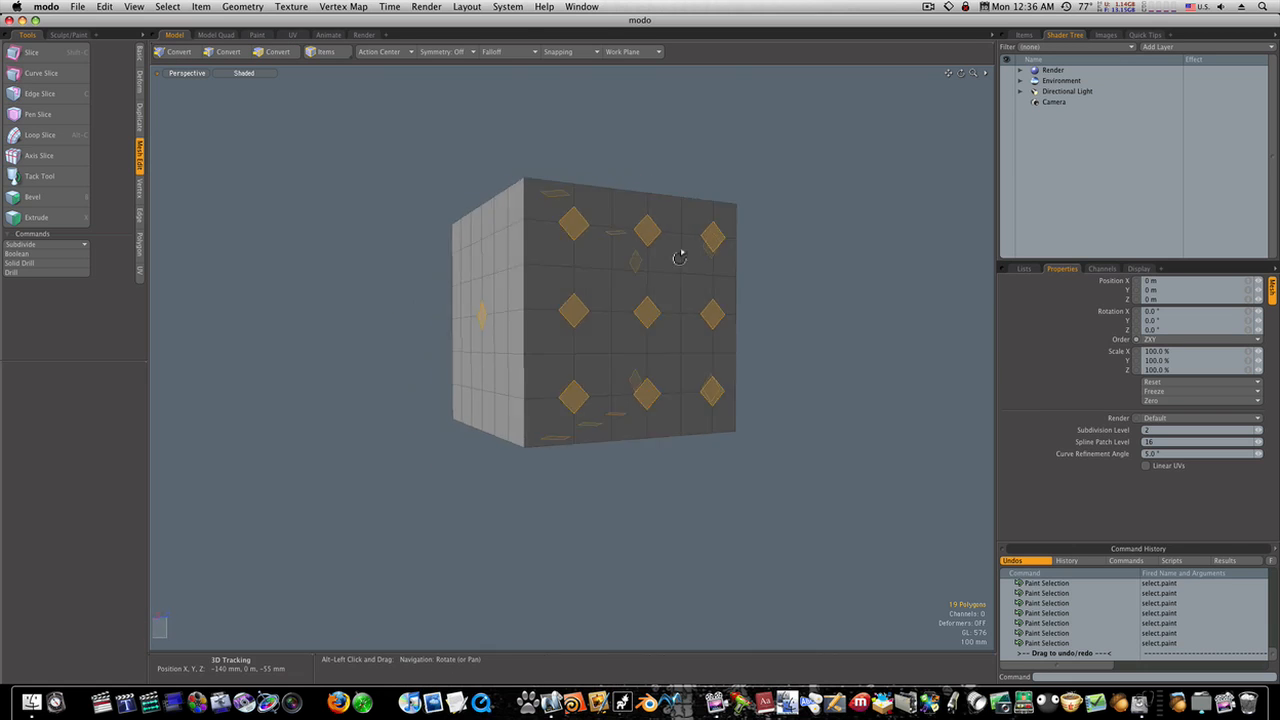
pyautogui.moveTo(680, 258); pyautogui.dragTo(675, 505)
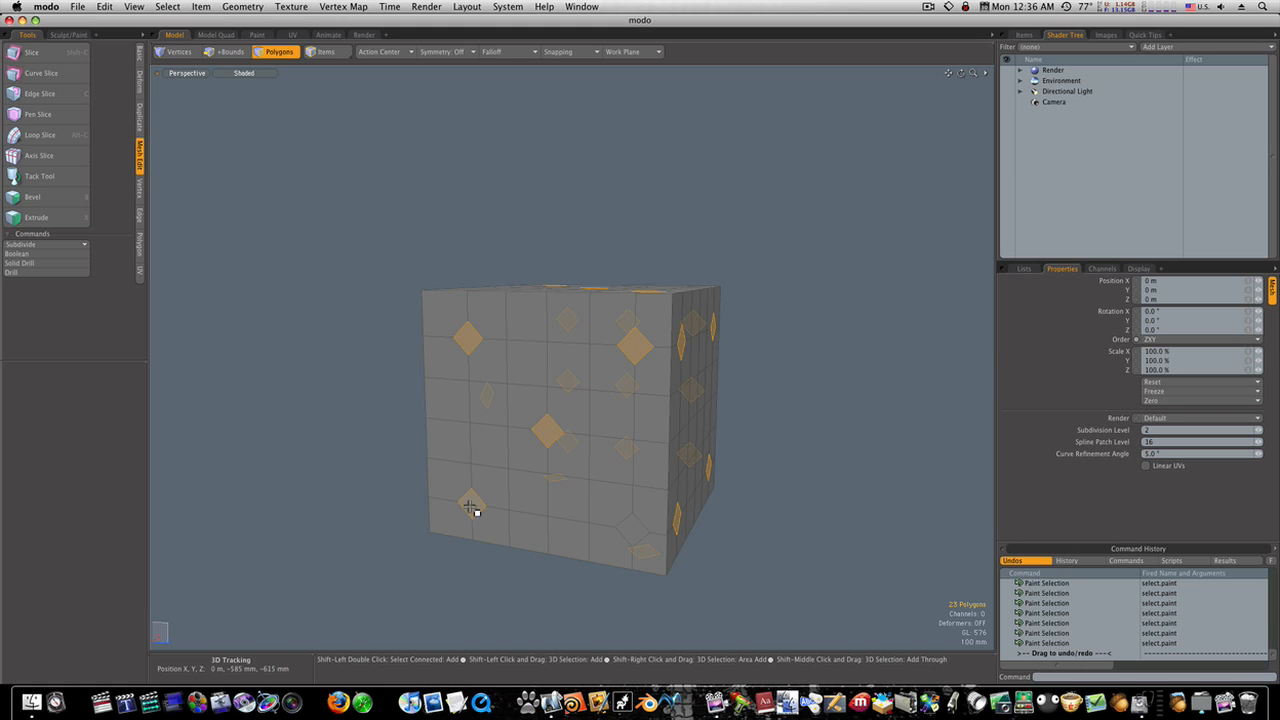
pyautogui.moveTo(470, 510); pyautogui.dragTo(630, 420)
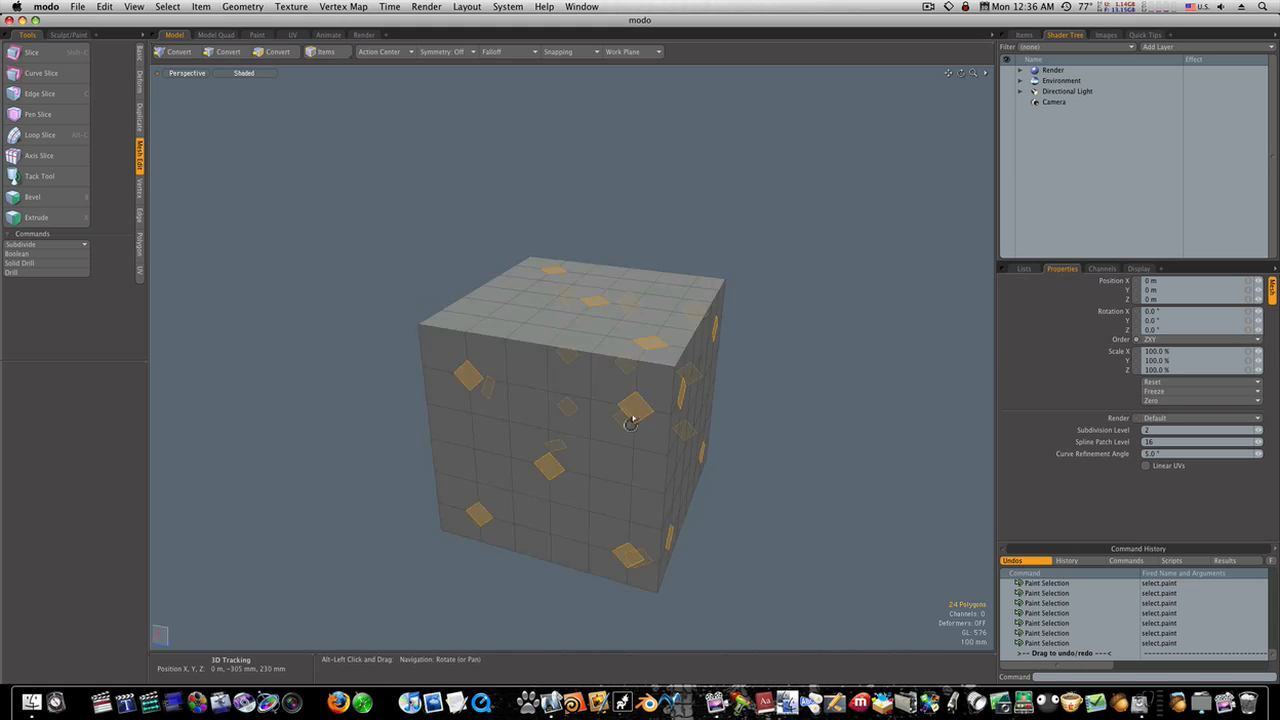
pyautogui.moveTo(630, 420); pyautogui.dragTo(763, 350)
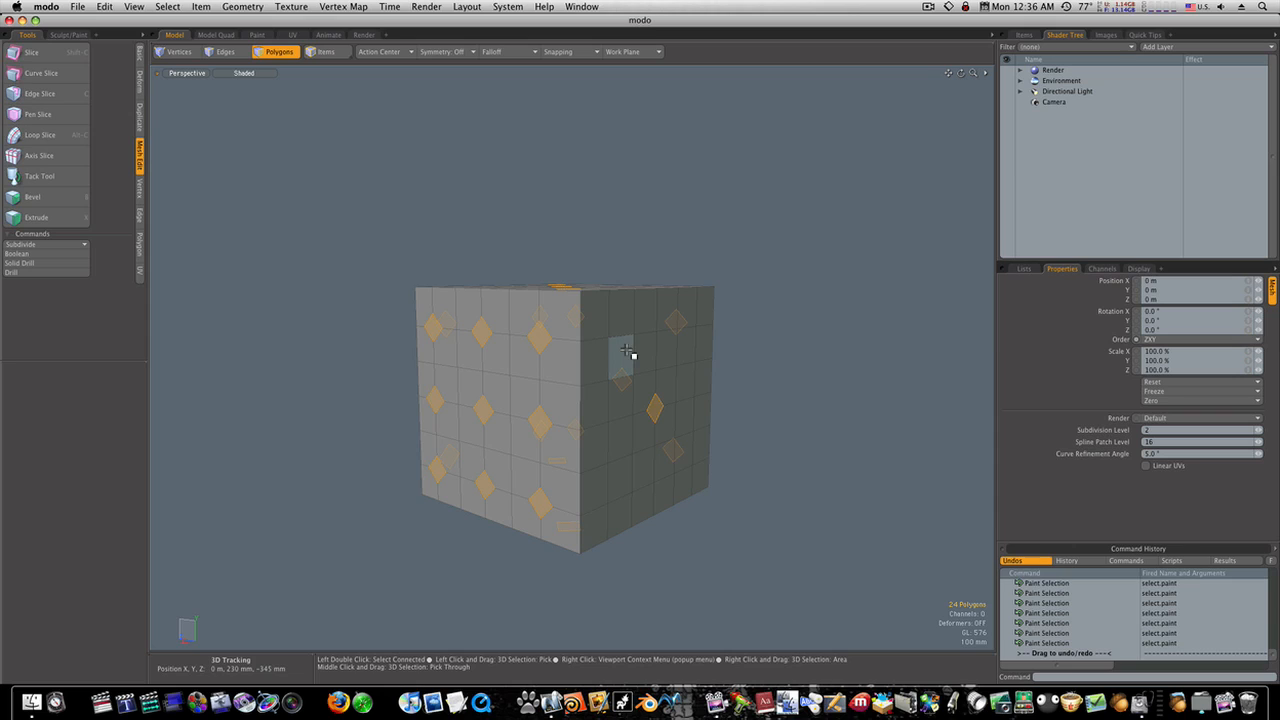
pyautogui.moveTo(635, 357)
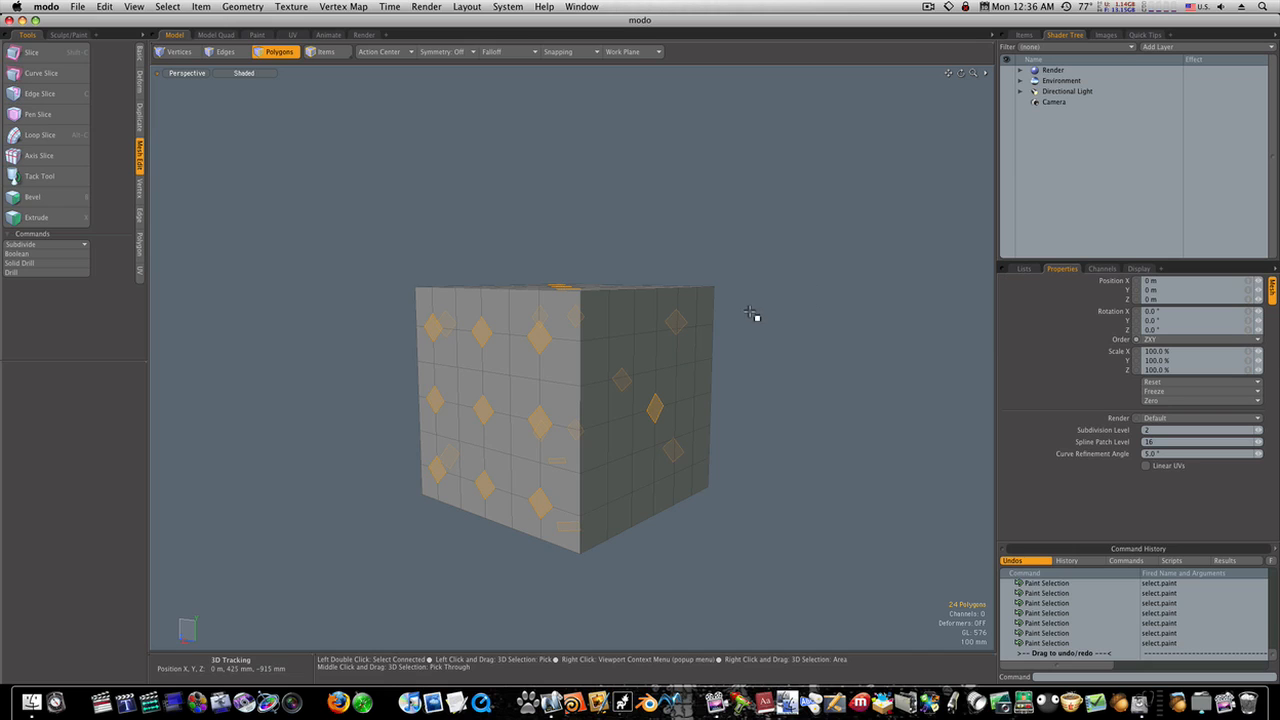
pyautogui.click(33, 196)
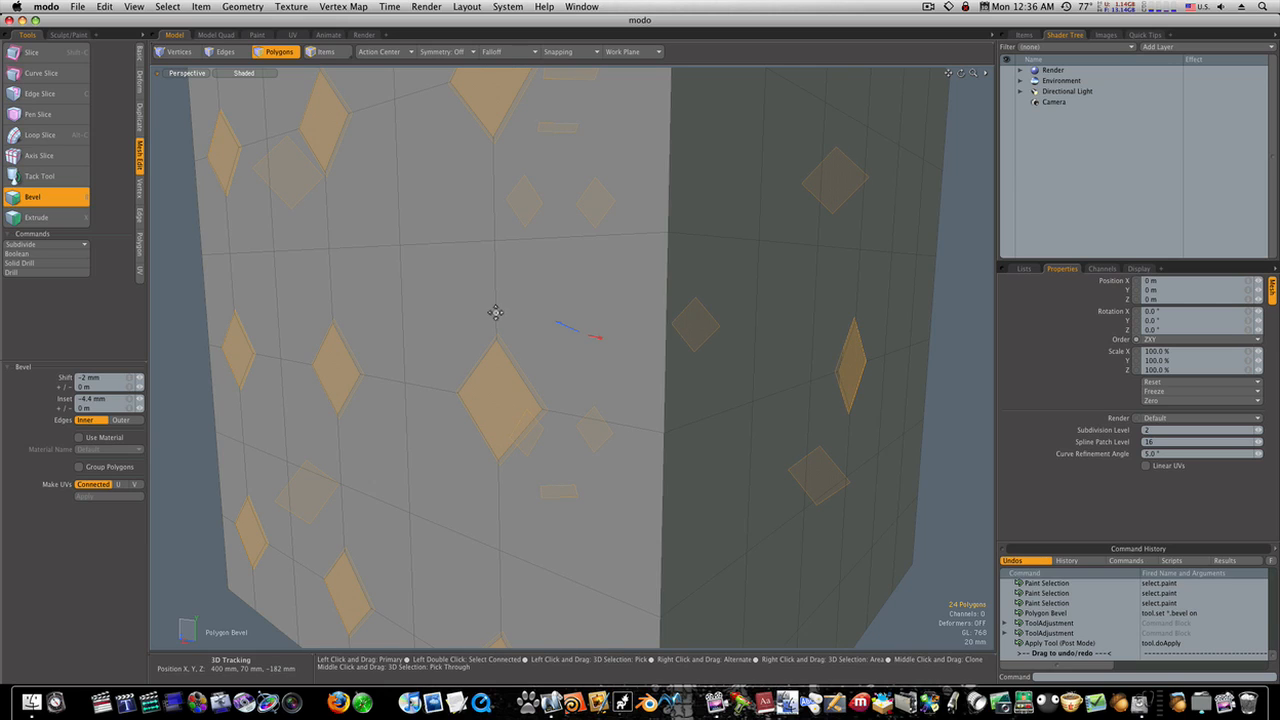
pyautogui.moveTo(550, 370)
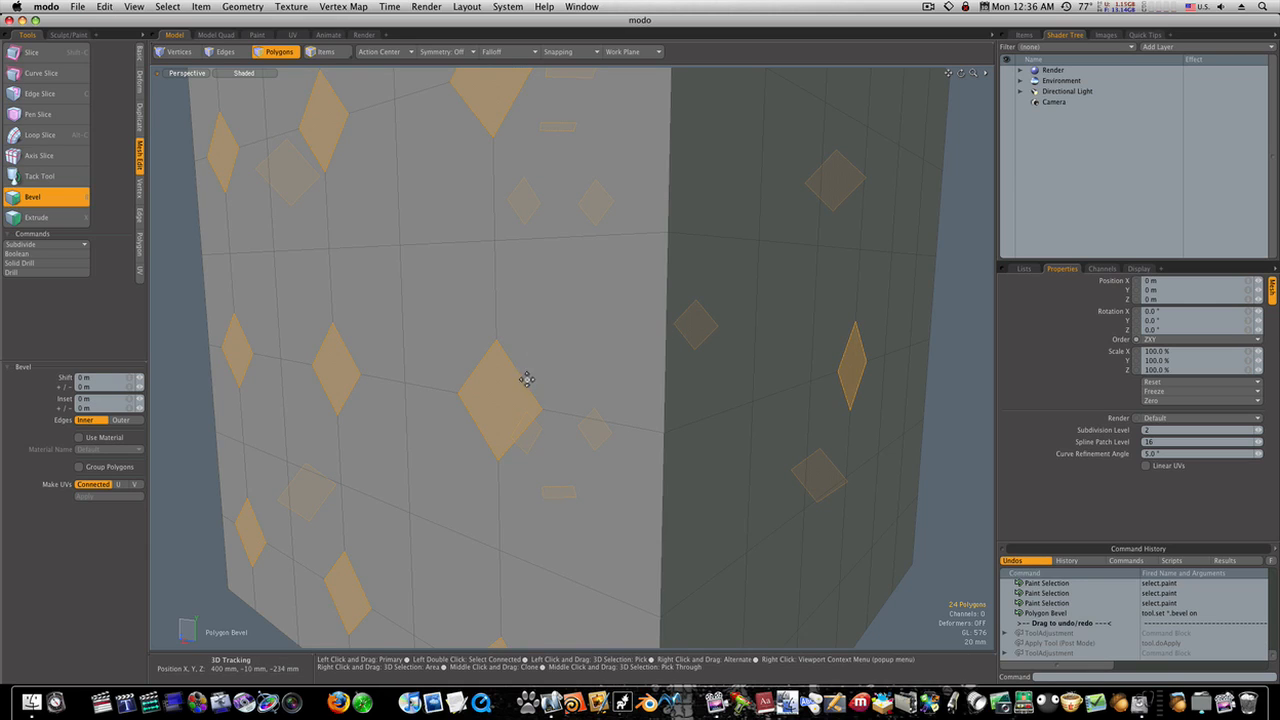
pyautogui.moveTo(525, 385)
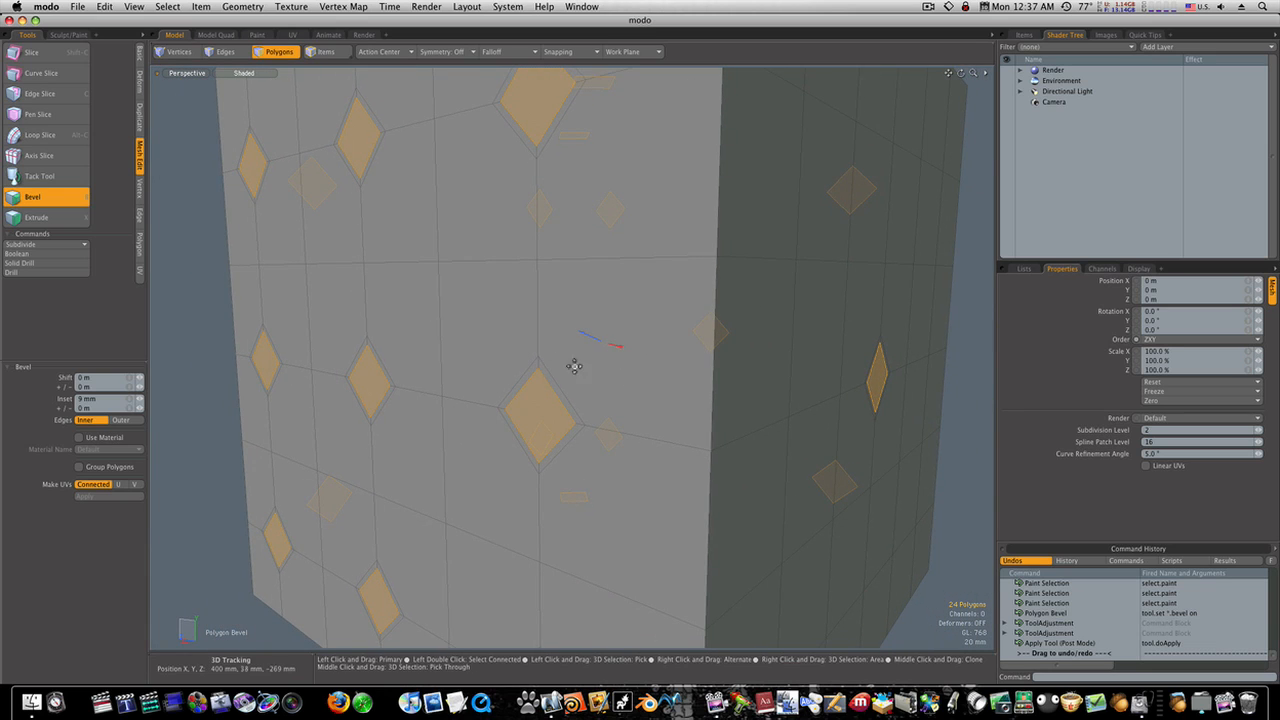
pyautogui.moveTo(540, 393)
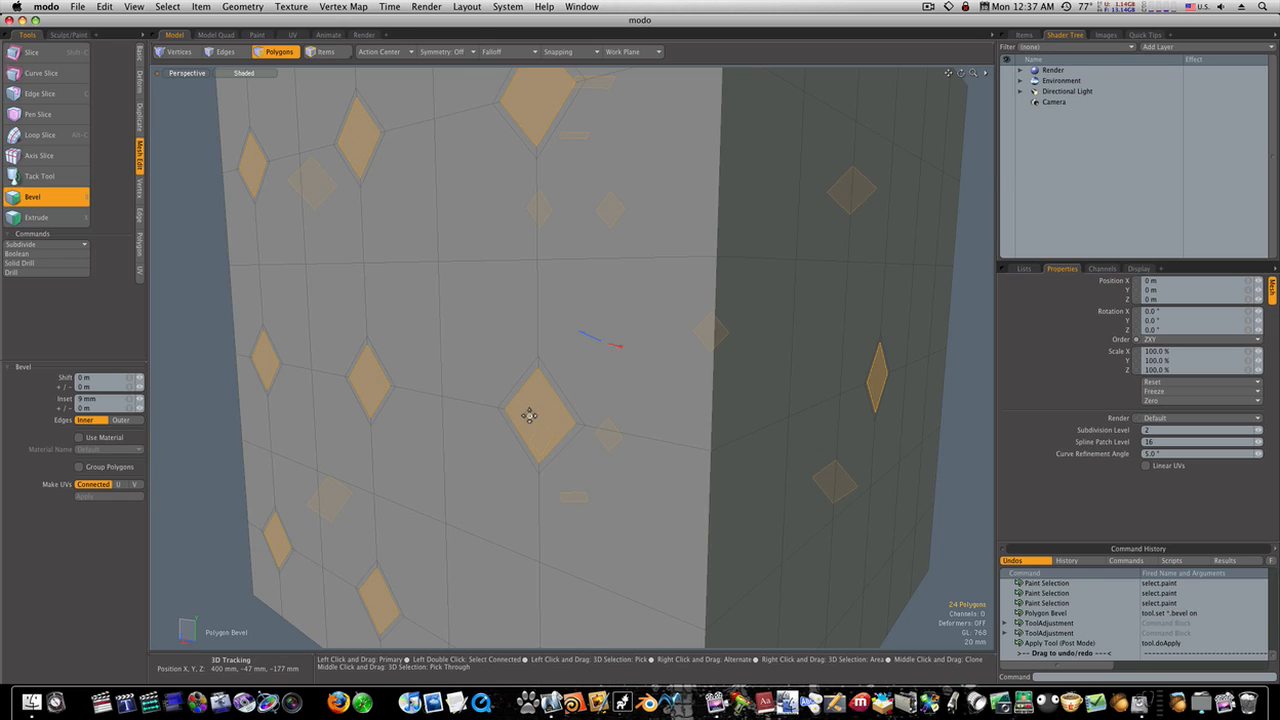
pyautogui.moveTo(513, 400)
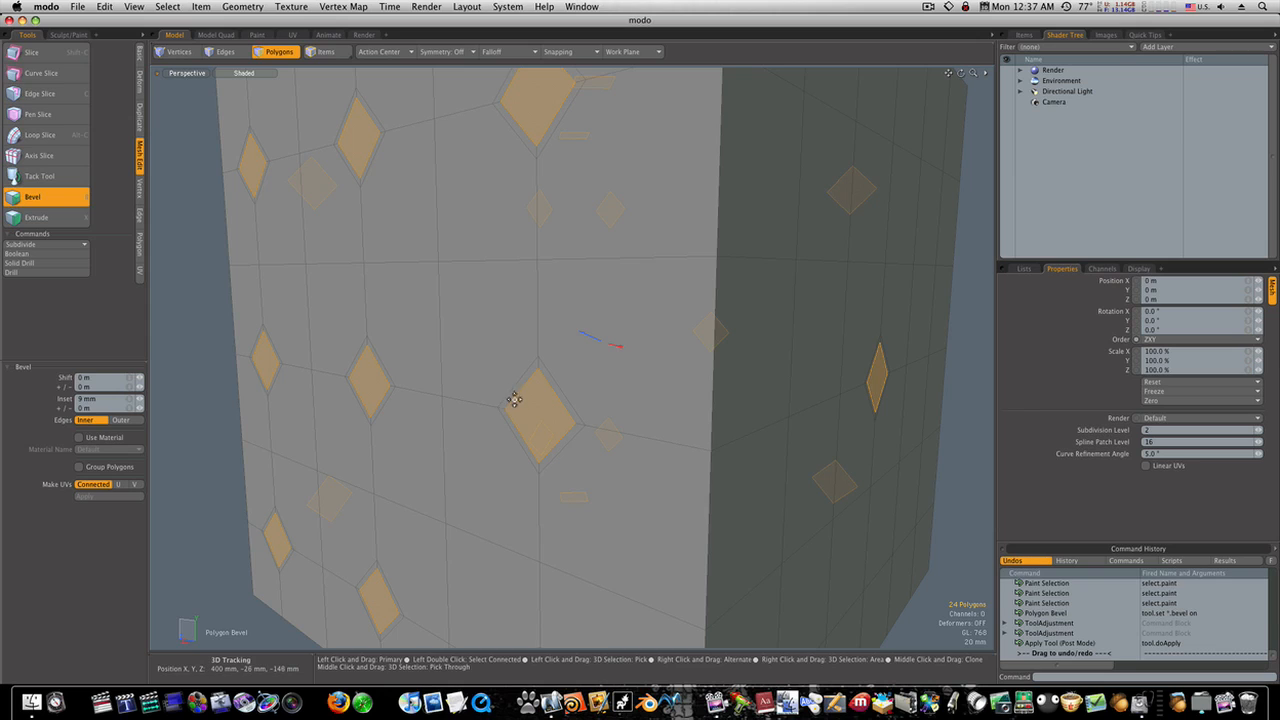
pyautogui.moveTo(559, 390)
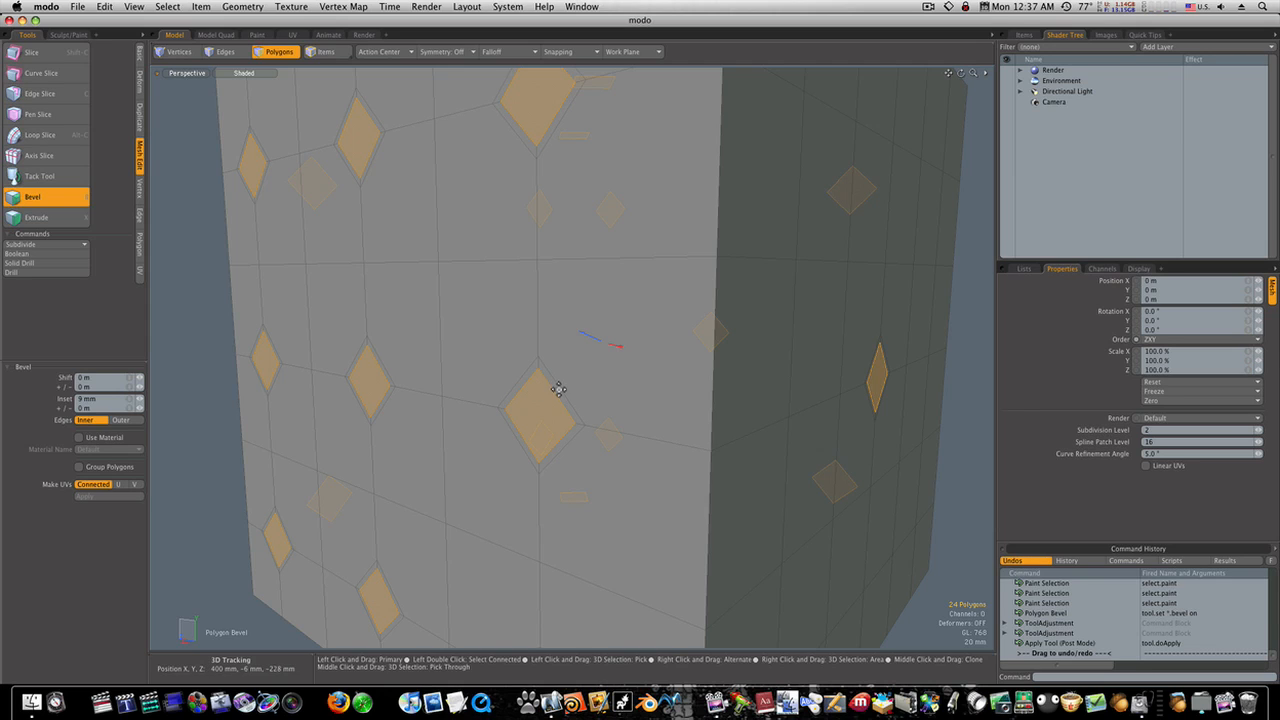
pyautogui.moveTo(303, 374)
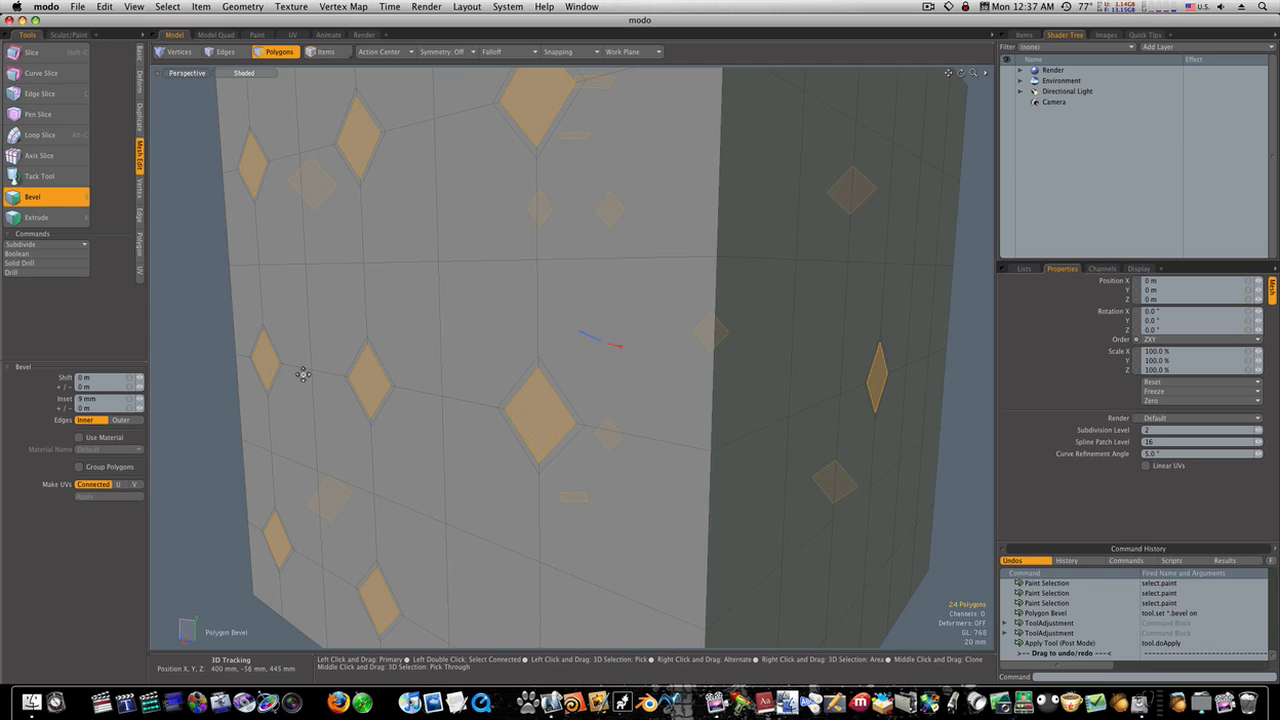
pyautogui.moveTo(378, 390)
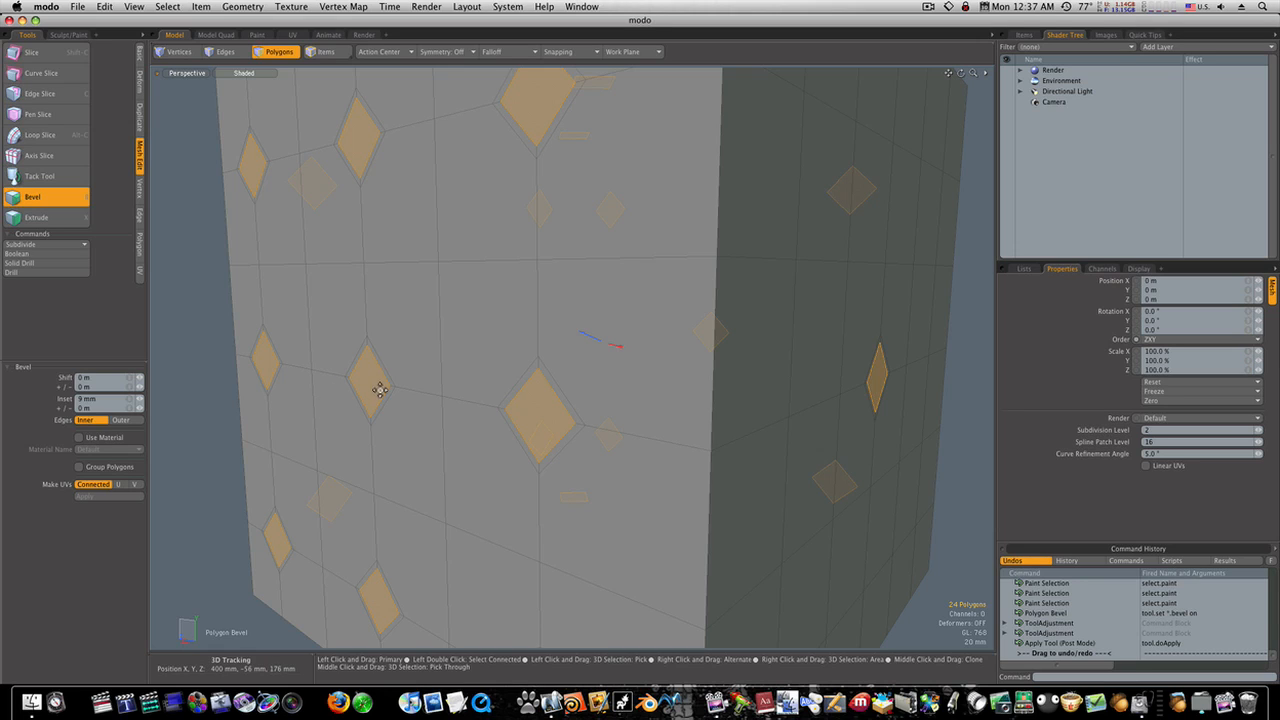
pyautogui.moveTo(450, 405)
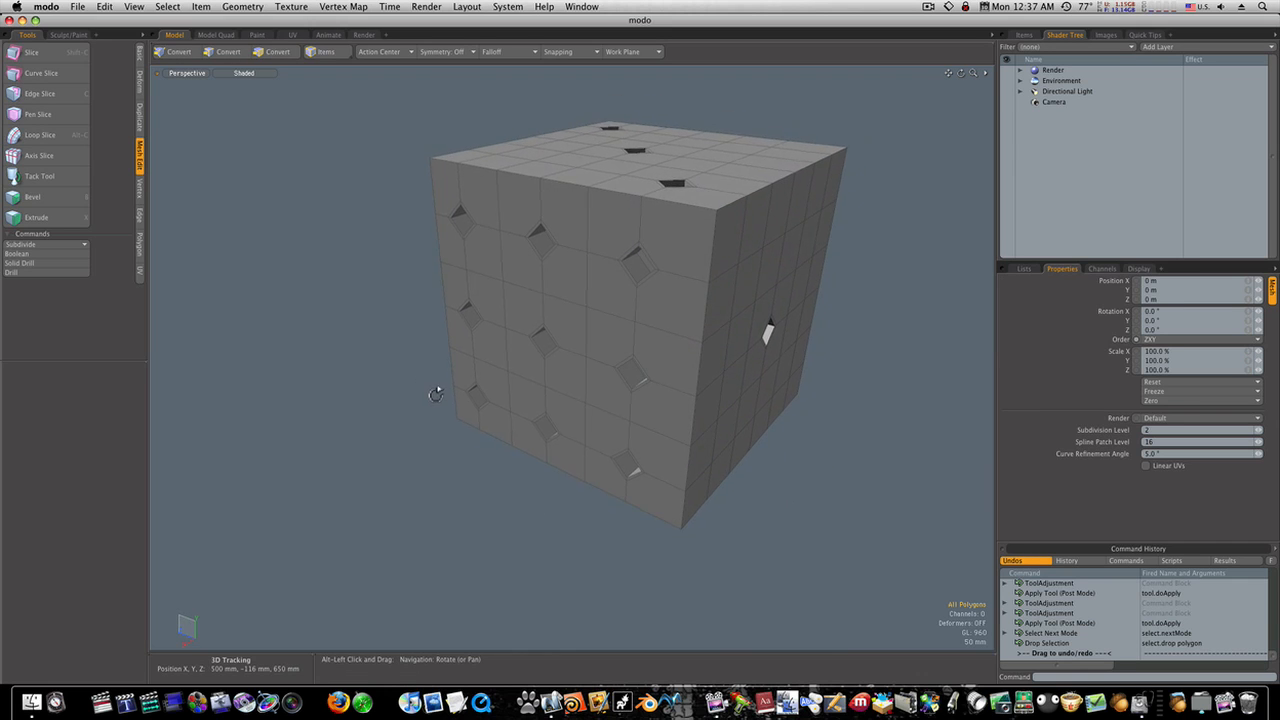
# In Edges mode, select the border edge loops on every cube edge, 72 edges total
pyautogui.click(225, 51)
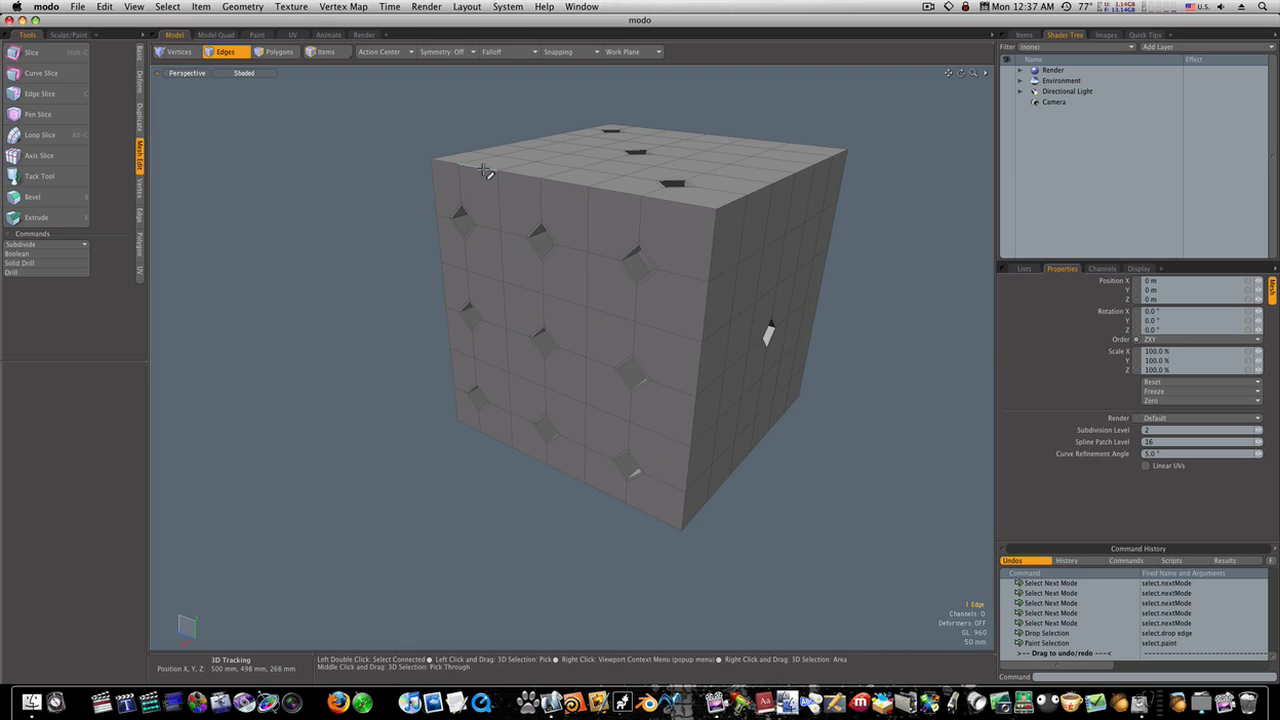
pyautogui.doubleClick(575, 189)
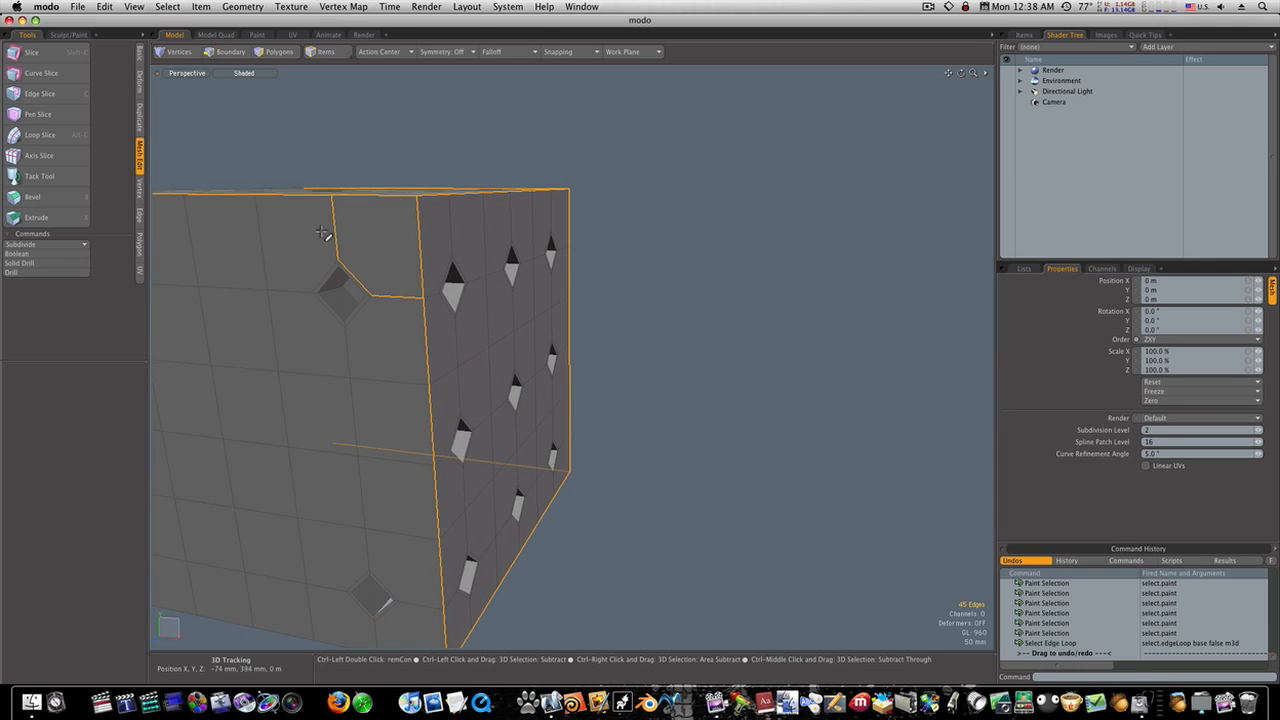
pyautogui.click(224, 51)
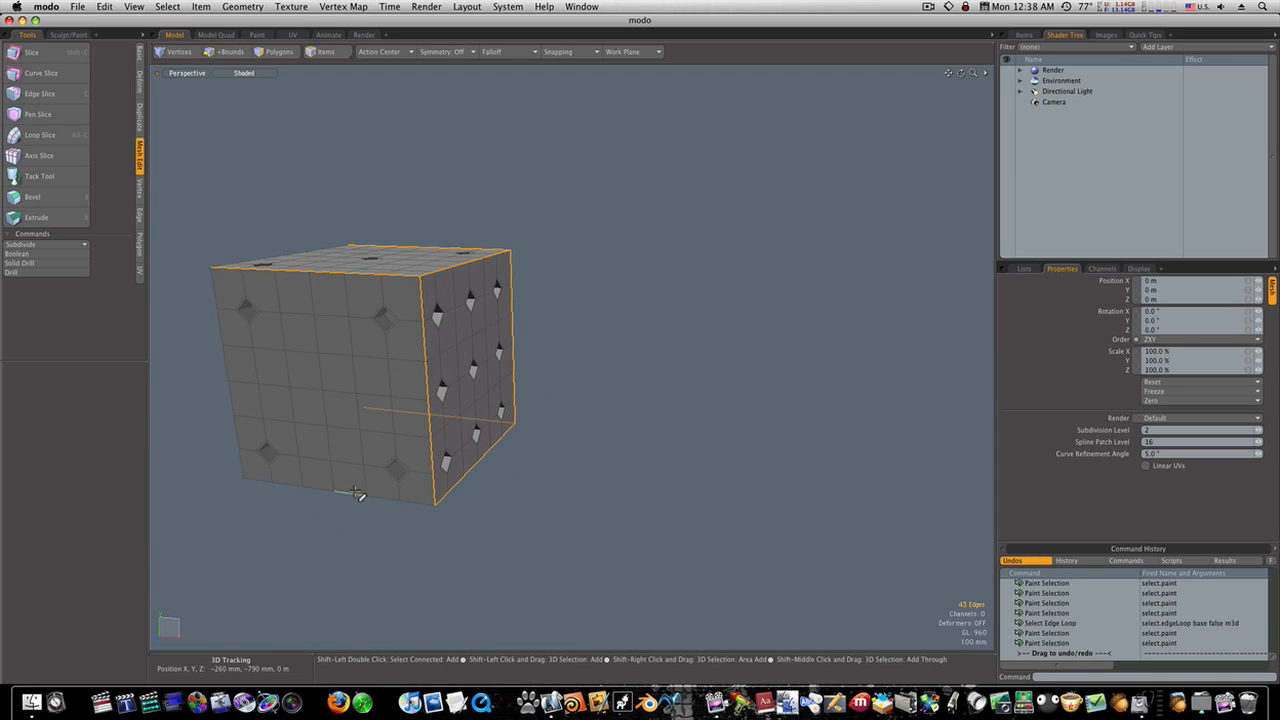
pyautogui.moveTo(400, 400); pyautogui.dragTo(300, 385)
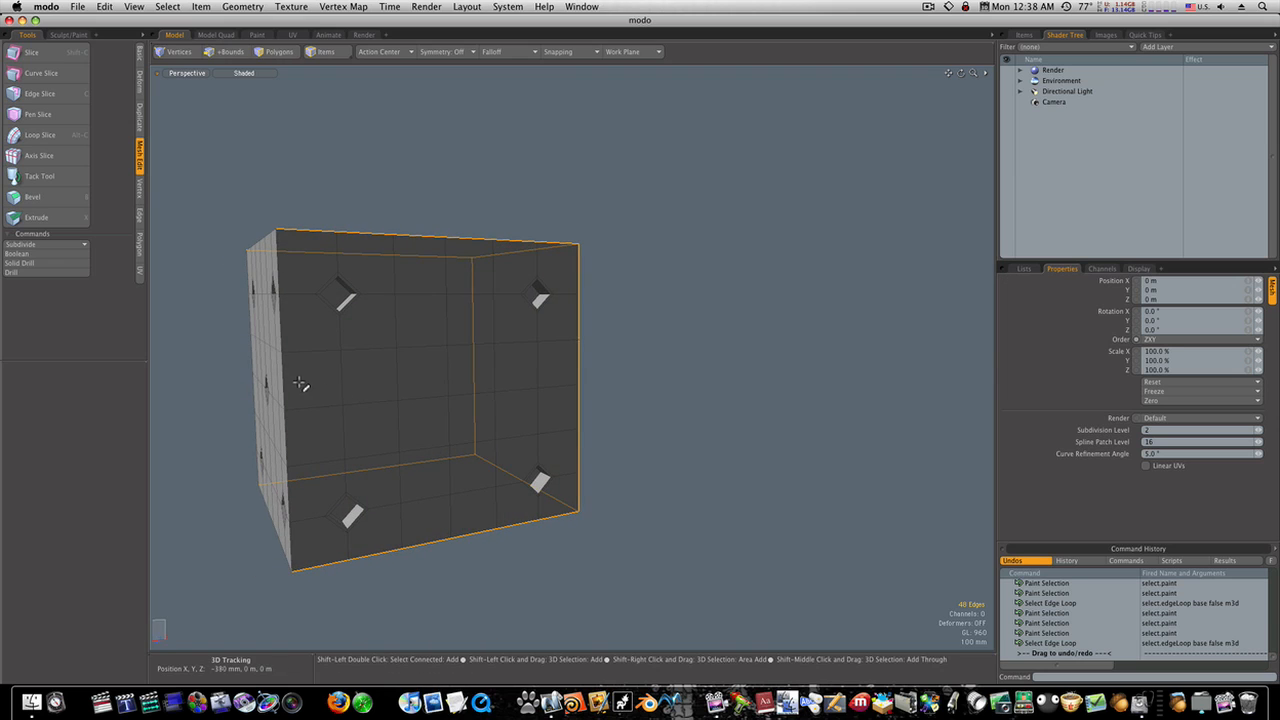
pyautogui.click(225, 51)
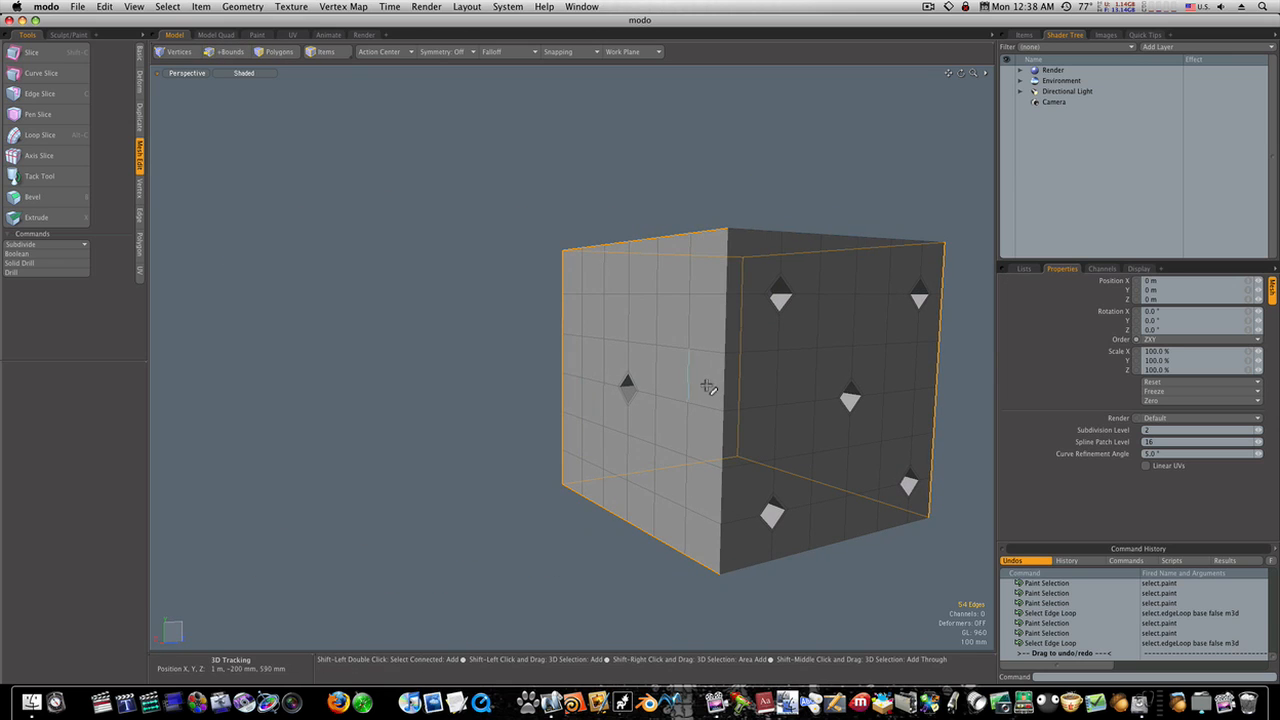
pyautogui.click(757, 235)
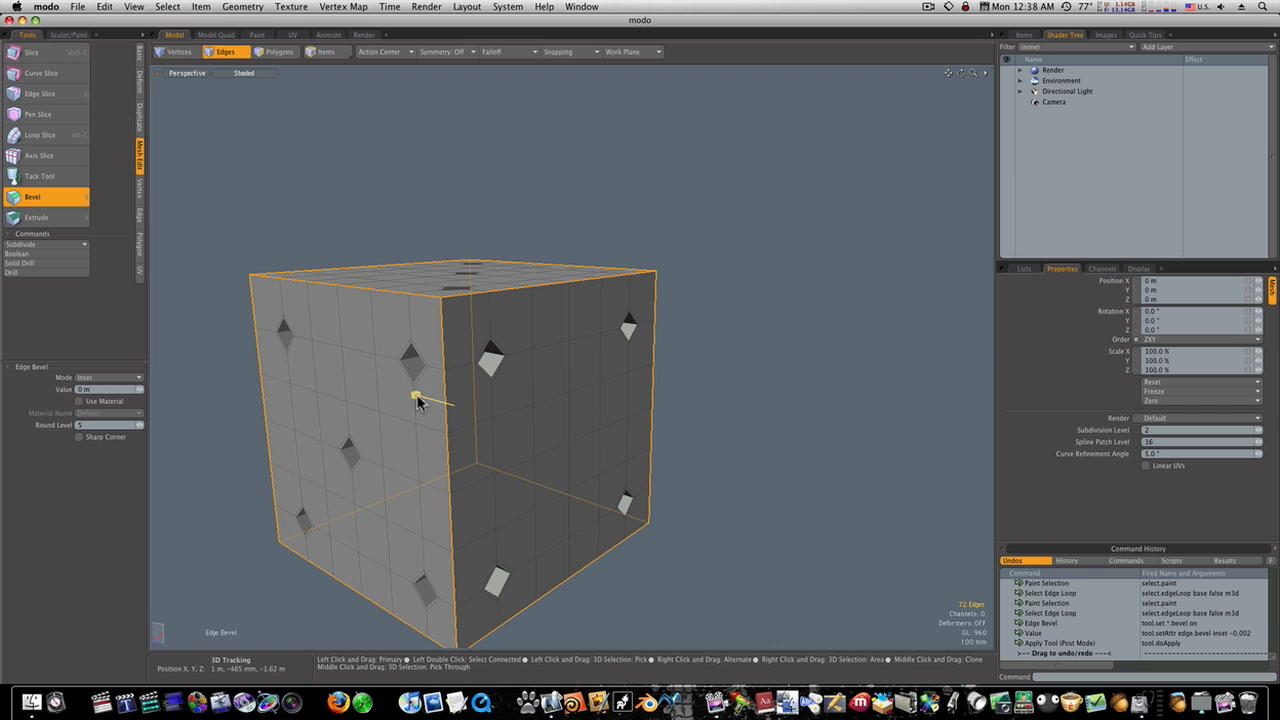
# Edge-bevel the selected border loops with Round Level 5
pyautogui.moveTo(415, 395); pyautogui.dragTo(450, 403)
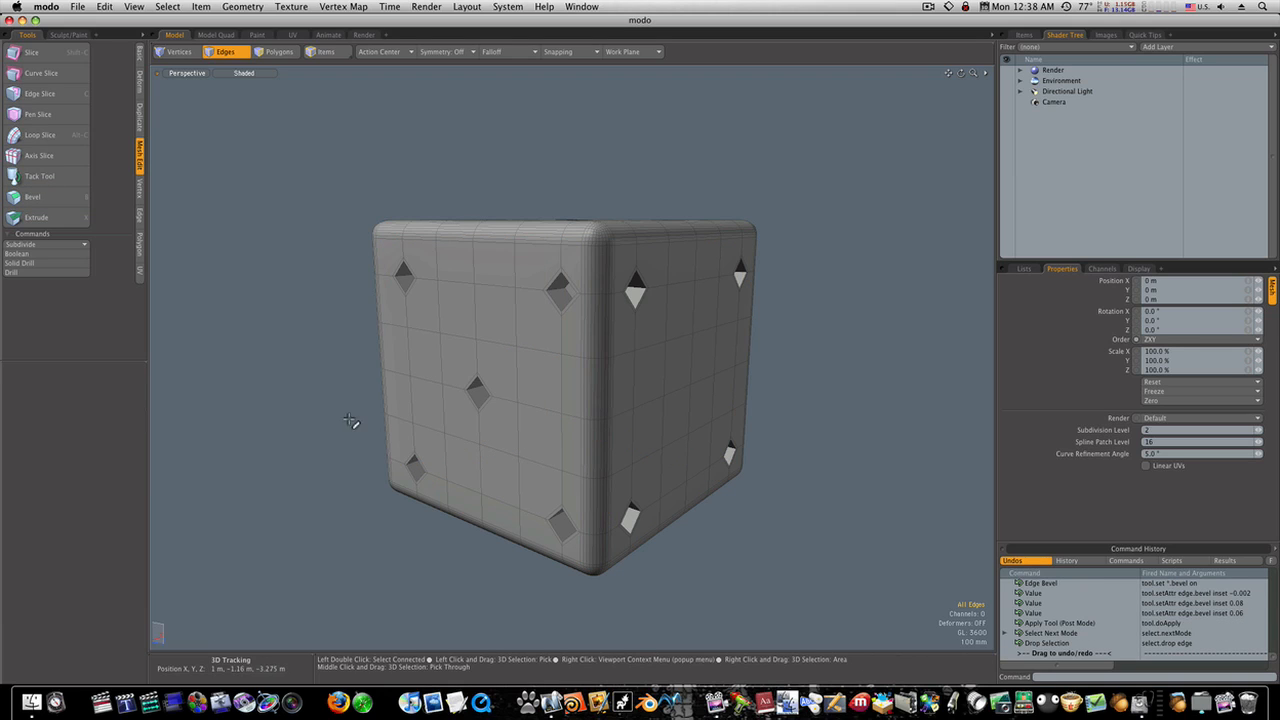
pyautogui.moveTo(485, 415)
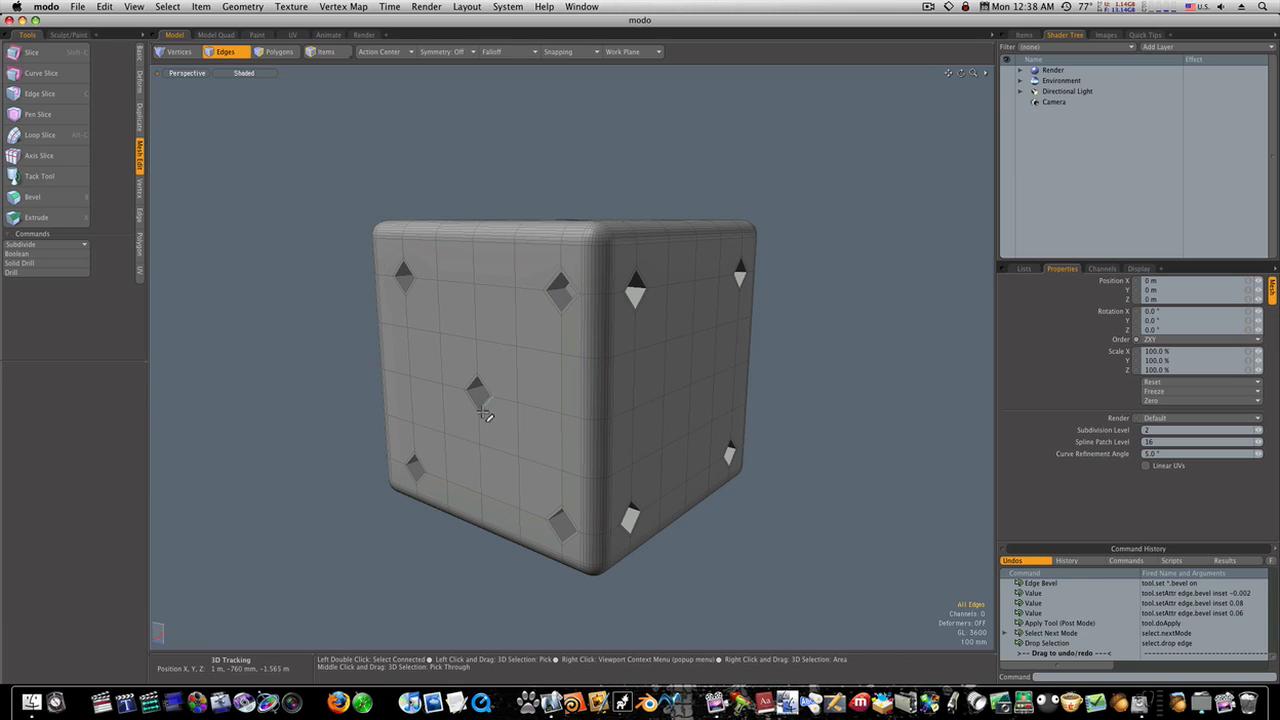
pyautogui.moveTo(492, 422)
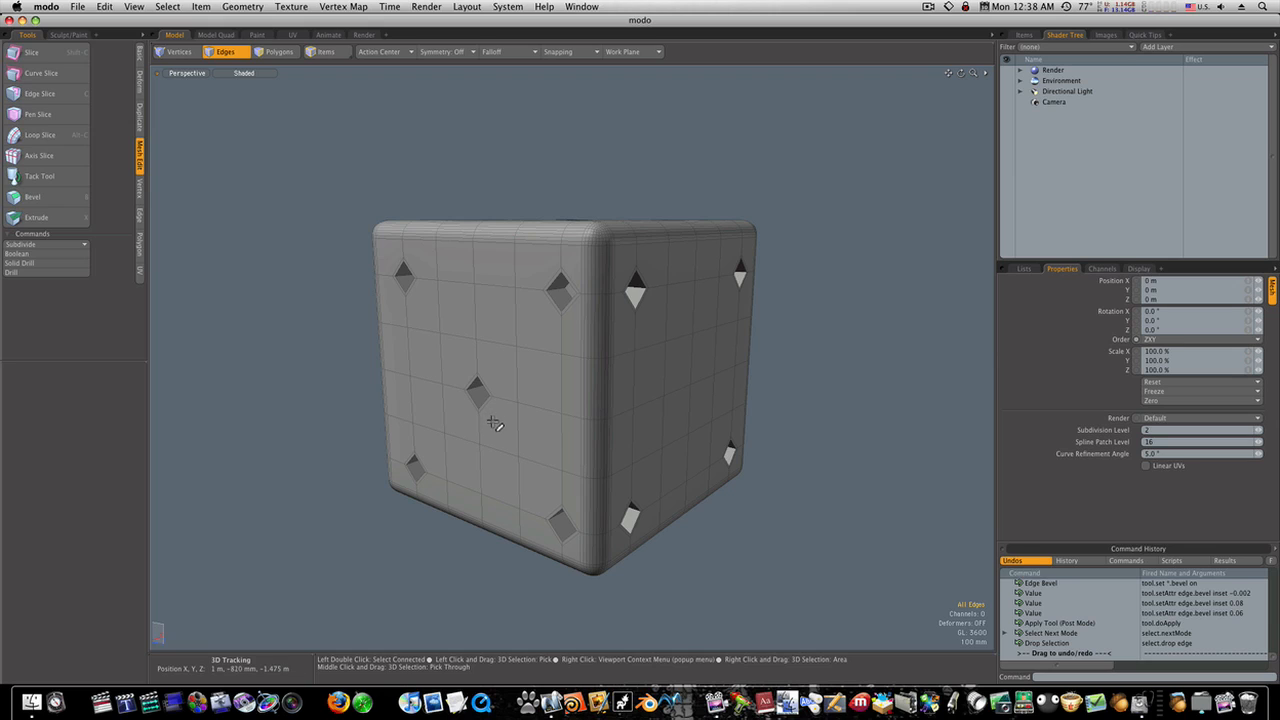
pyautogui.moveTo(427, 438)
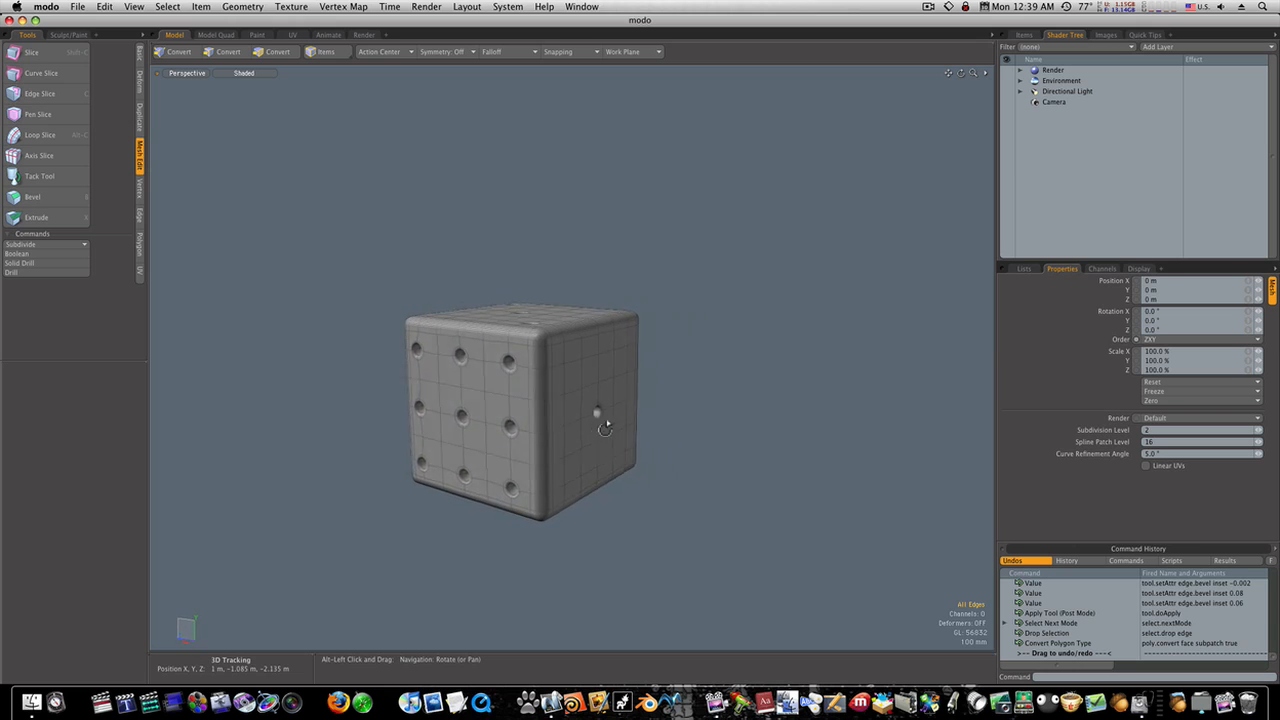
# Orbit around the subdivided die to inspect its round pits, then switch to Polygons mode
pyautogui.moveTo(605, 425); pyautogui.dragTo(460, 425)
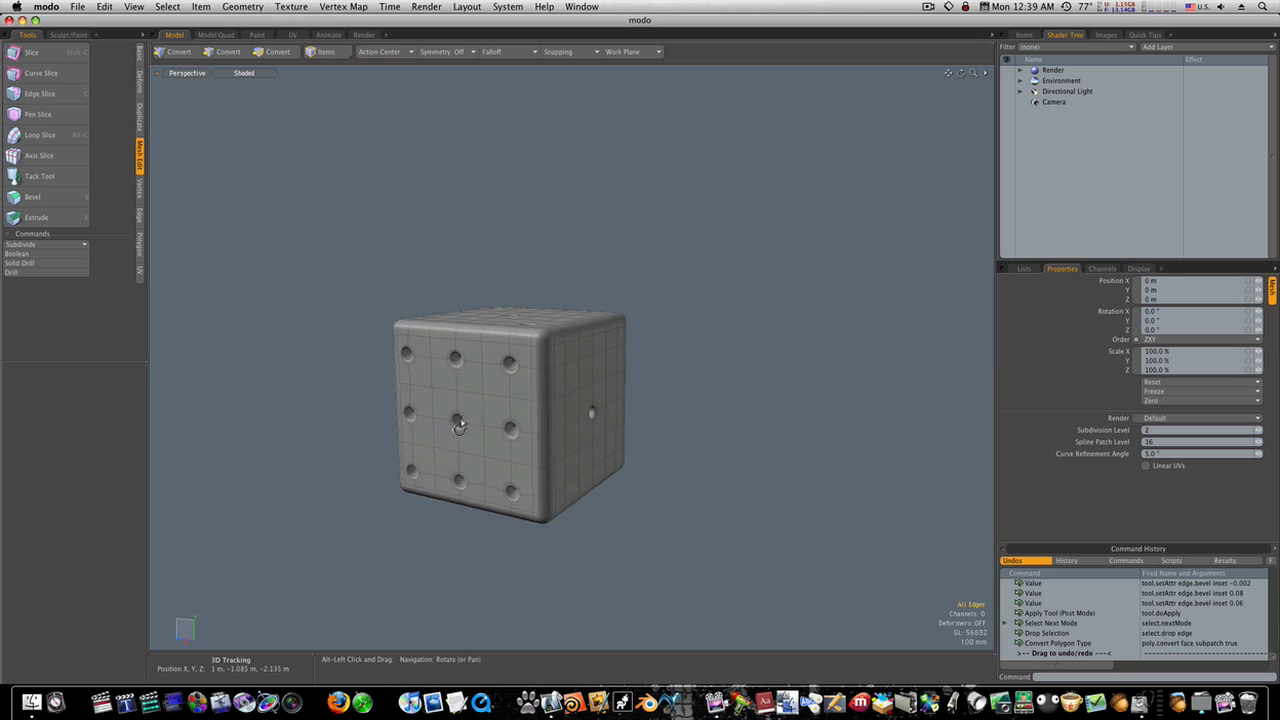
pyautogui.moveTo(460, 425); pyautogui.dragTo(460, 465)
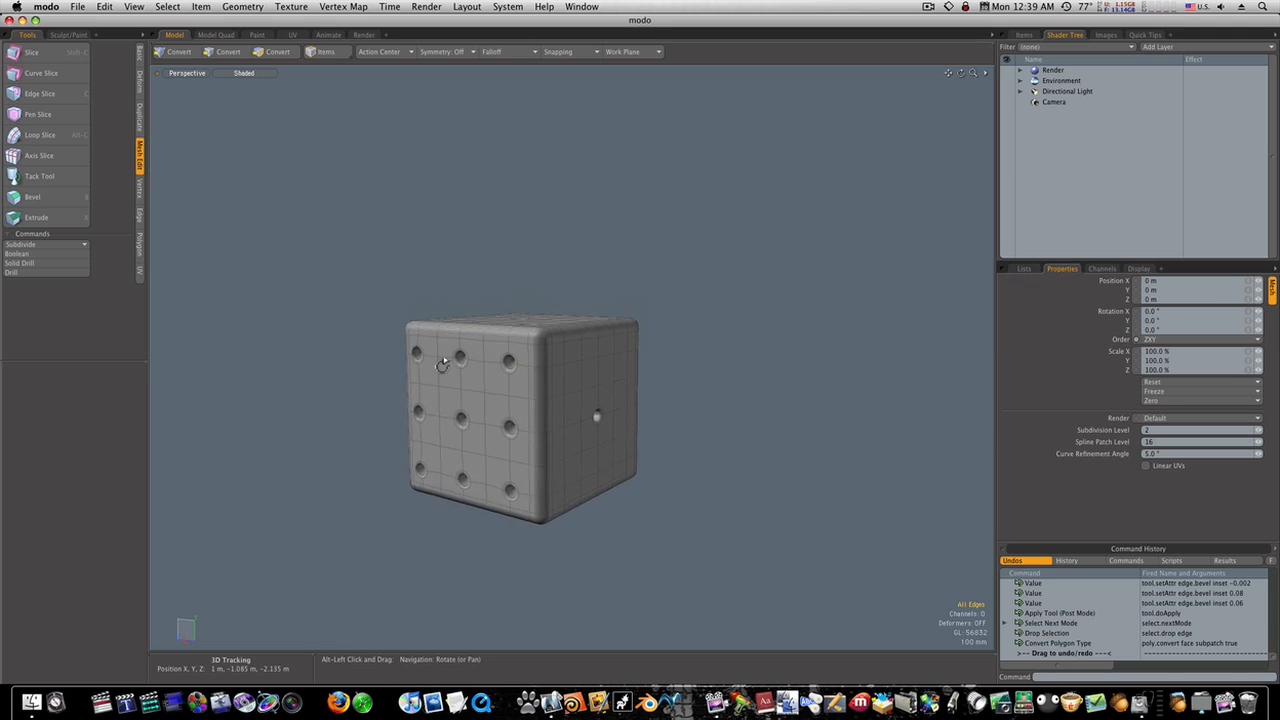
pyautogui.moveTo(445, 365); pyautogui.dragTo(470, 407)
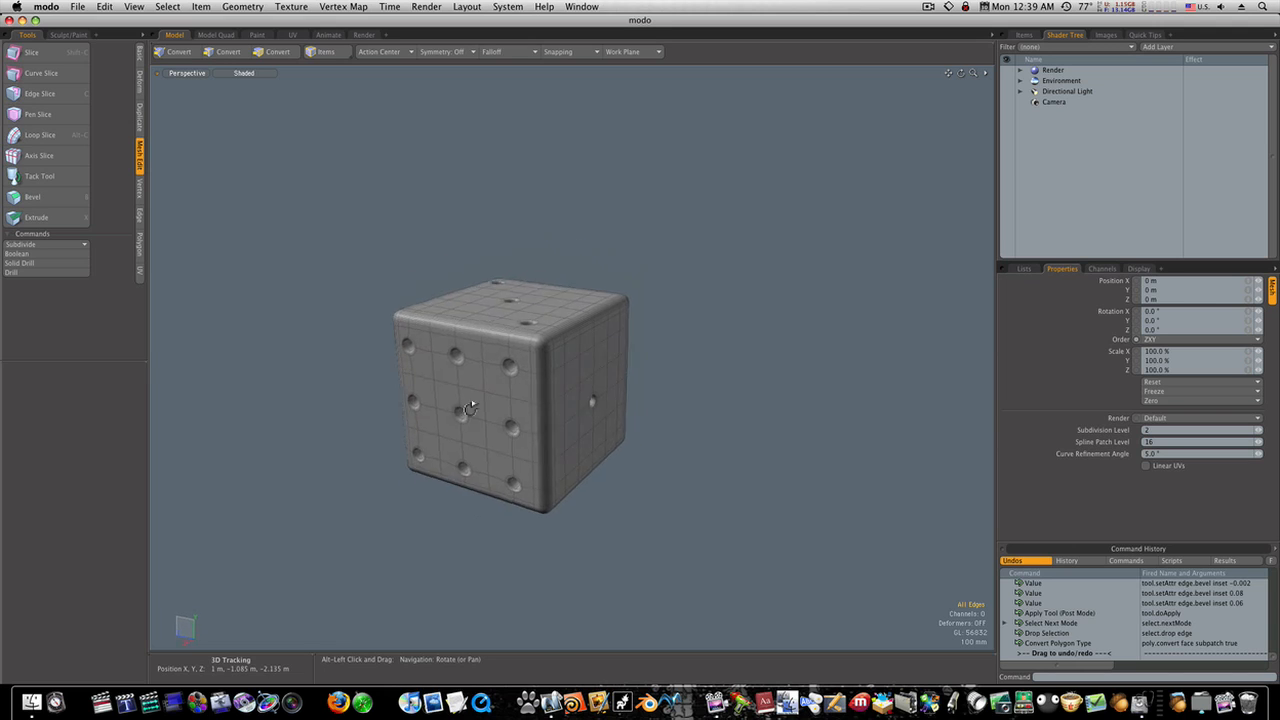
pyautogui.moveTo(471, 408); pyautogui.dragTo(390, 498)
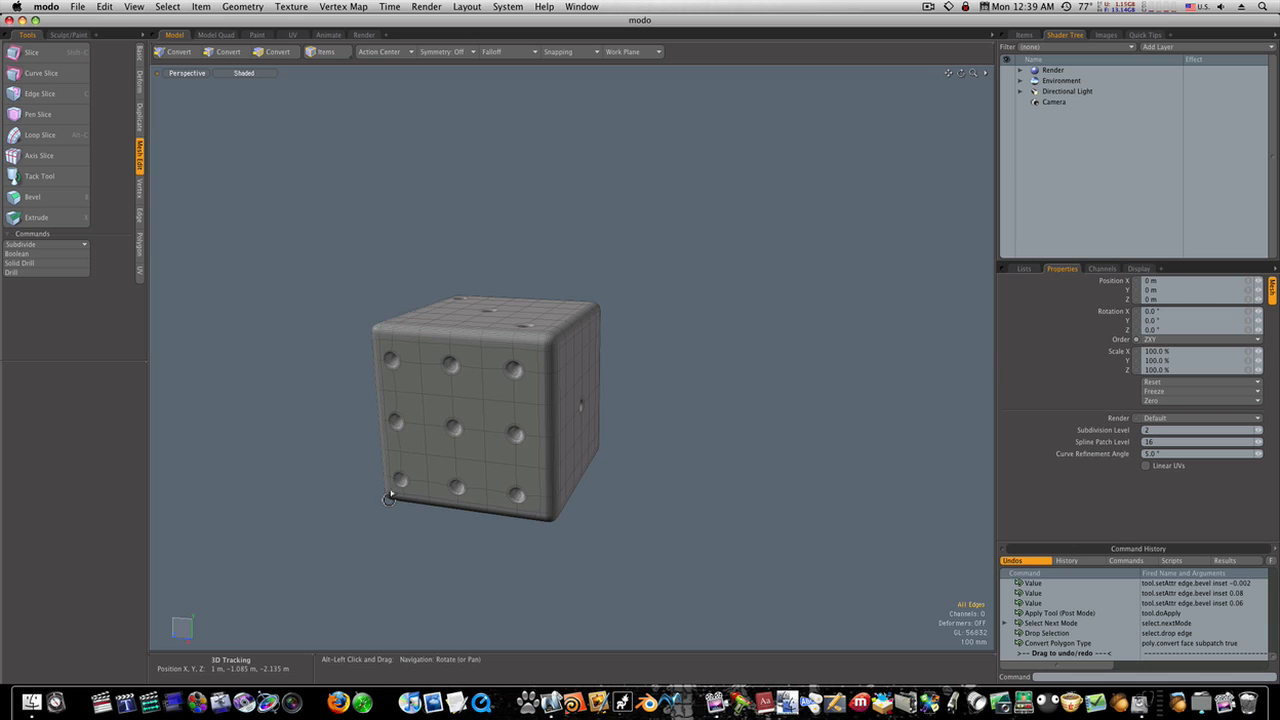
pyautogui.moveTo(390, 498); pyautogui.dragTo(403, 459)
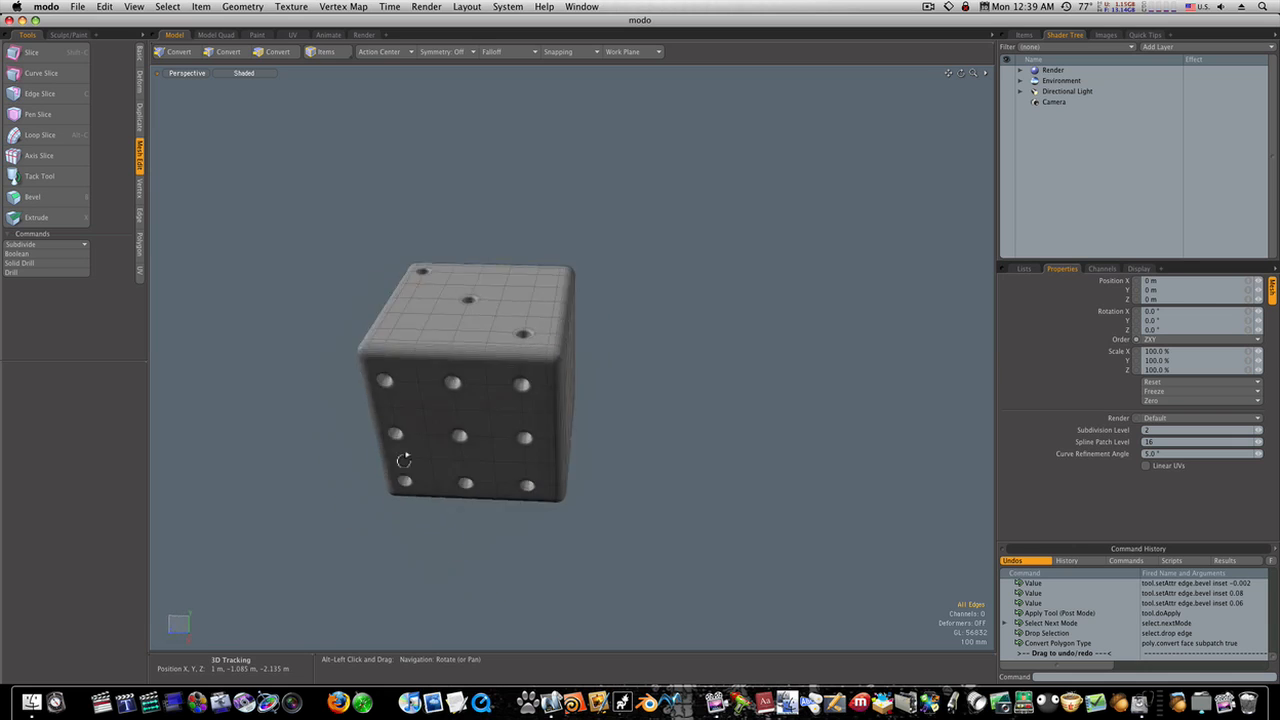
pyautogui.moveTo(405, 460); pyautogui.dragTo(435, 443)
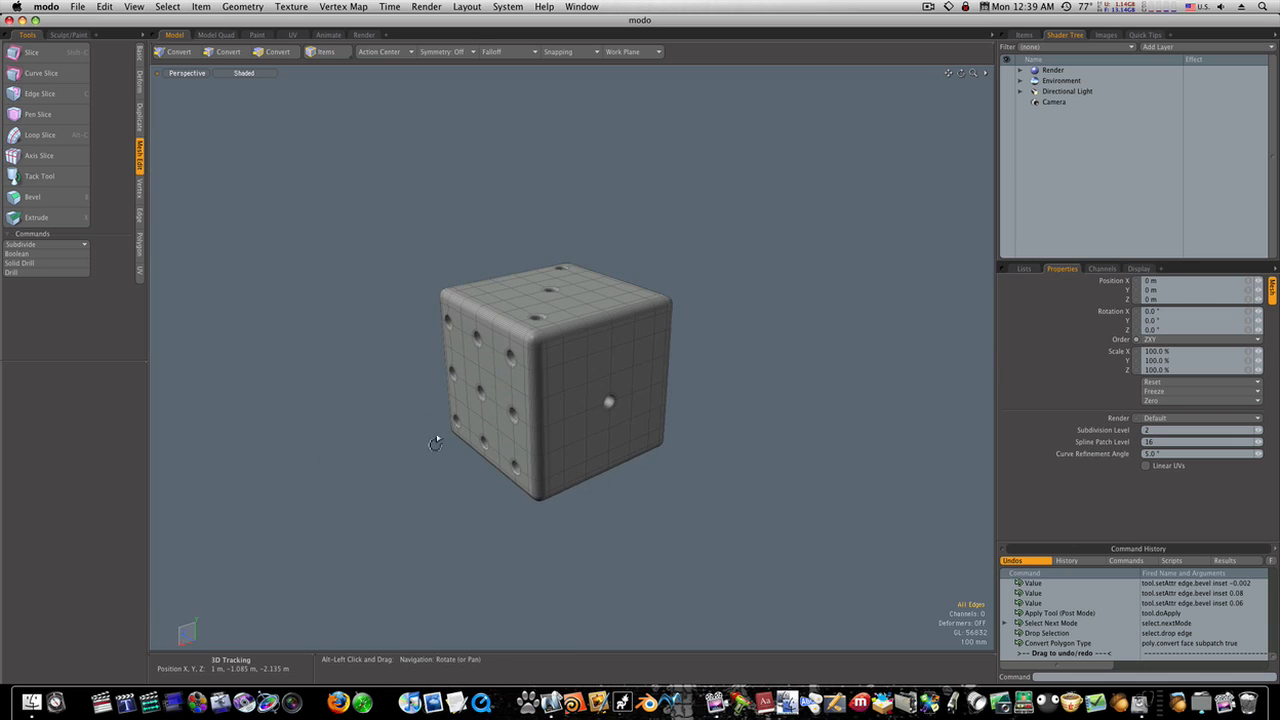
pyautogui.moveTo(555, 405); pyautogui.dragTo(490, 400)
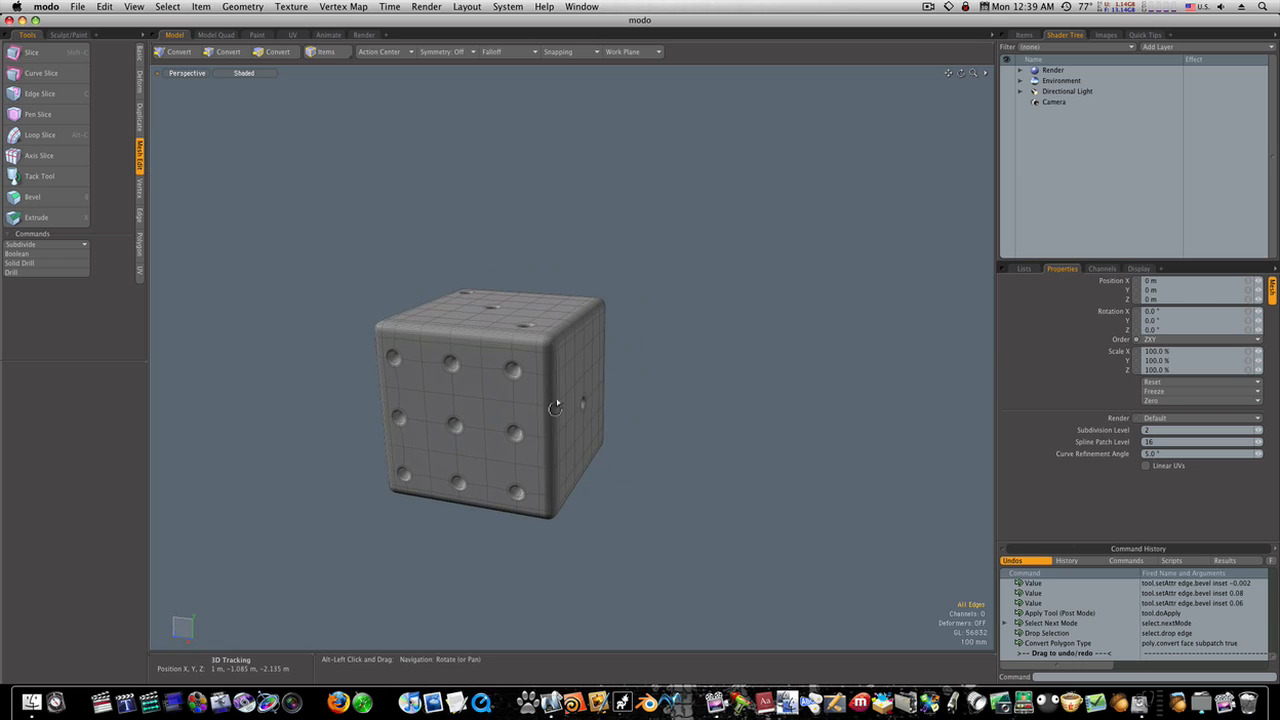
pyautogui.moveTo(555, 405); pyautogui.dragTo(470, 445)
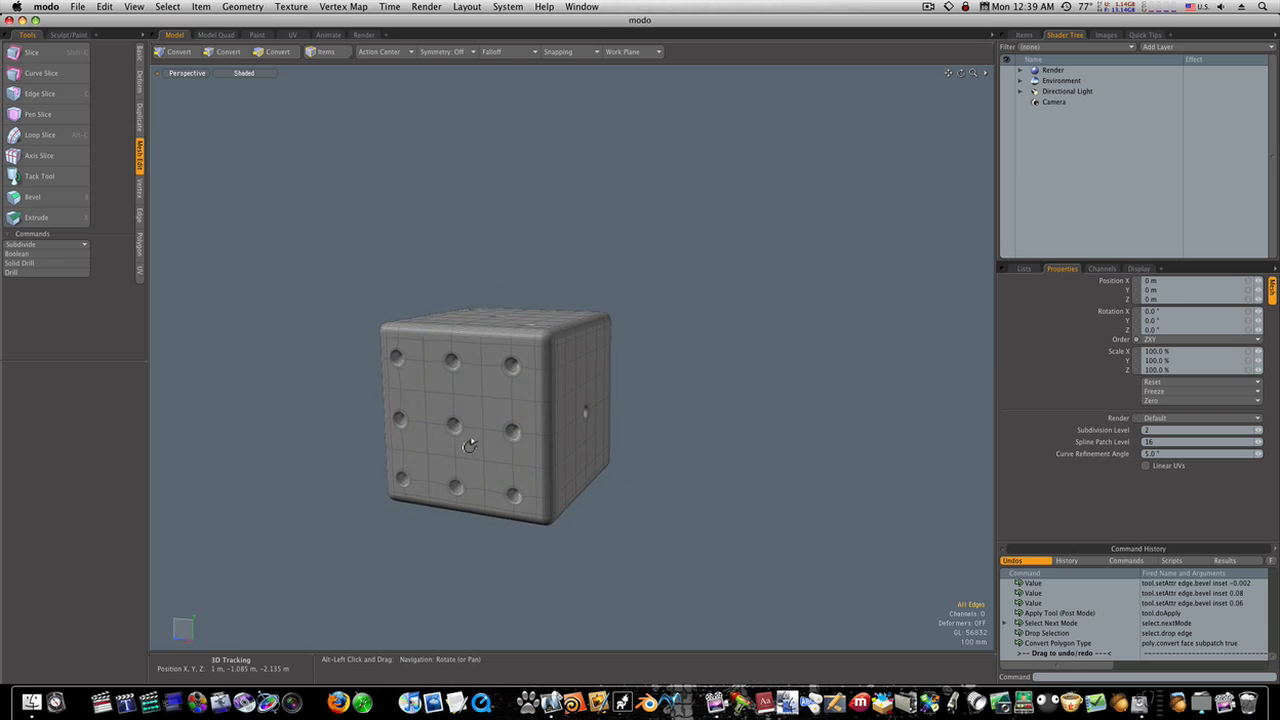
pyautogui.click(225, 51)
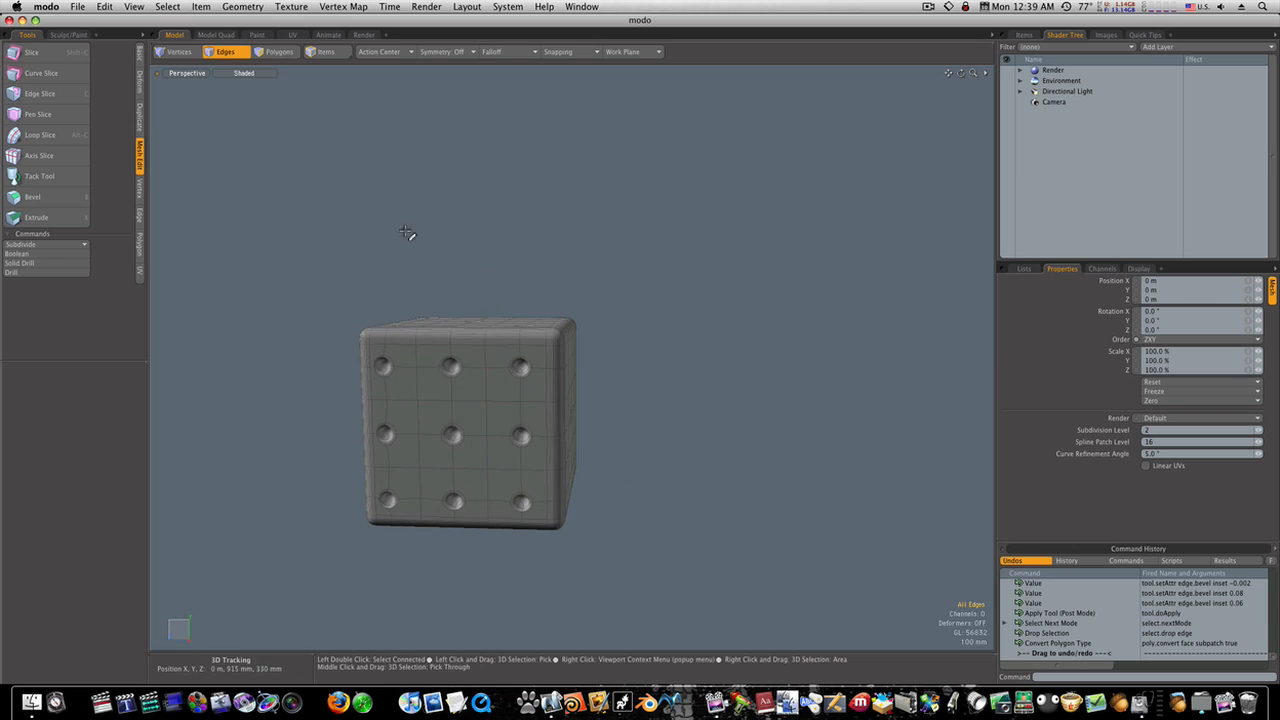
pyautogui.click(278, 51)
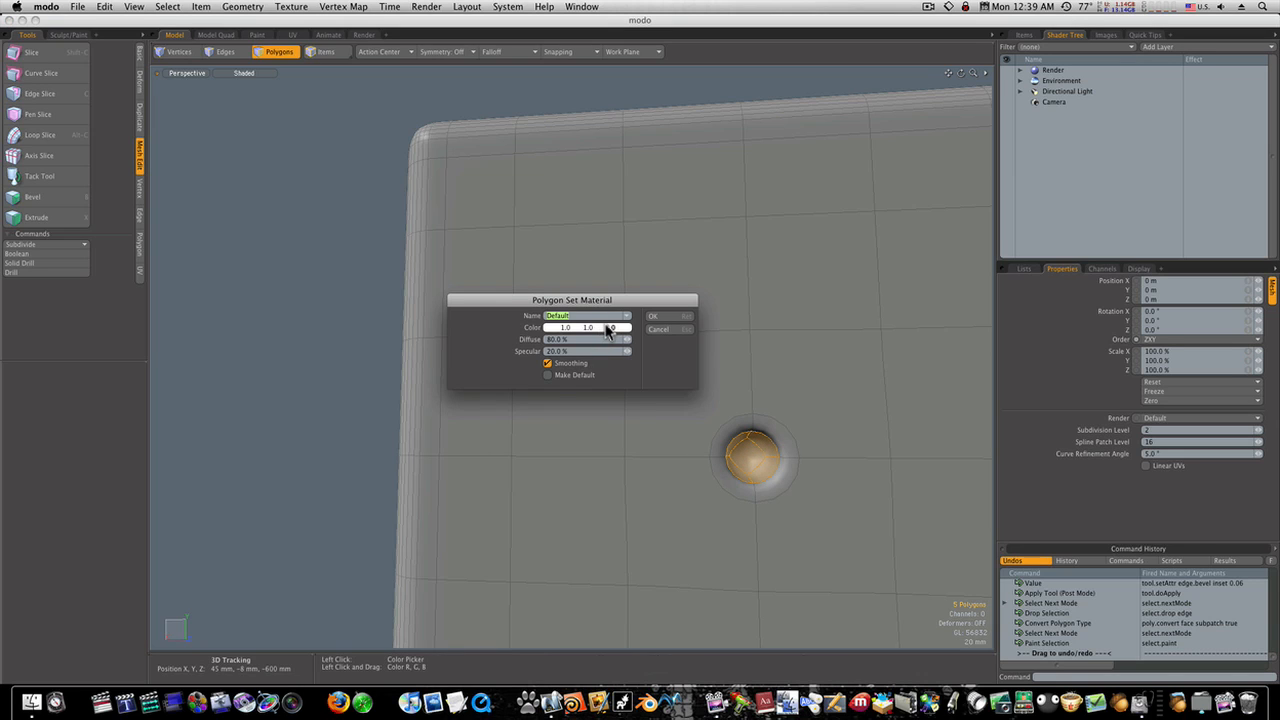
# Assign a new black material named 'indent' to the pit polygons, then deselect them
pyautogui.click(610, 328)
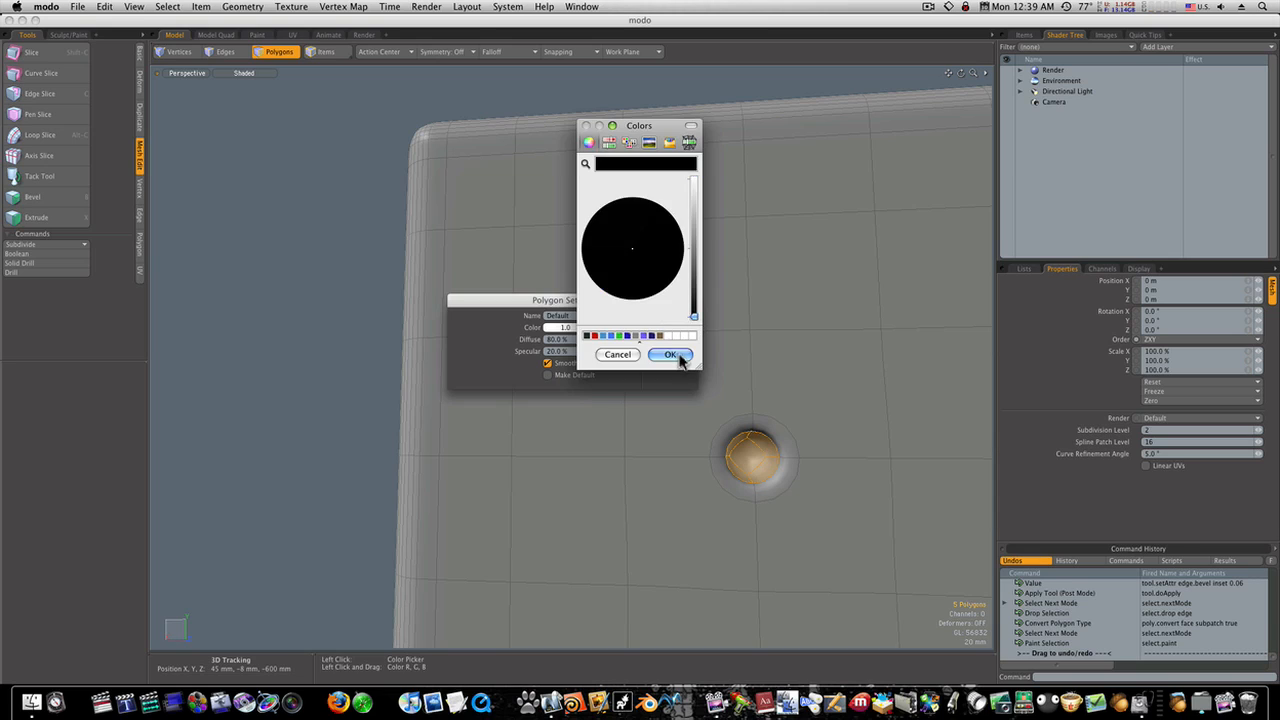
pyautogui.click(670, 355)
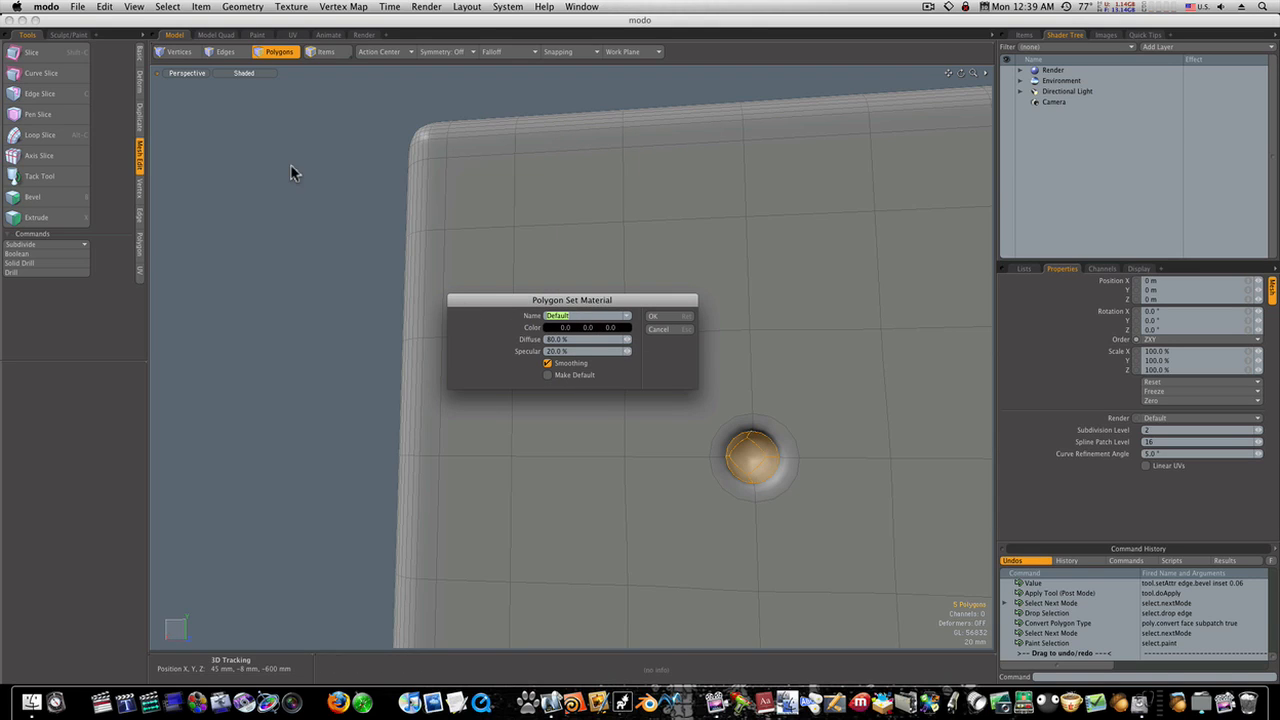
pyautogui.write('indent')
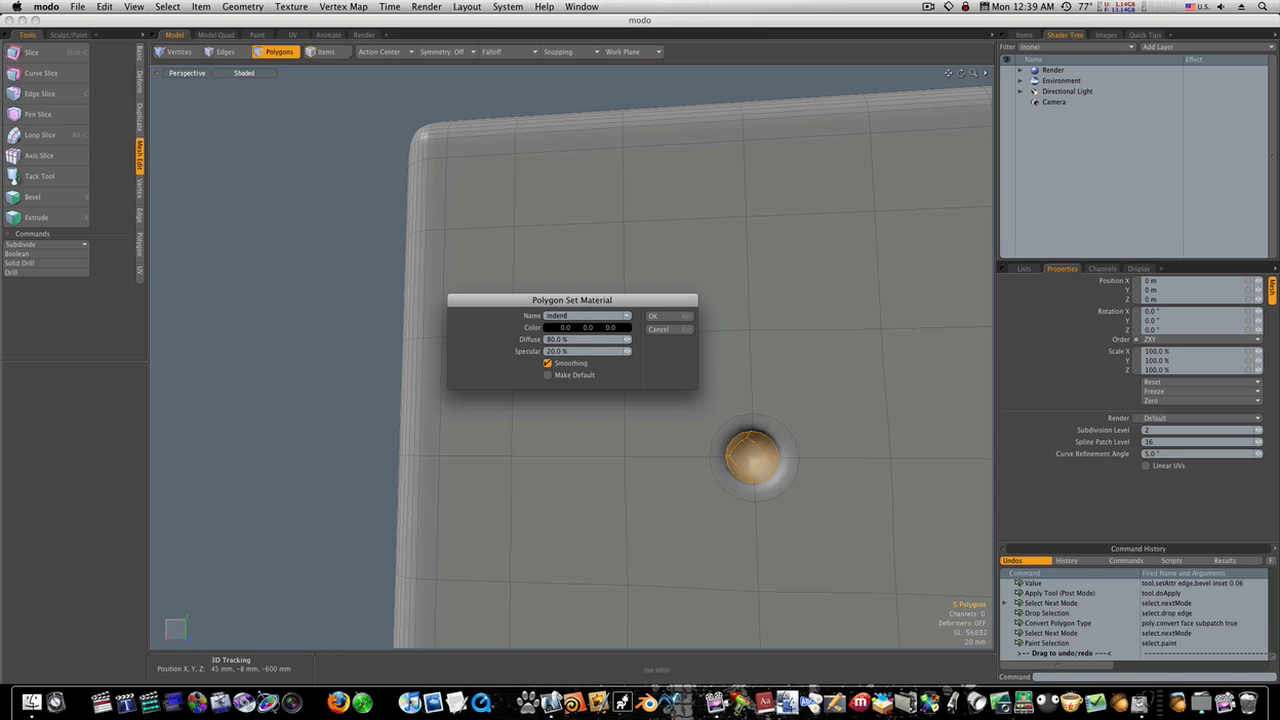
pyautogui.click(653, 316)
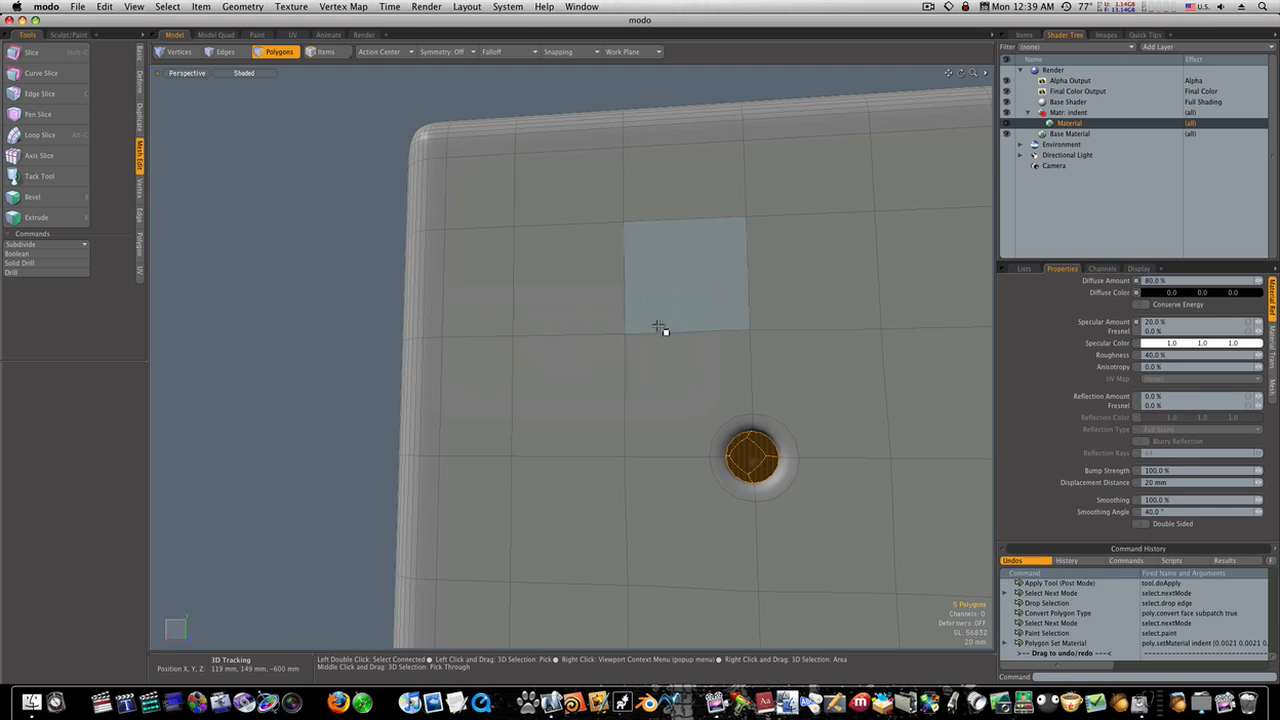
pyautogui.click(178, 51)
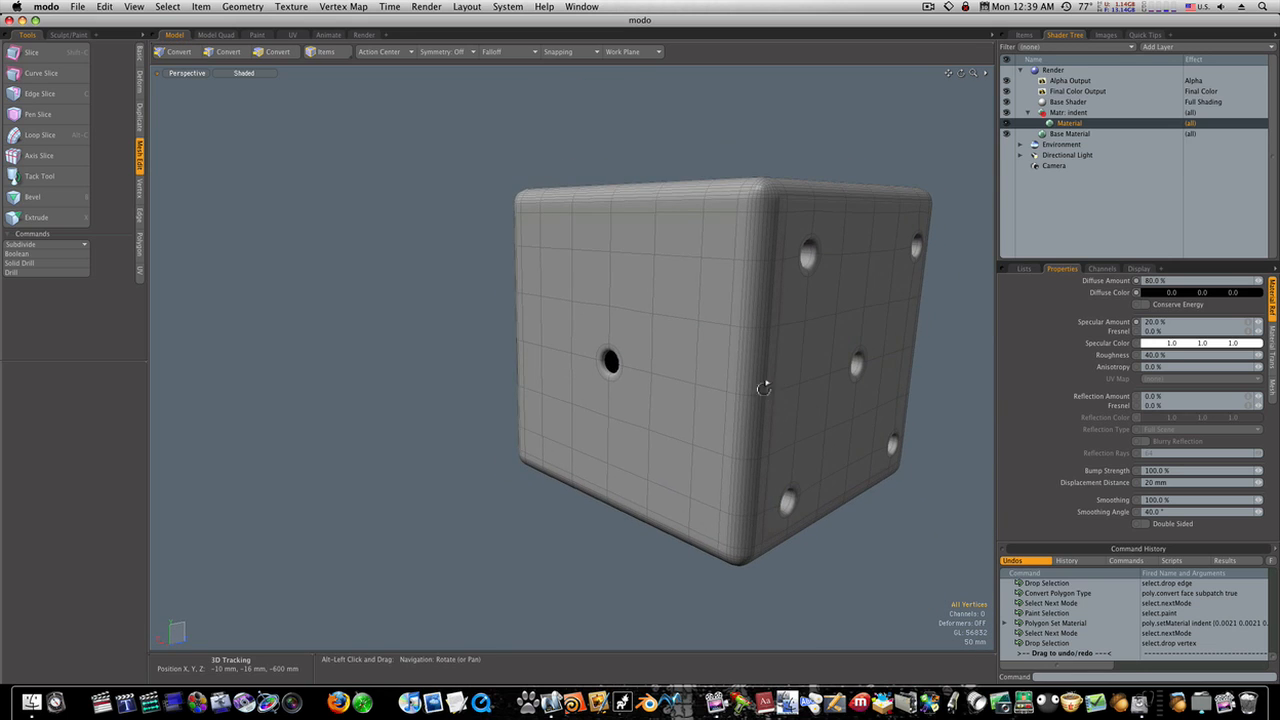
pyautogui.moveTo(765, 388); pyautogui.dragTo(560, 388)
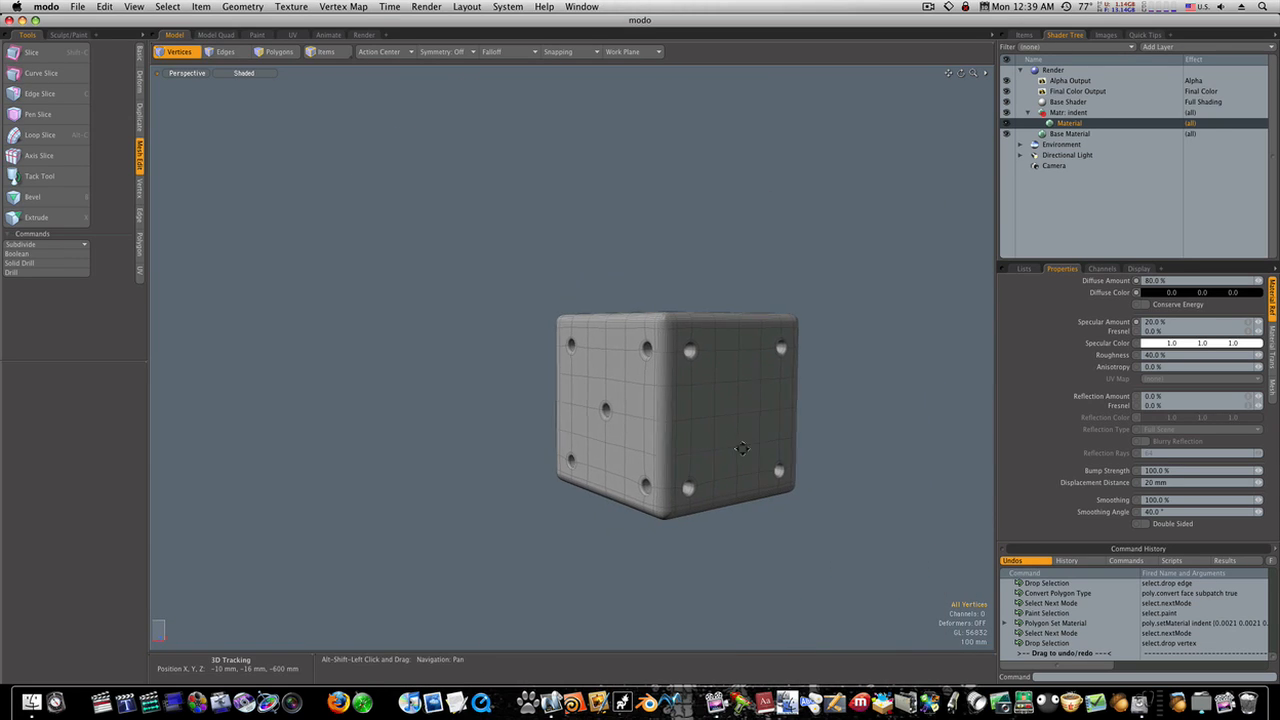
pyautogui.moveTo(742, 448); pyautogui.dragTo(565, 388)
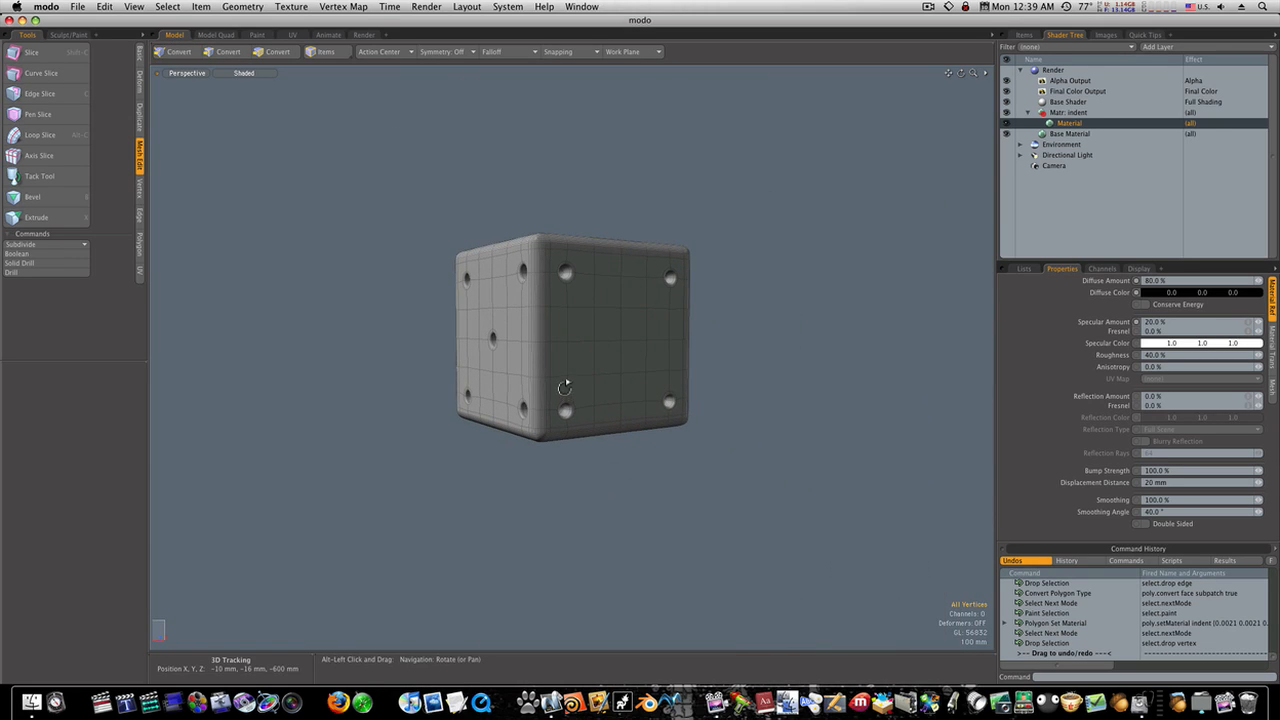
pyautogui.moveTo(565, 388); pyautogui.dragTo(573, 420)
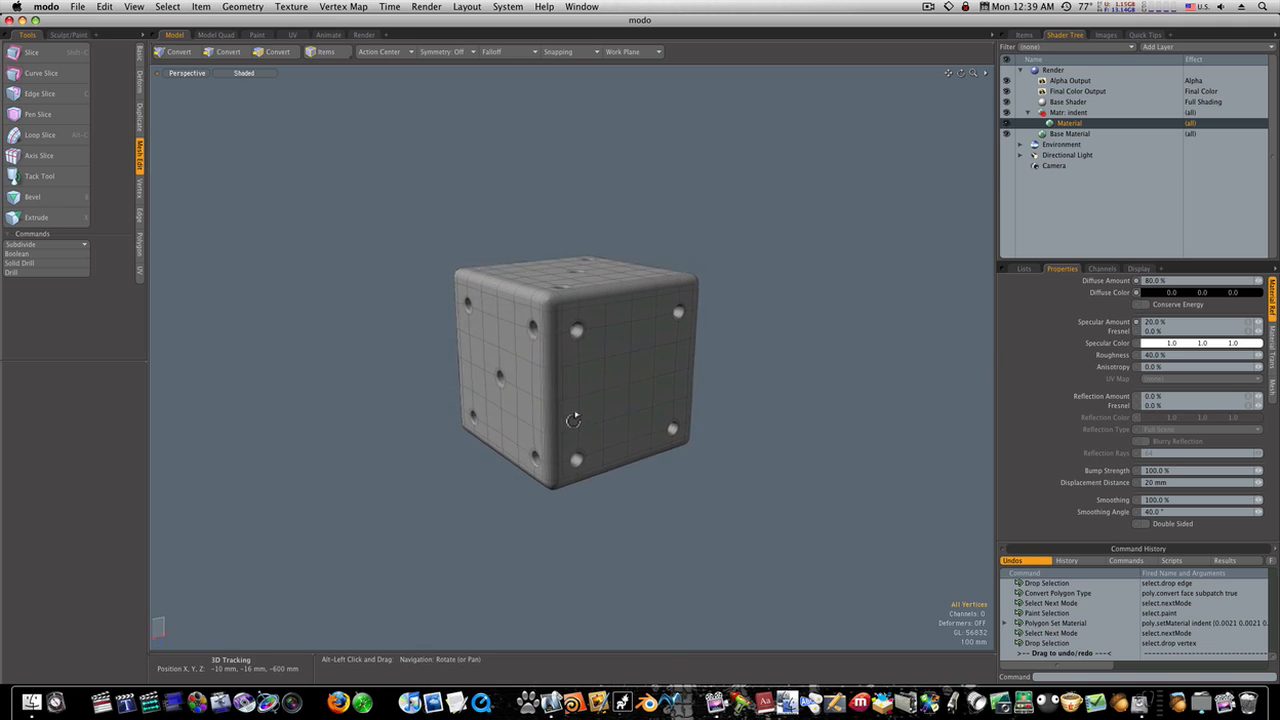